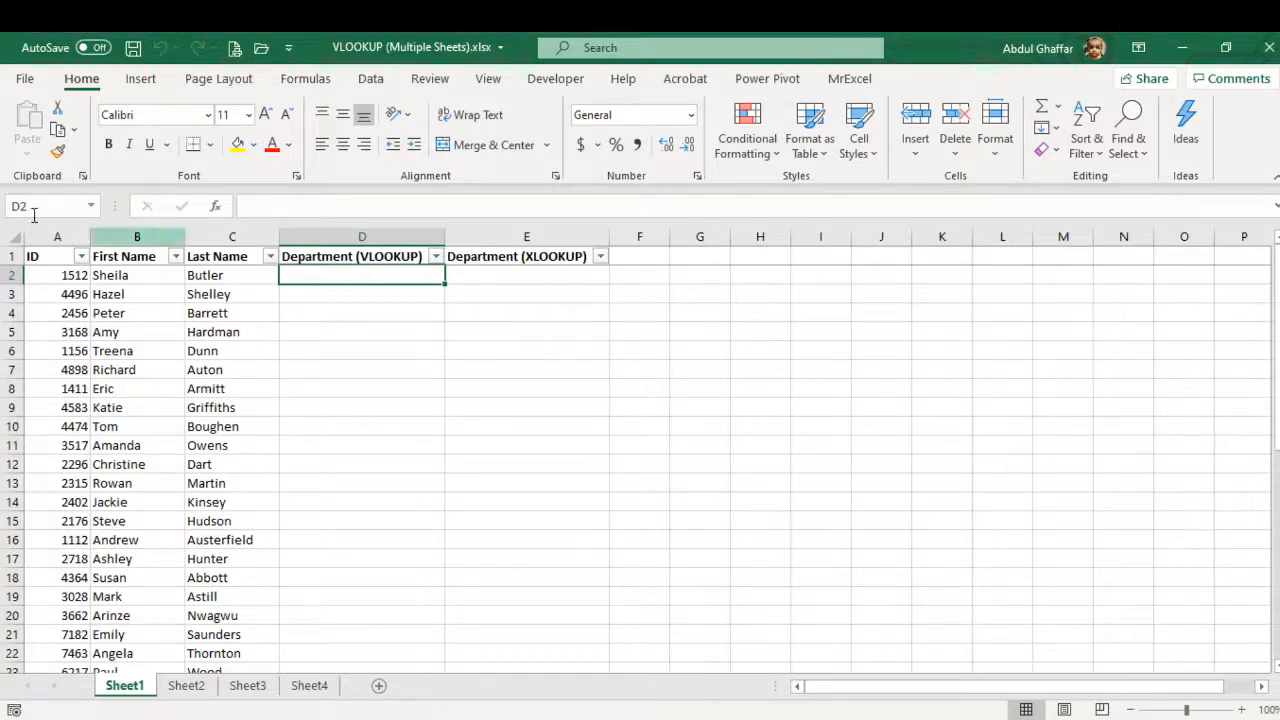
Step: Review Sheet1's IDs against the Marketing, Sales and HR staff lists on Sheet2, Sheet3 and Sheet4
{"action": "scroll", "scroll_direction": "down", "scroll_amount": 3}
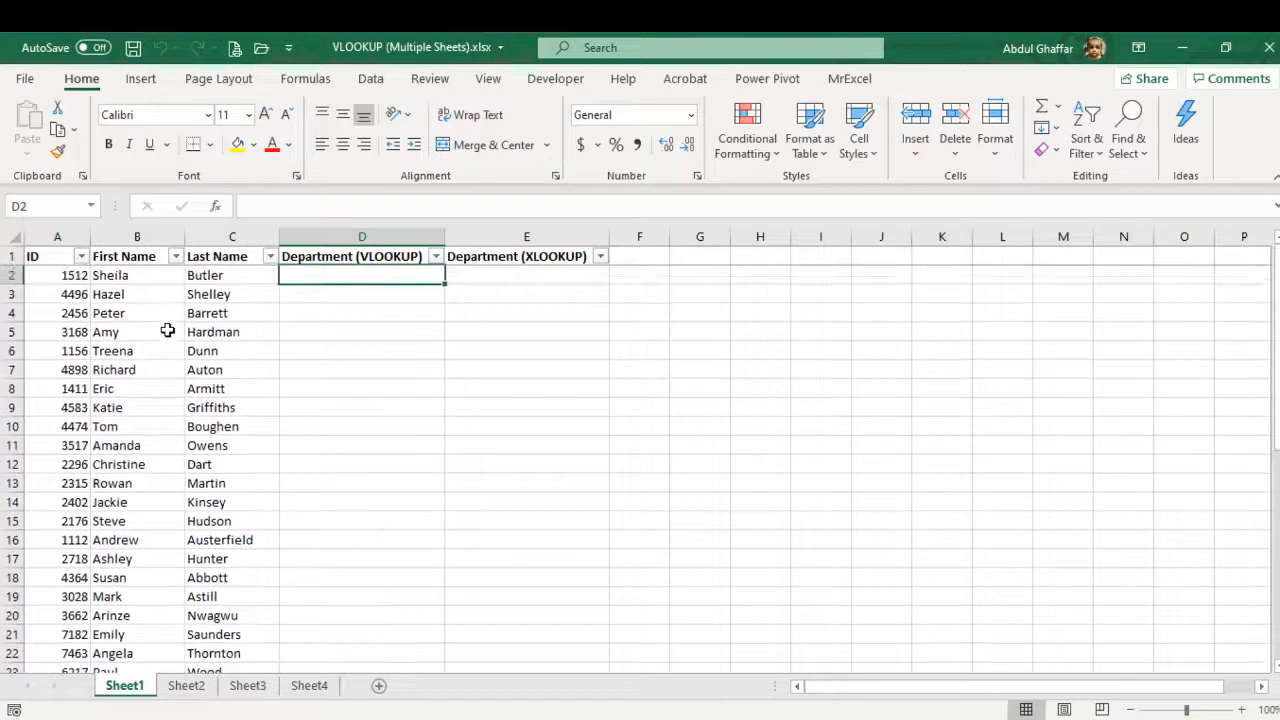
{"action": "left_click", "coordinate": [186, 685]}
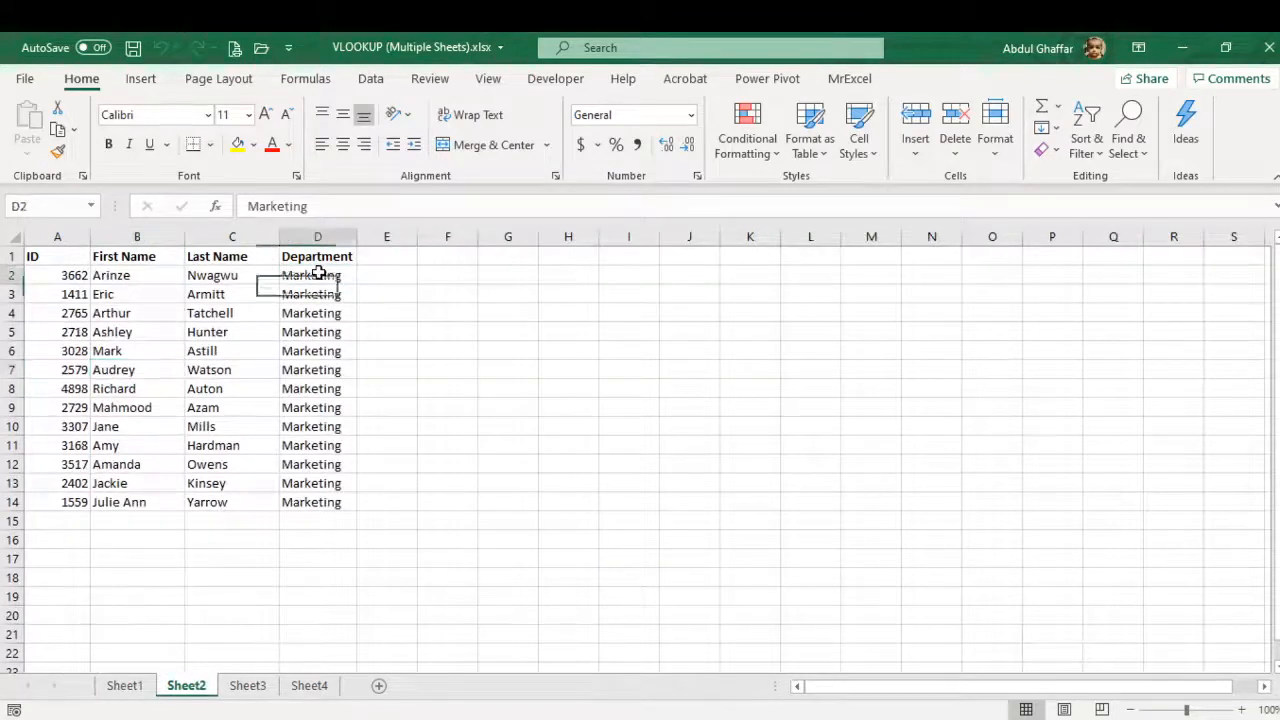
{"action": "left_click", "coordinate": [247, 685]}
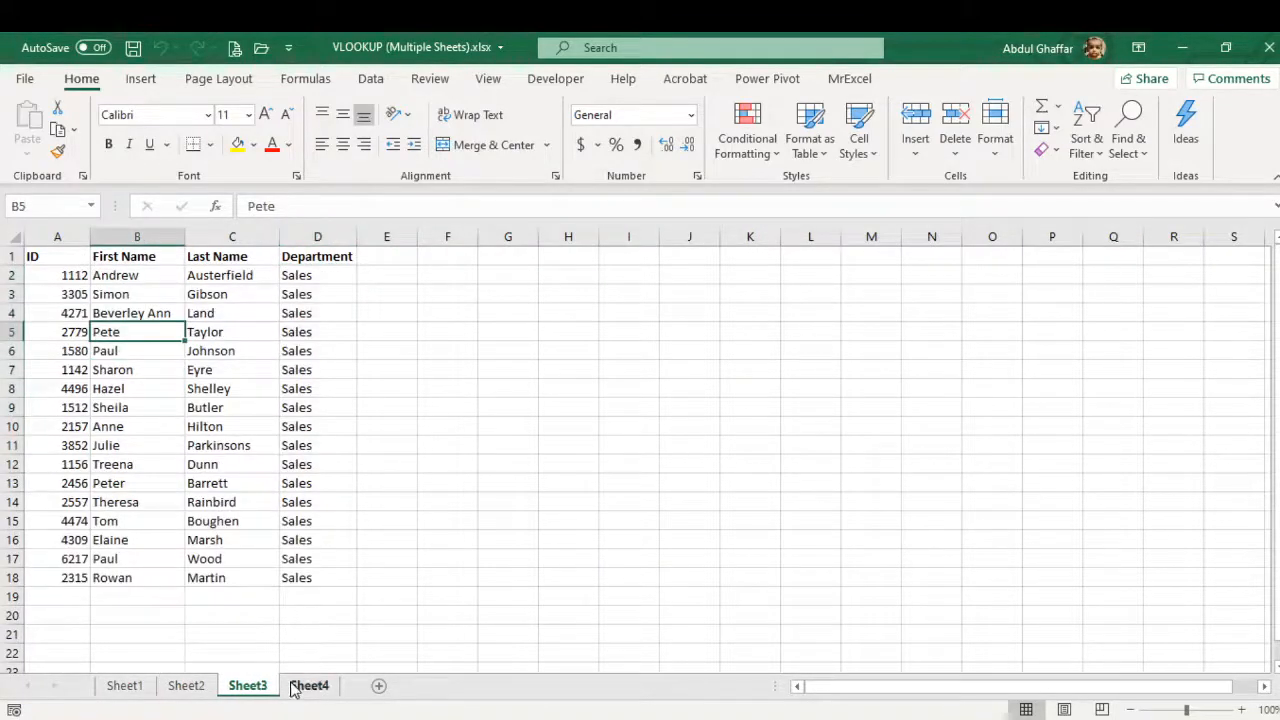
{"action": "left_click", "coordinate": [124, 685]}
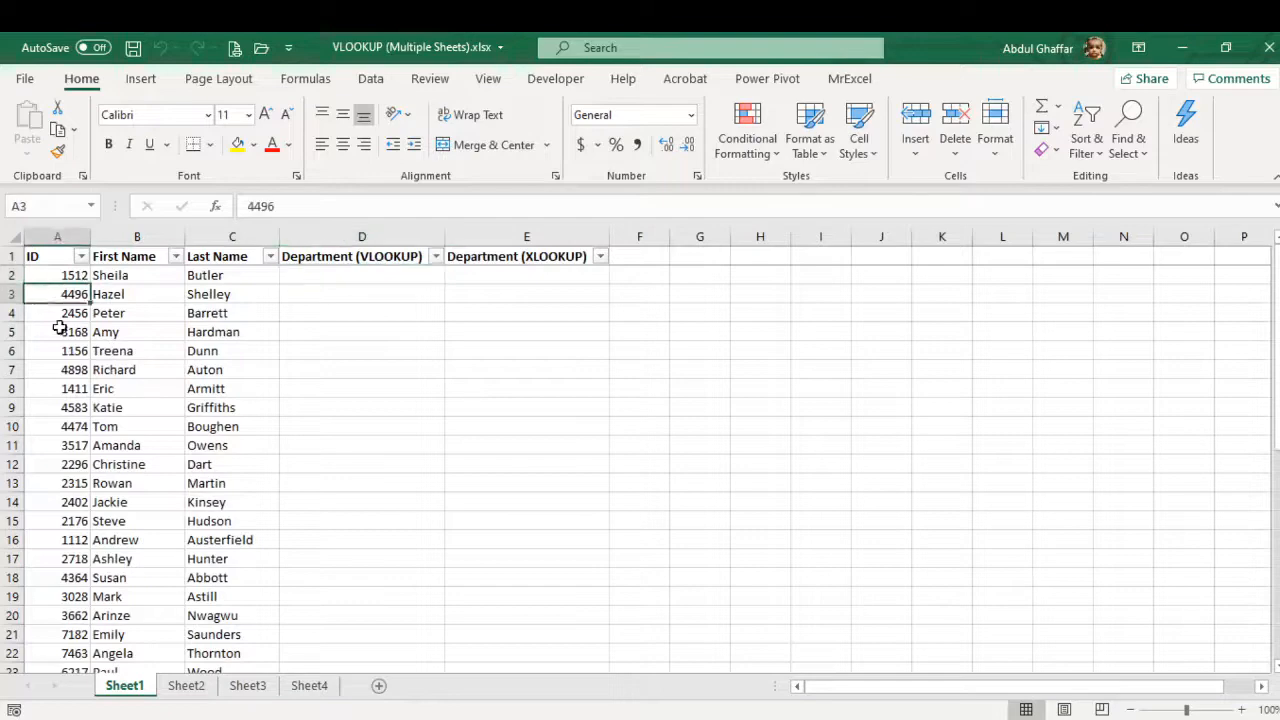
{"action": "left_click", "coordinate": [57, 369]}
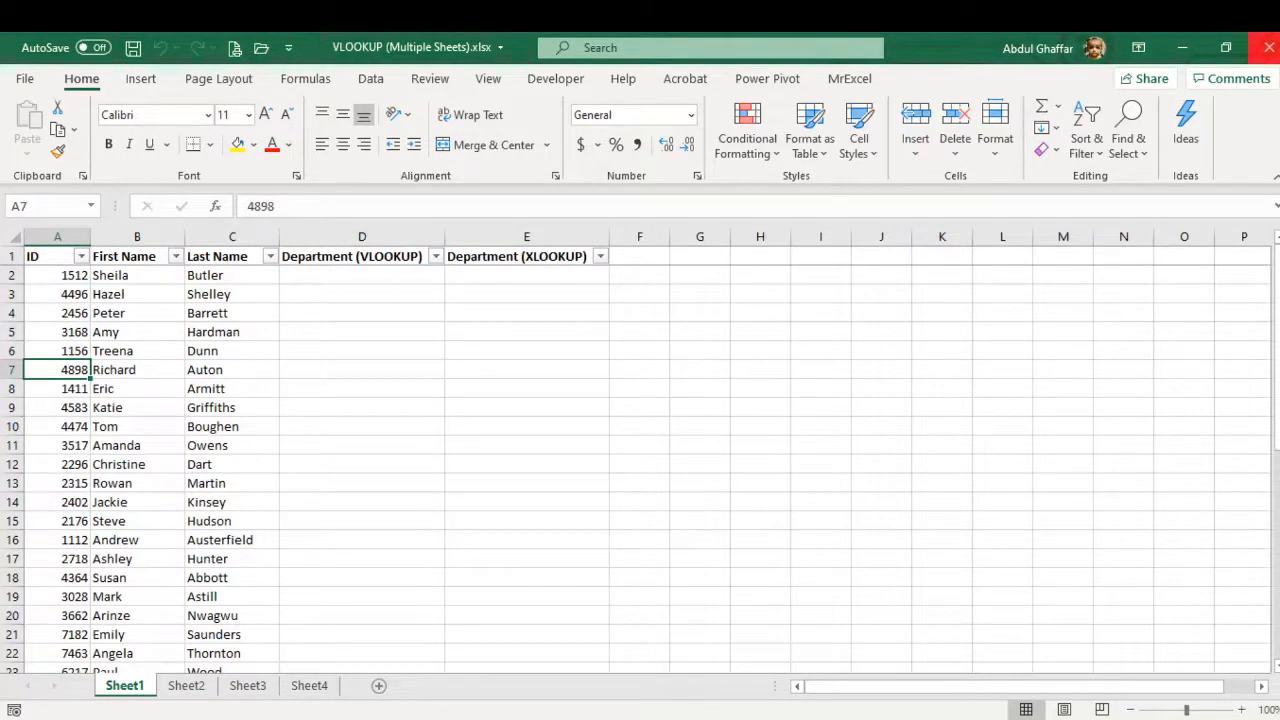
{"action": "left_click", "coordinate": [247, 685]}
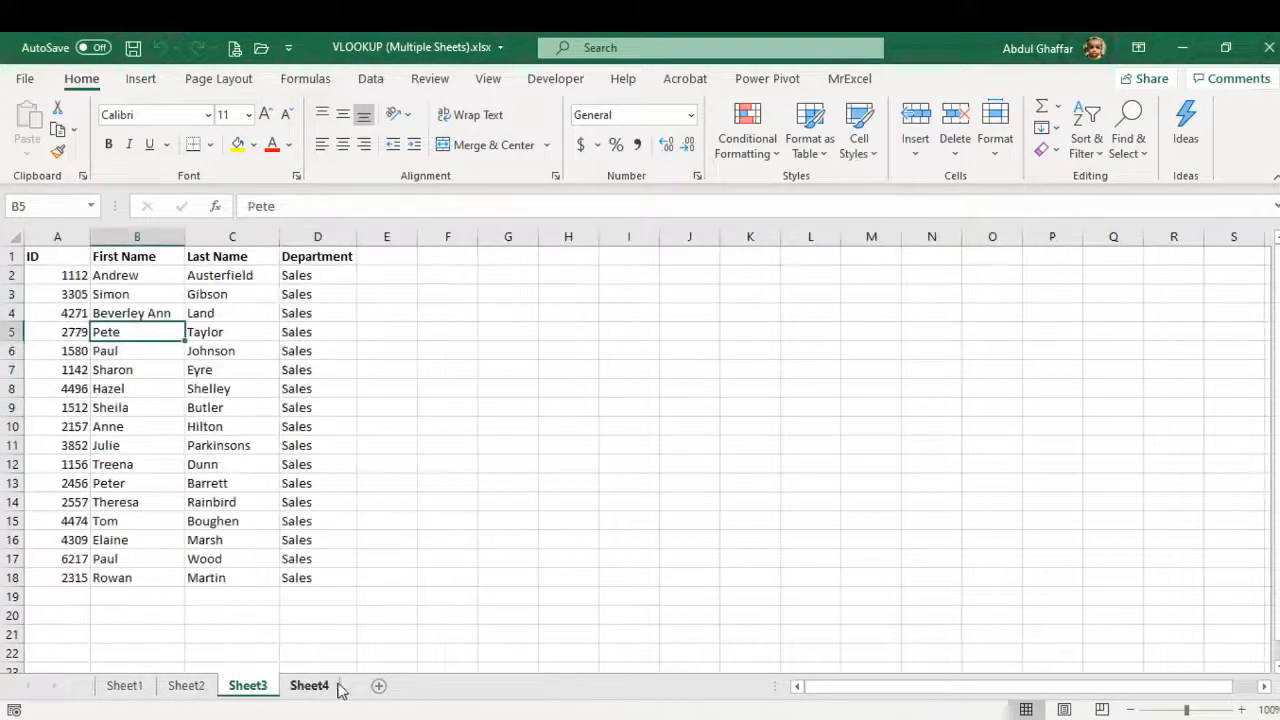
{"action": "left_click", "coordinate": [124, 685]}
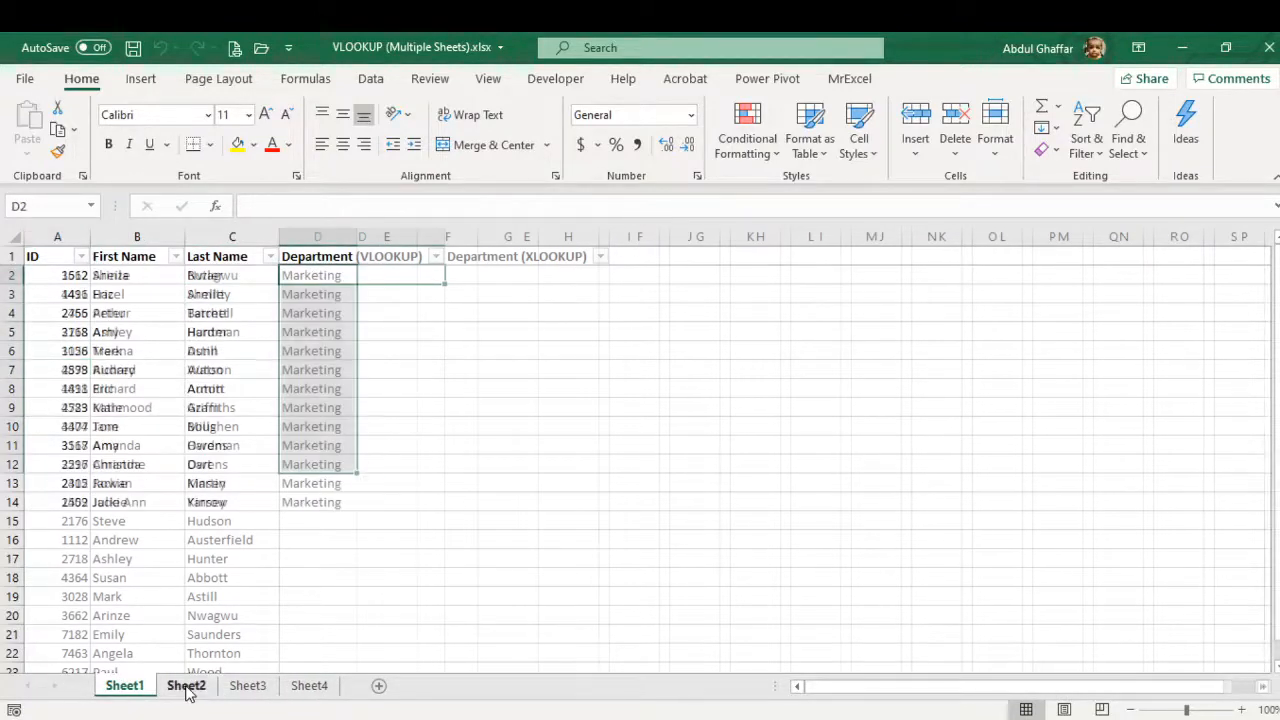
{"action": "left_click", "coordinate": [247, 685]}
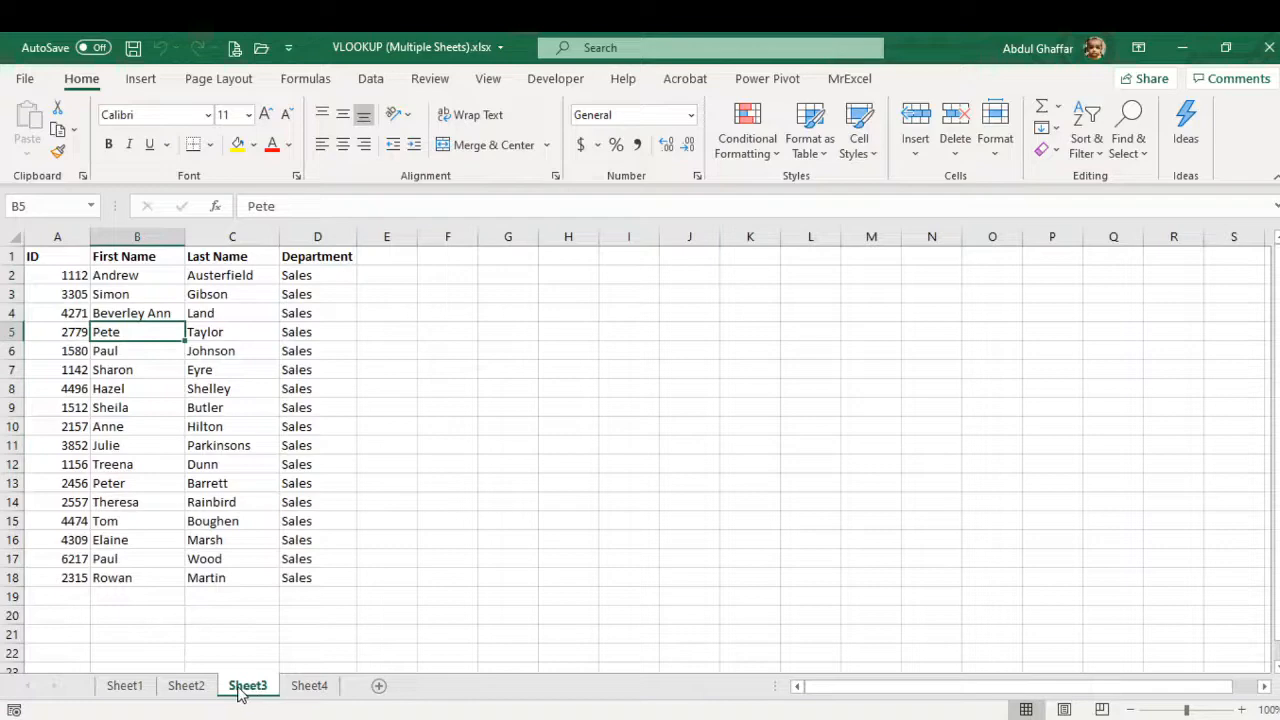
{"action": "left_click", "coordinate": [309, 685]}
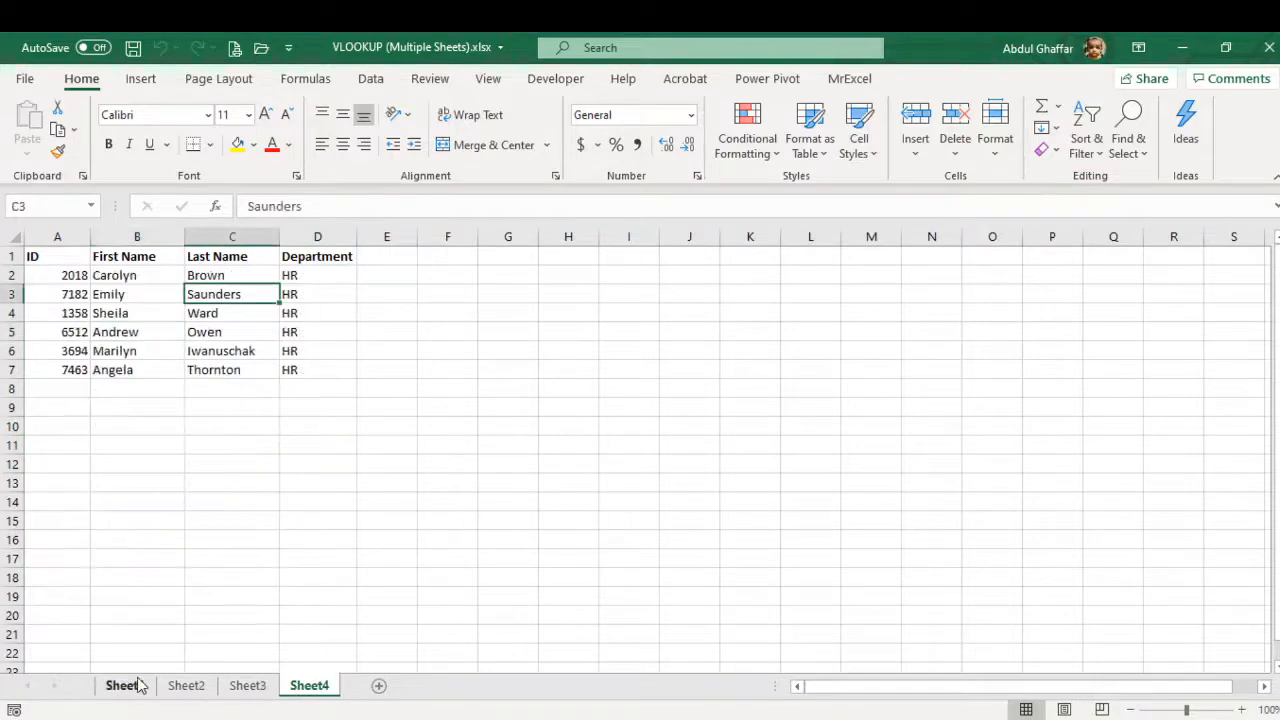
{"action": "left_click", "coordinate": [124, 685]}
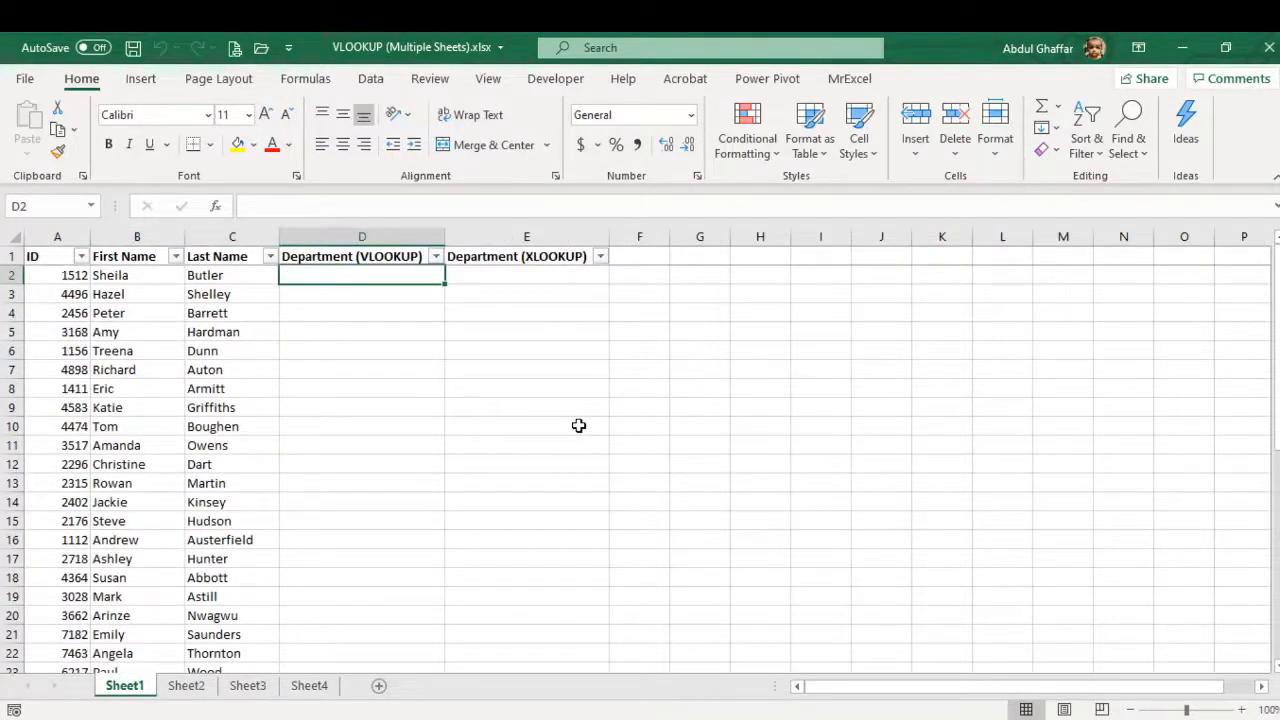
Step: Enter =IFERROR(VLOOKUP(A2,Sheet2!$A$1:$D$14,4,FALSE), in D2 with the Sheet2 range absolute
{"action": "type", "text": "=vlo"}
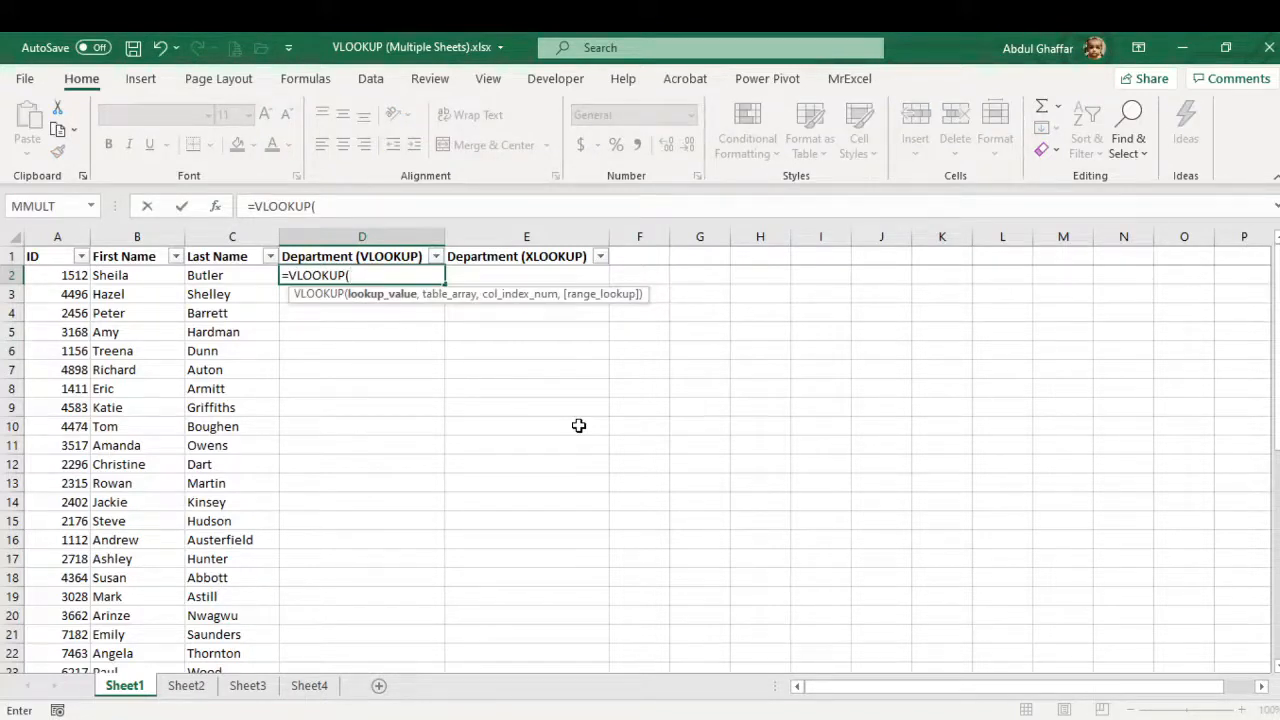
{"action": "left_click", "coordinate": [57, 275]}
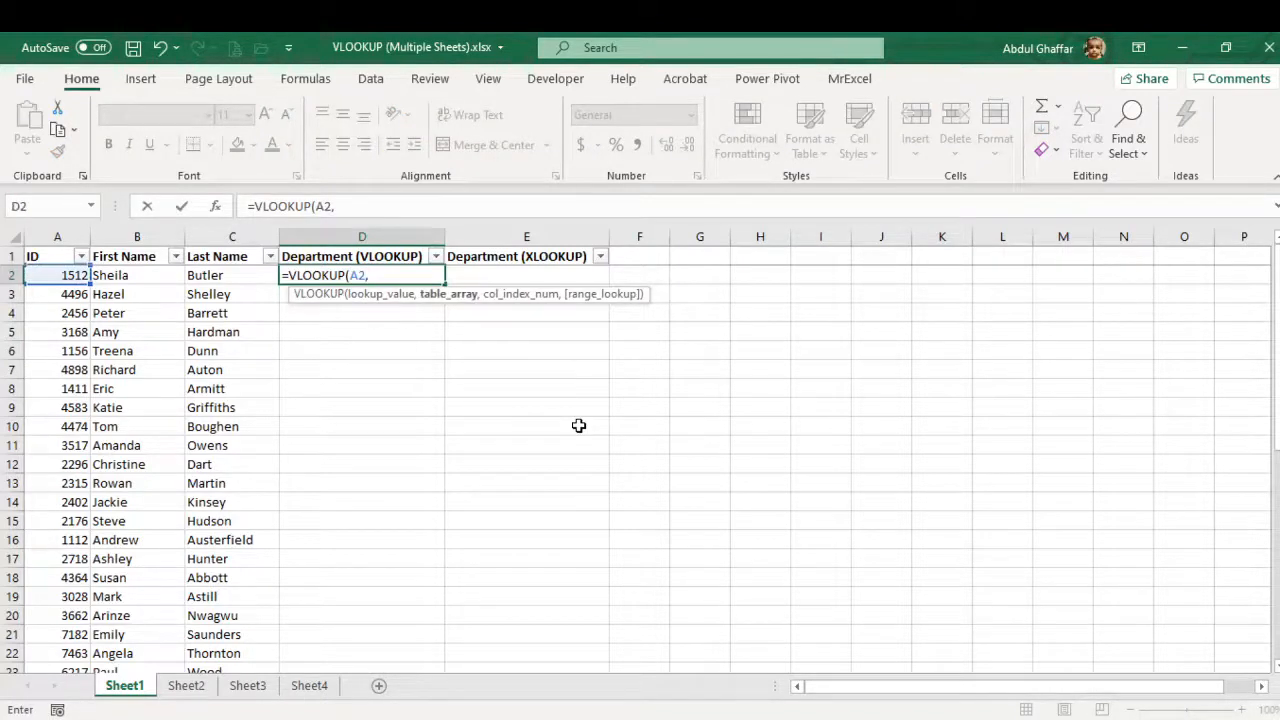
{"action": "left_click", "coordinate": [186, 685]}
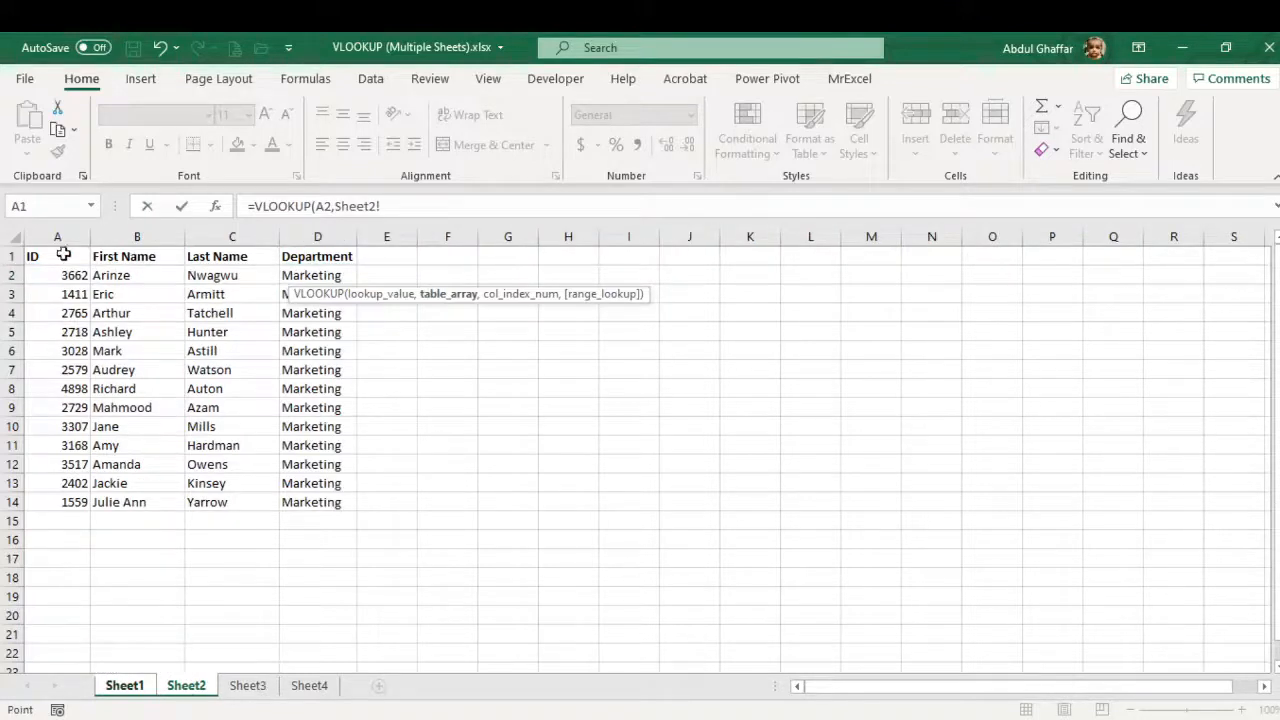
{"action": "left_click_drag", "start_coordinate": [57, 256], "coordinate": [317, 502]}
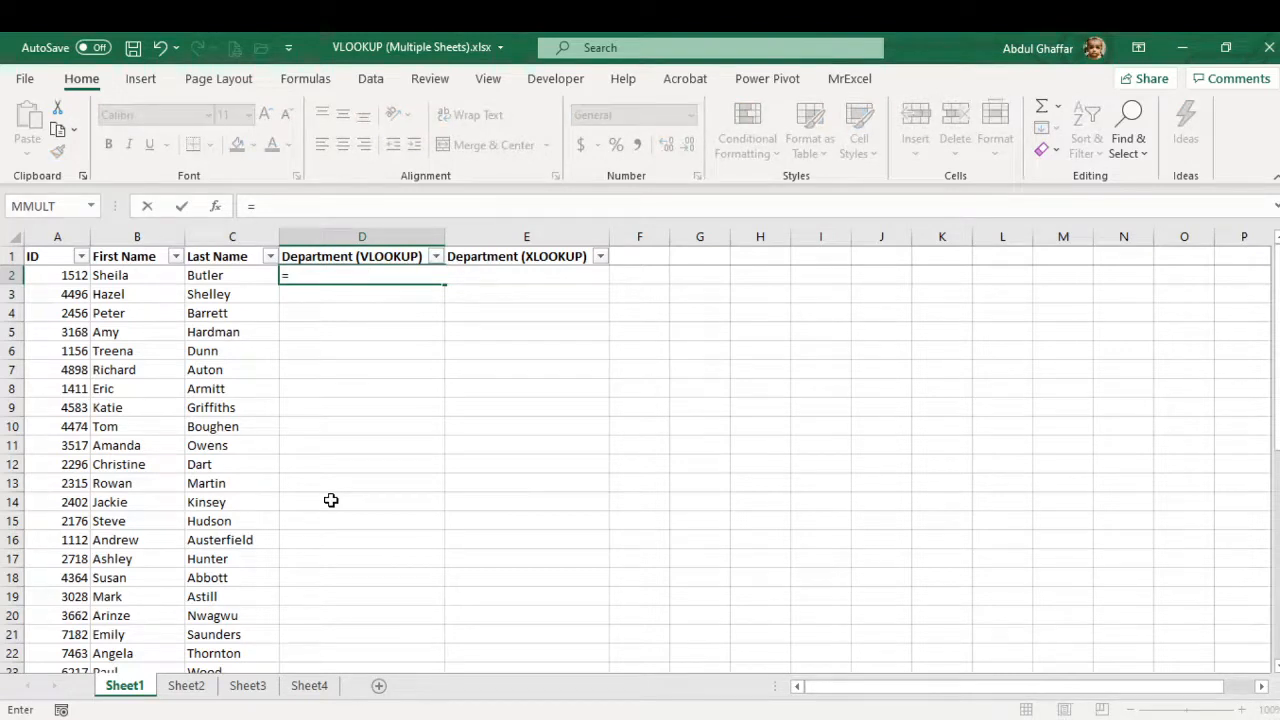
{"action": "type", "text": "if"}
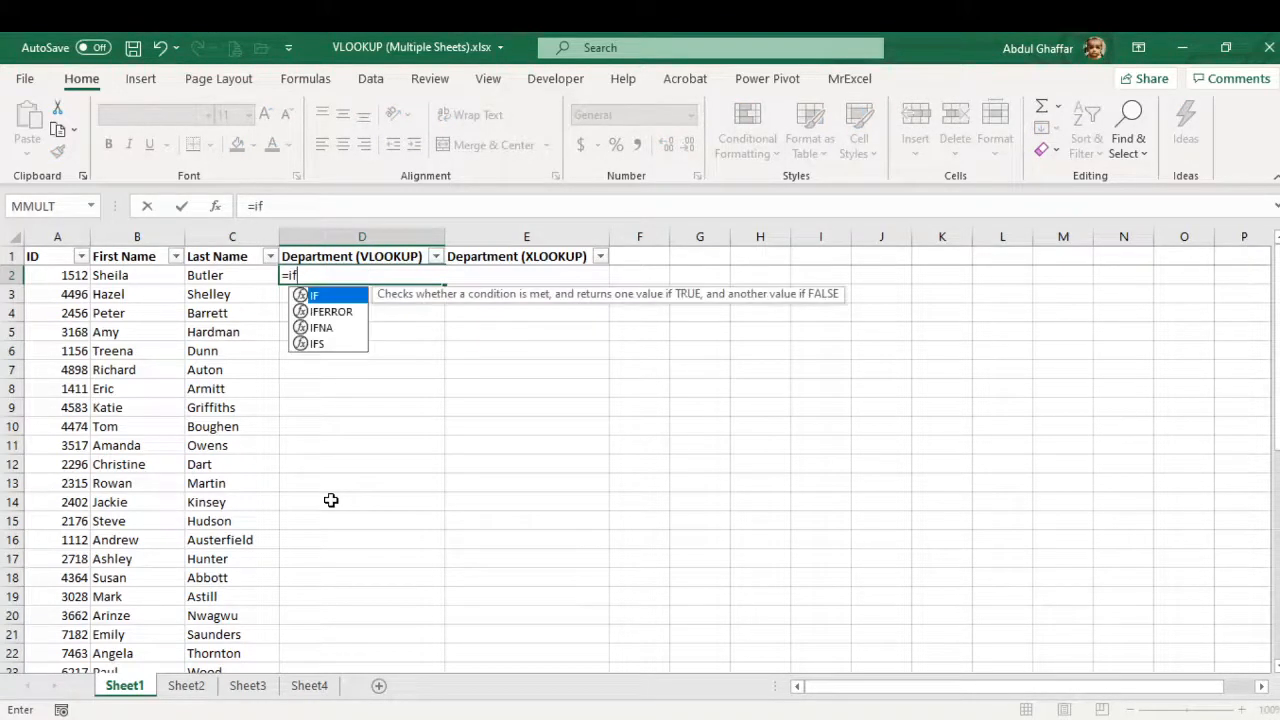
{"action": "type", "text": "IFERROR(VLOOKUP(A2,"}
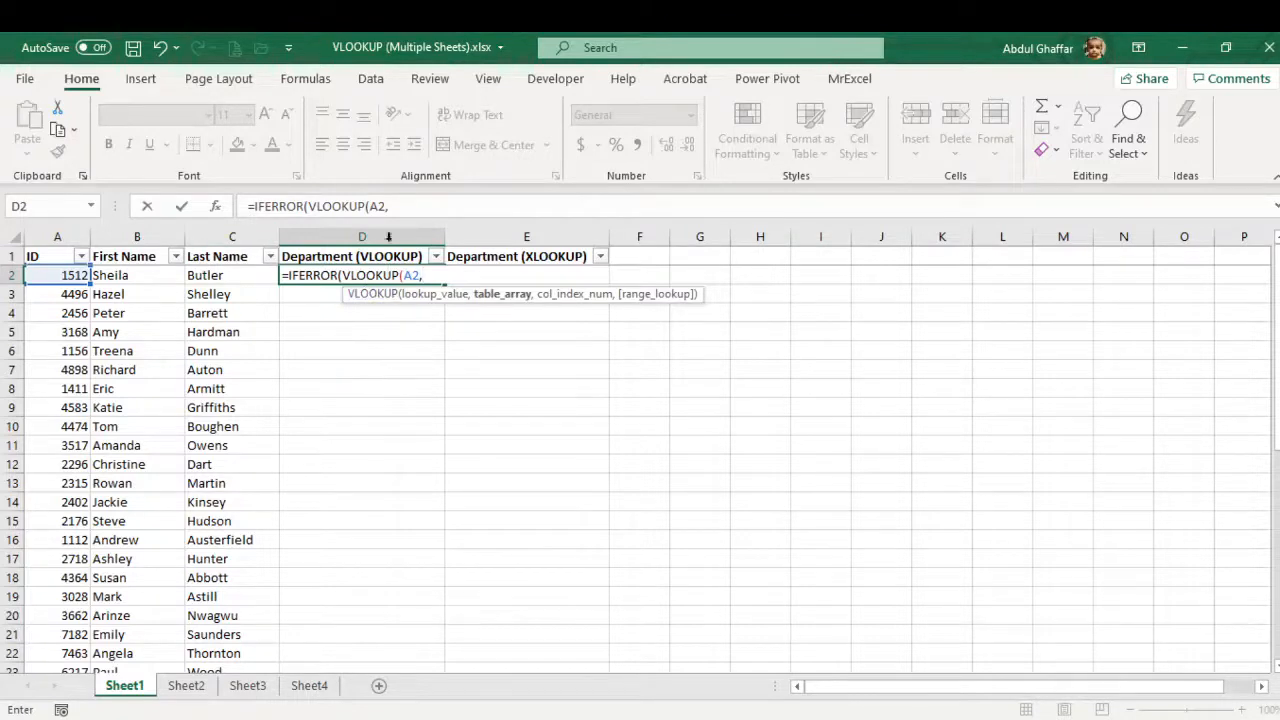
{"action": "mouse_move", "coordinate": [403, 370]}
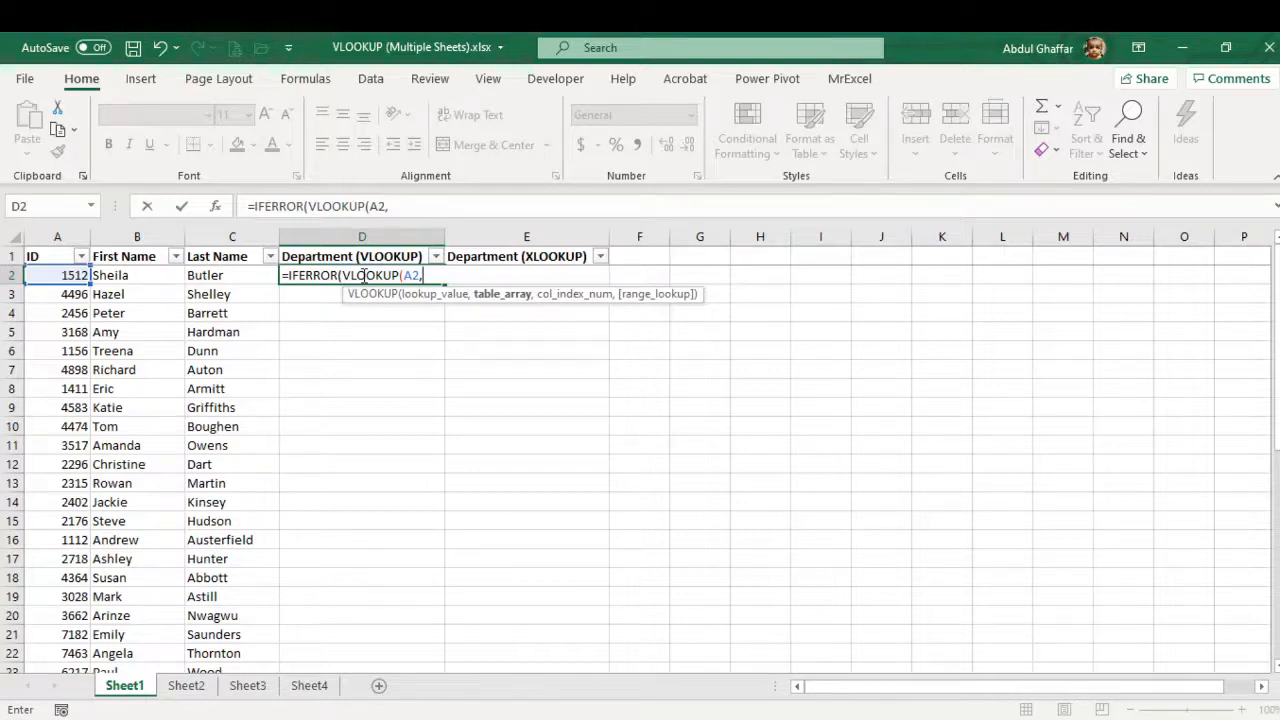
{"action": "left_click", "coordinate": [186, 685]}
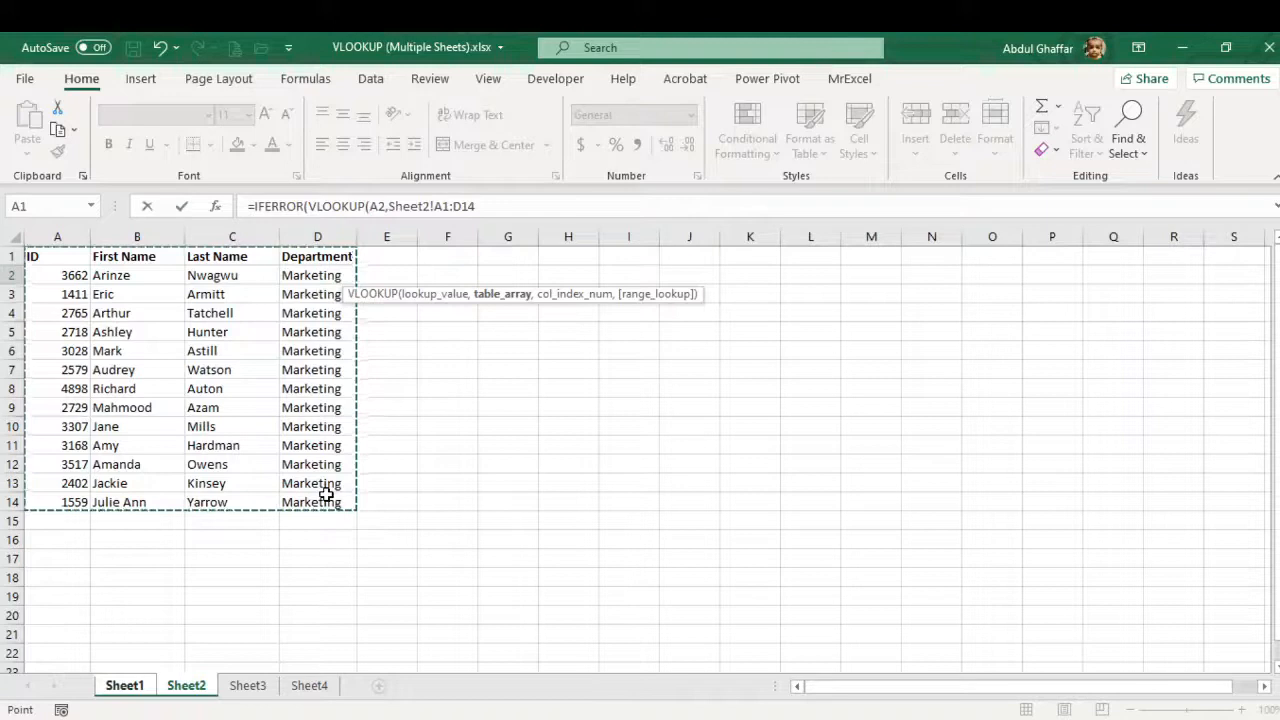
{"action": "key", "text": "f4"}
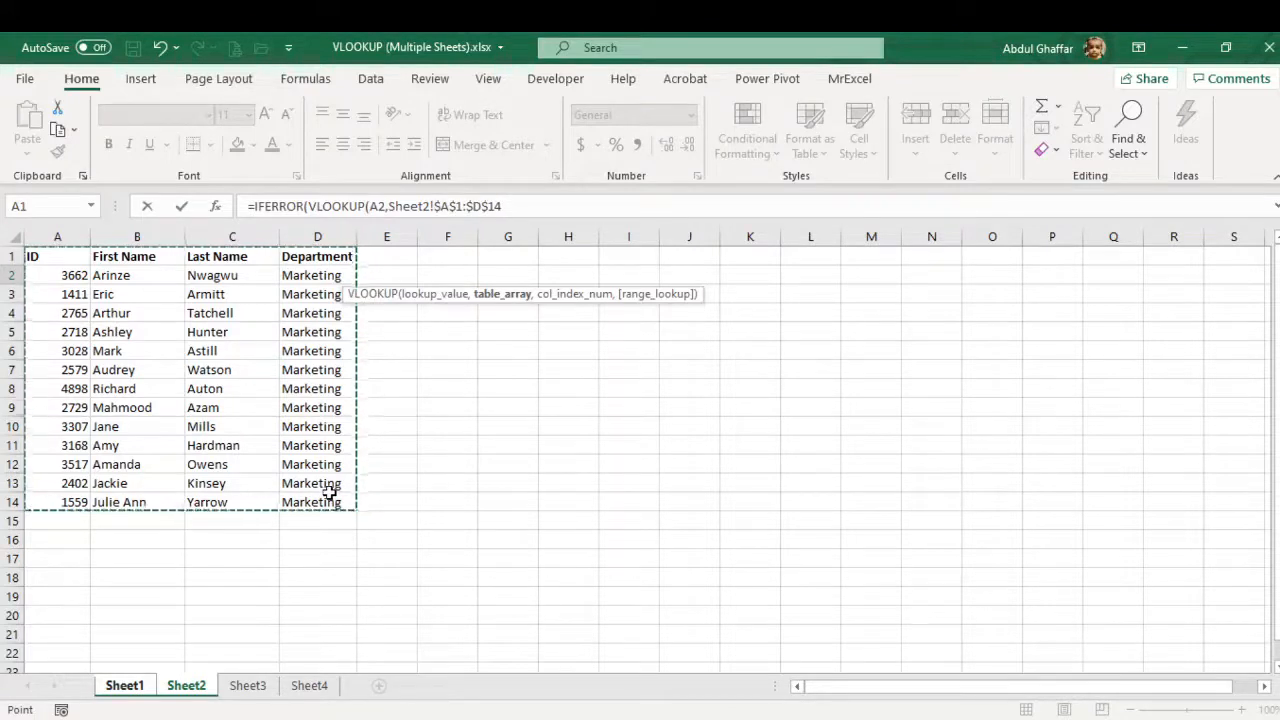
{"action": "type", "text": ",4"}
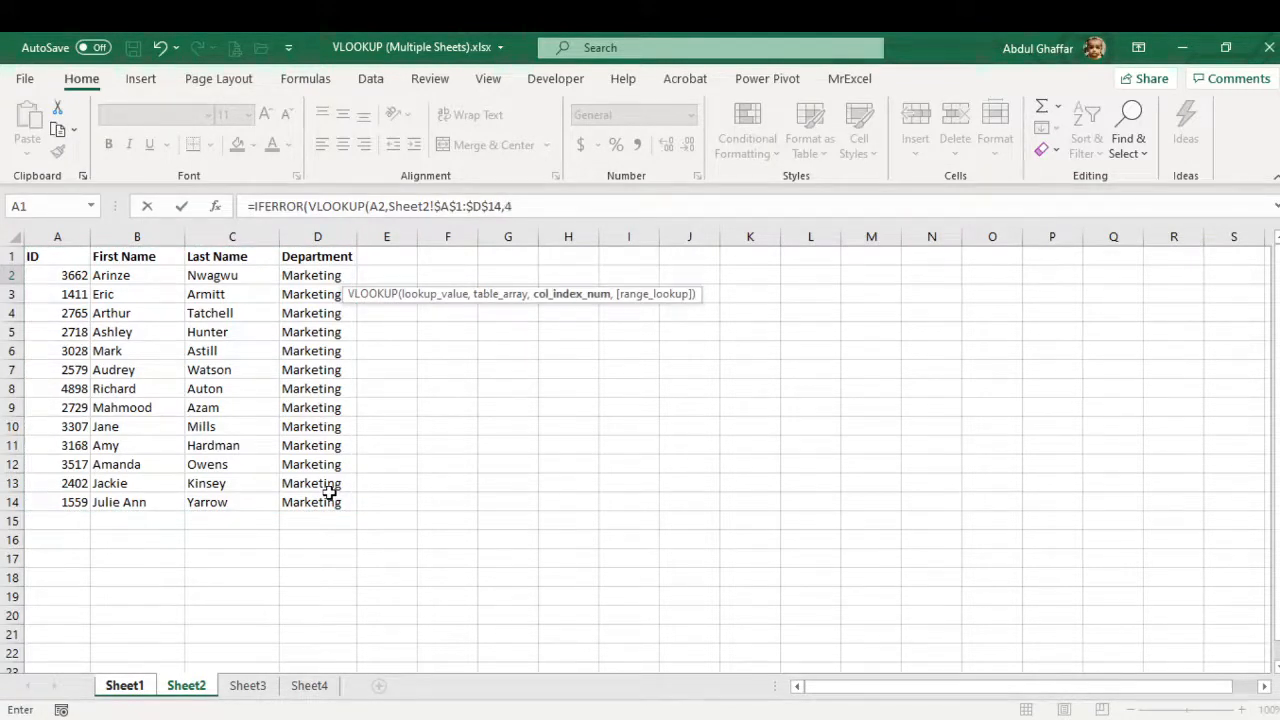
{"action": "type", "text": ",FALSE)"}
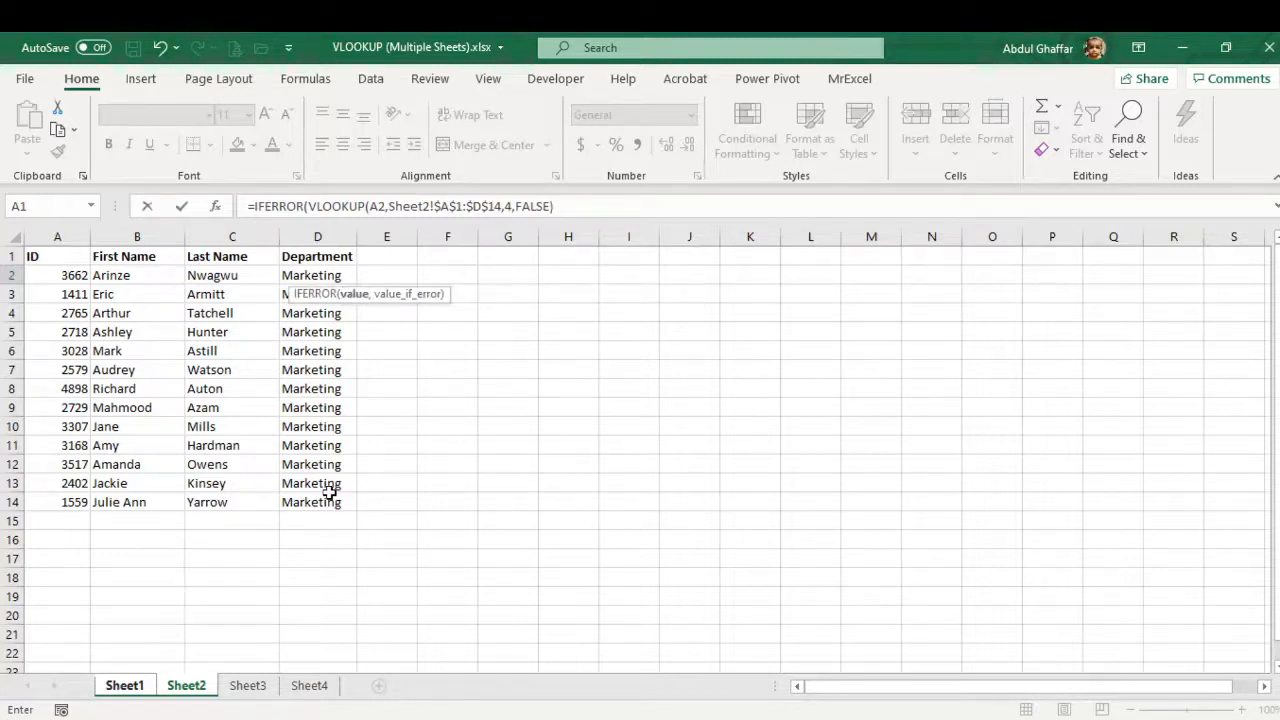
{"action": "type", "text": ","}
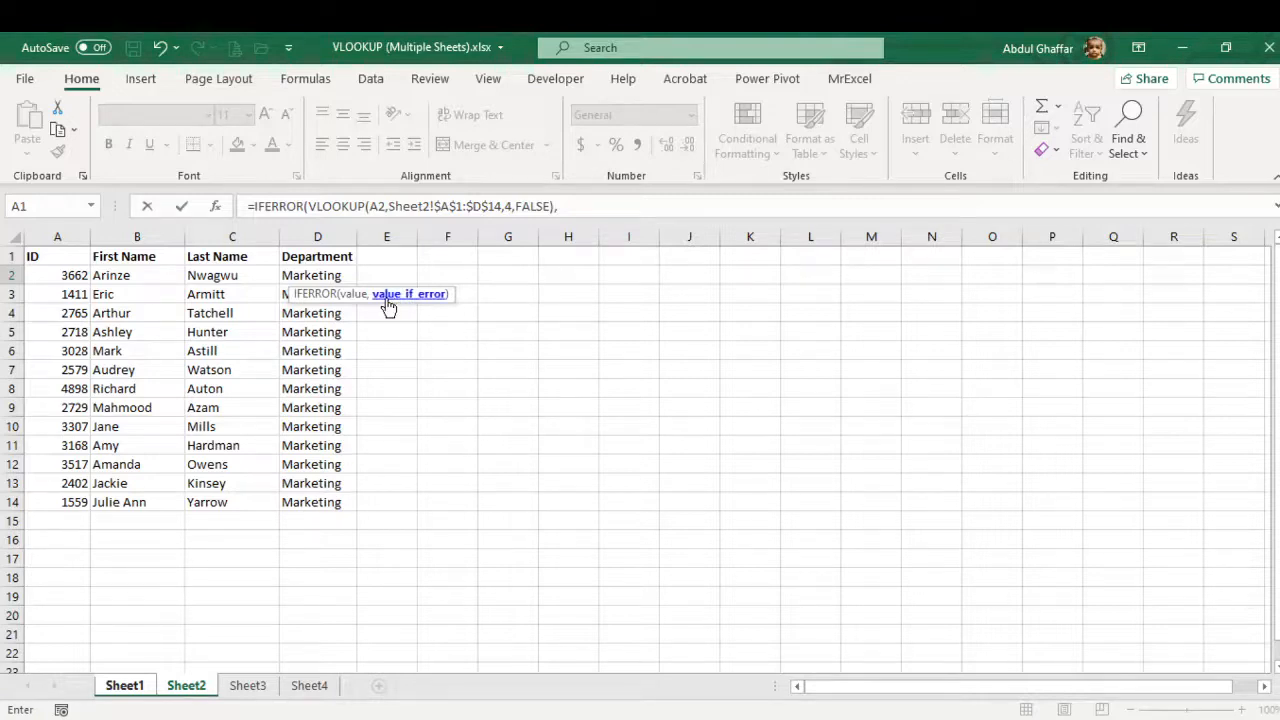
{"action": "mouse_move", "coordinate": [398, 303]}
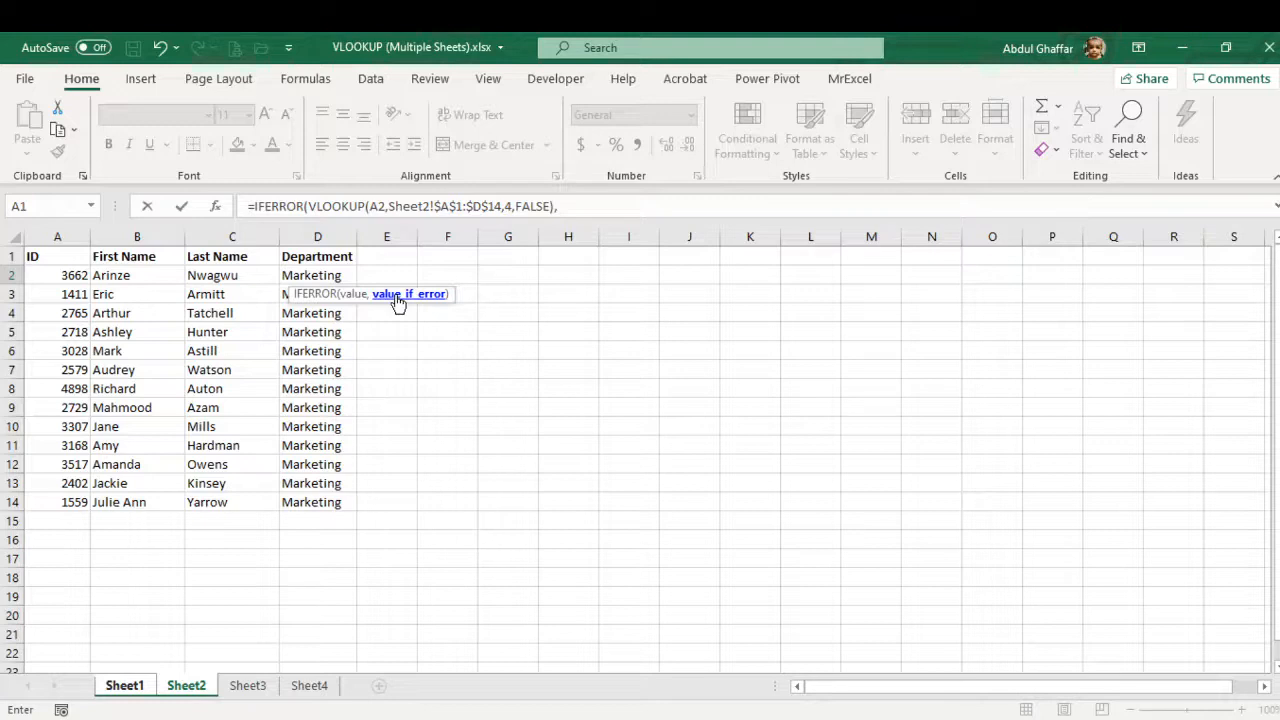
Step: Nest IFERROR(VLOOKUP(A2,Sheet3!$A$1:$D$18,4,FALSE) as the fallback, correcting a premature Sheet3 reference
{"action": "type", "text": ",IFERROR("}
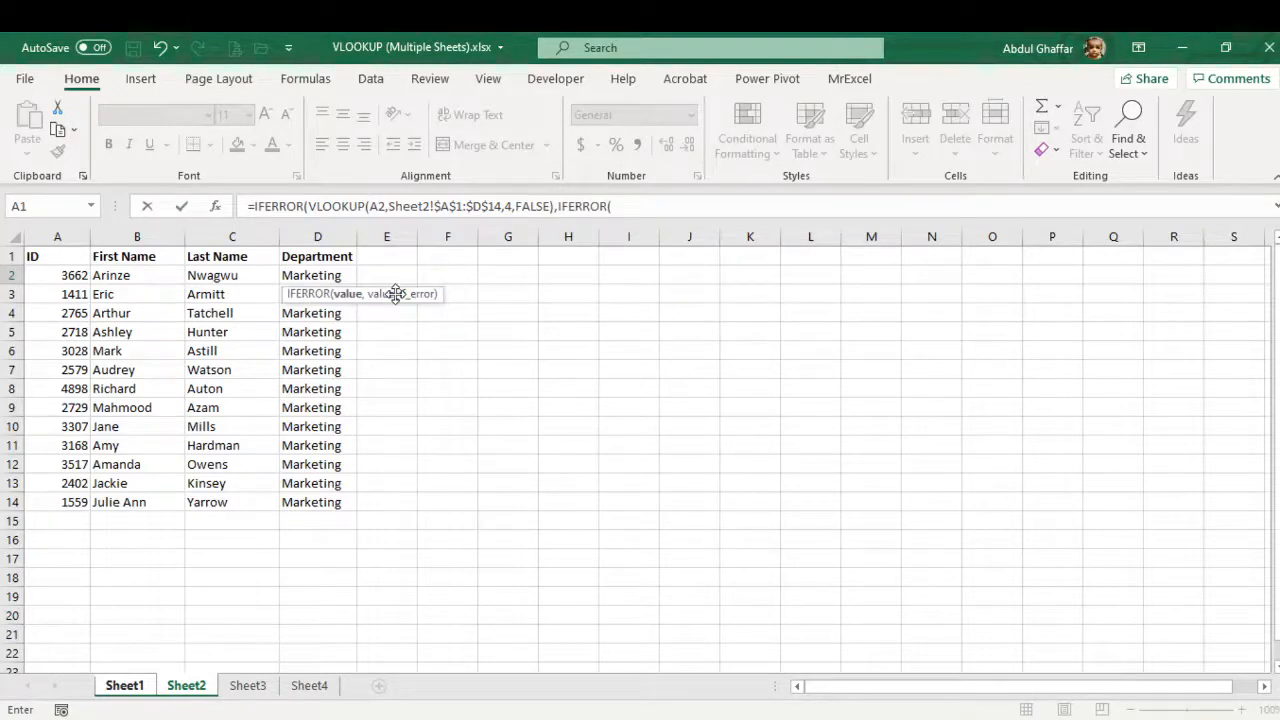
{"action": "type", "text": "VLOOKUP("}
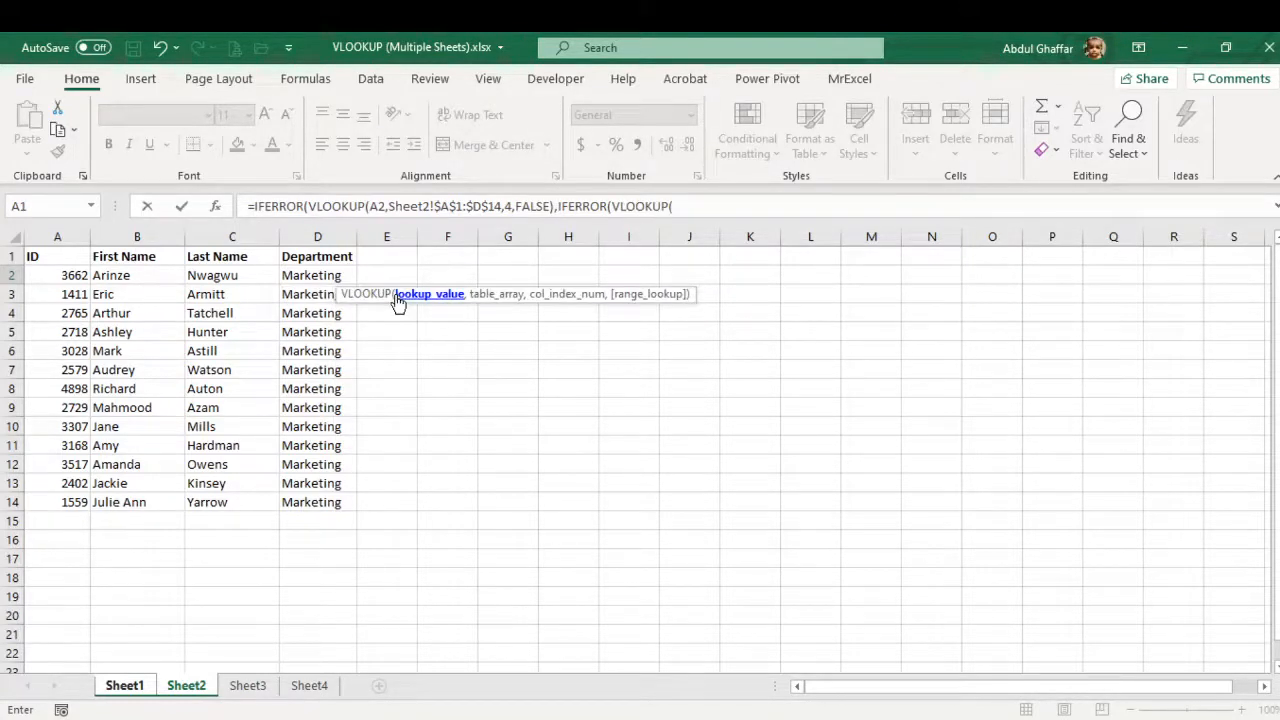
{"action": "left_click", "coordinate": [124, 685]}
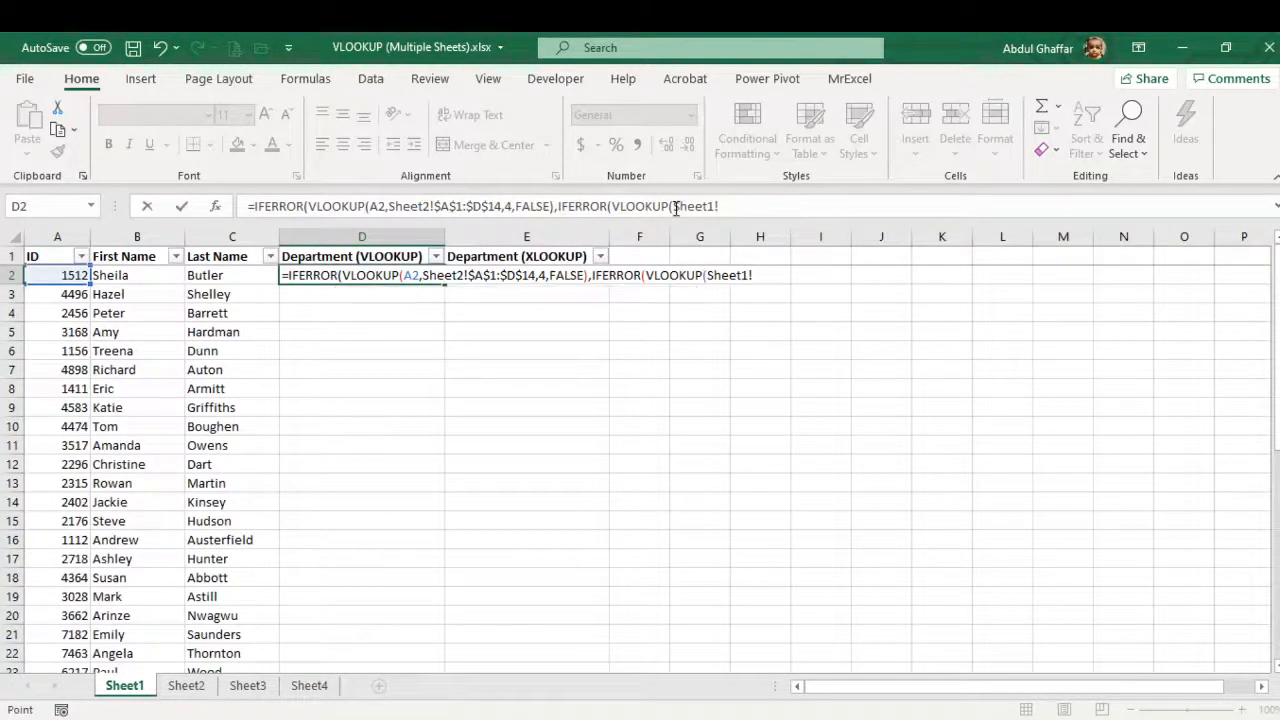
{"action": "left_click", "coordinate": [57, 275]}
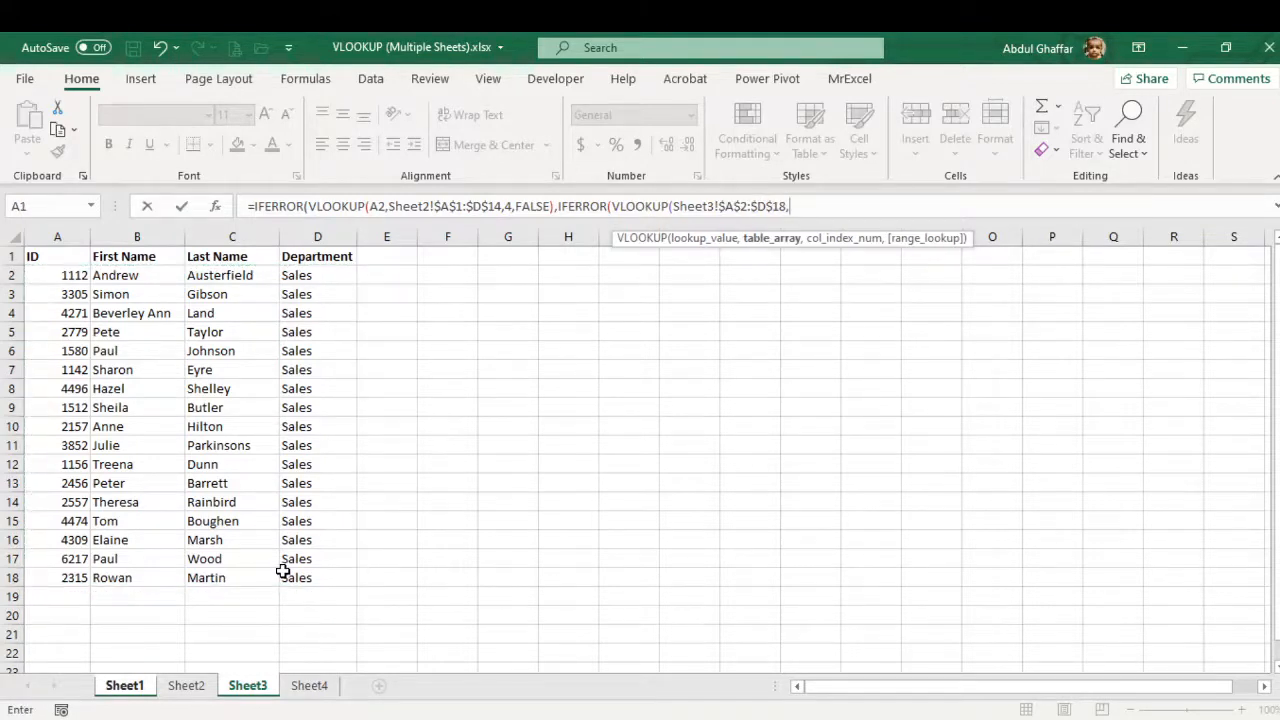
{"action": "type", "text": "4"}
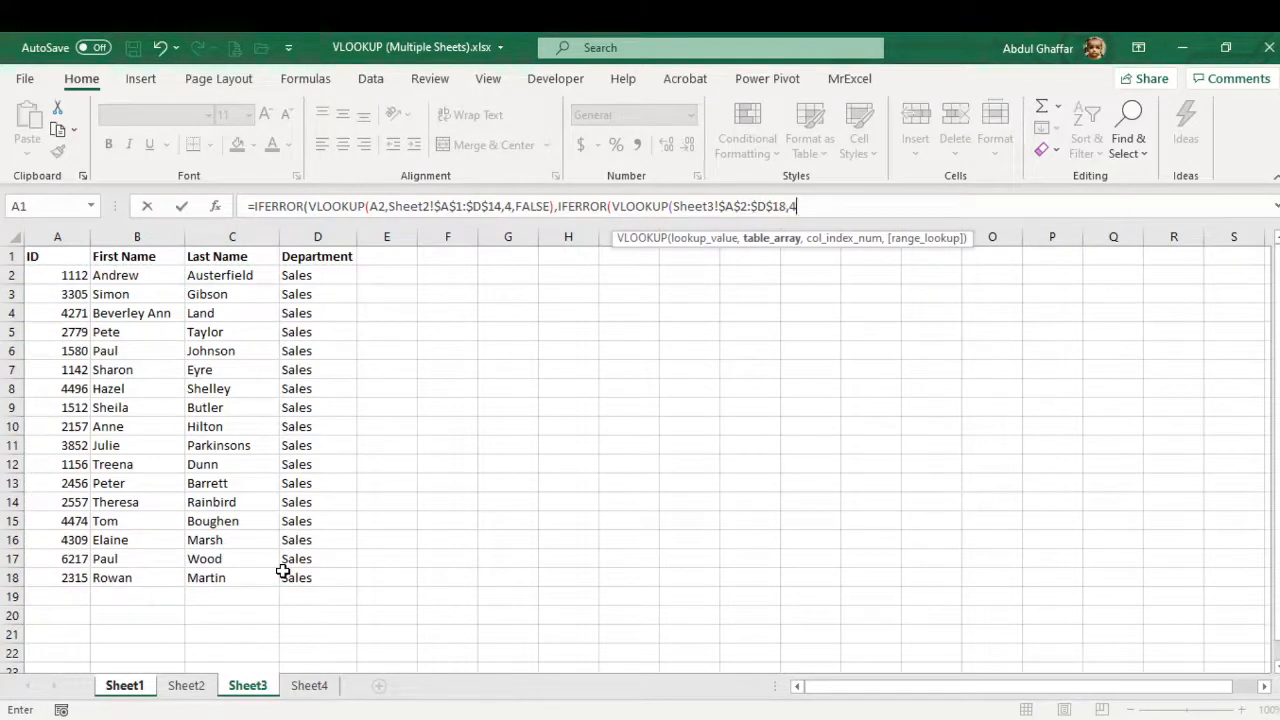
{"action": "type", "text": ","}
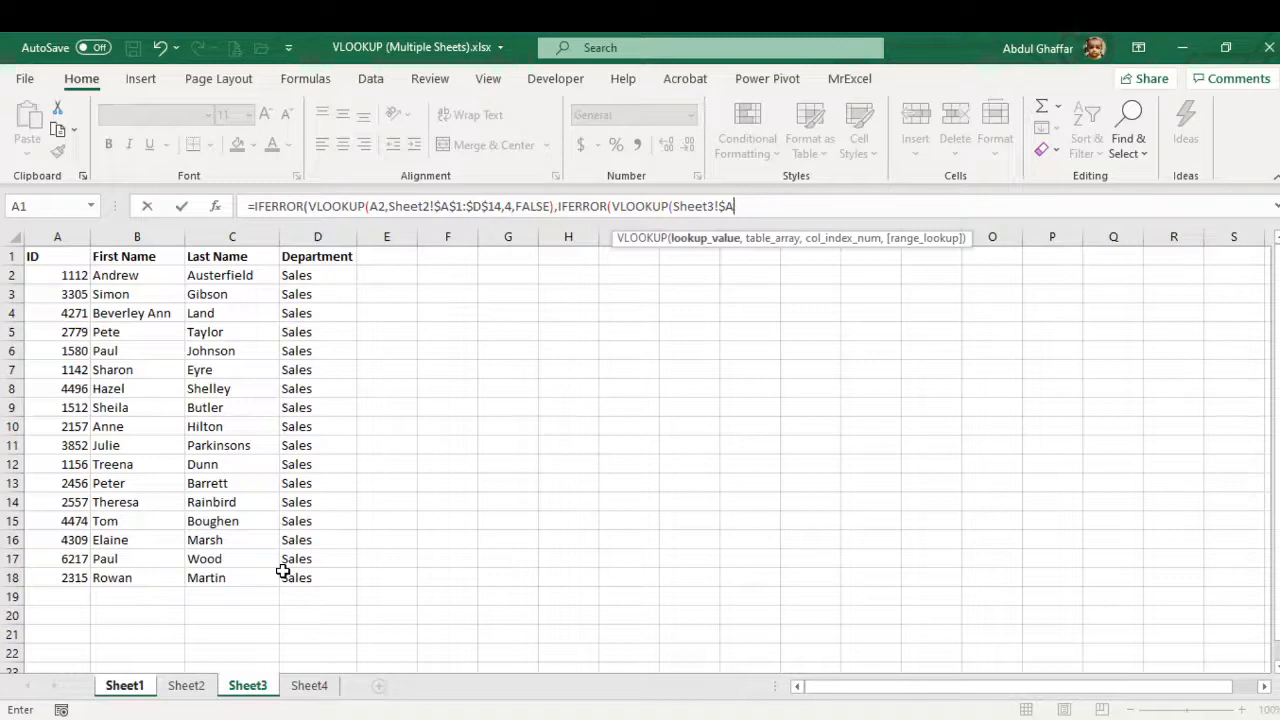
{"action": "key", "text": "Backspace"}
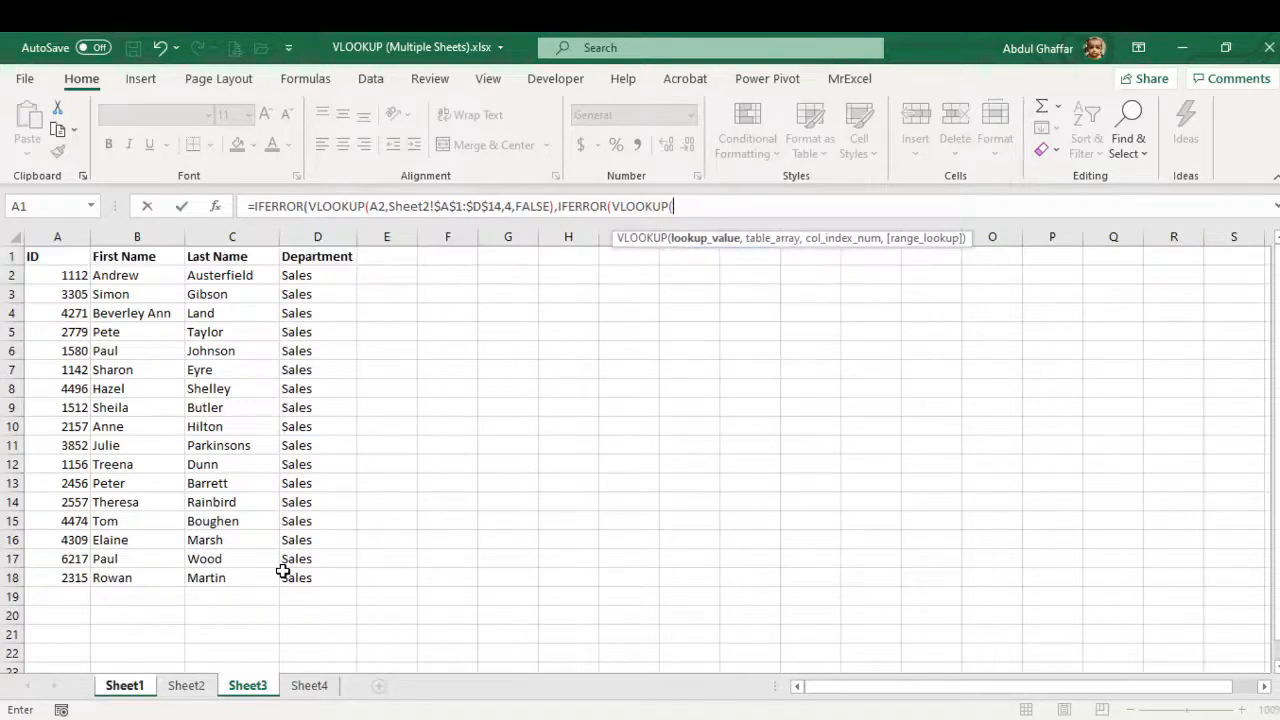
{"action": "type", "text": "A2,"}
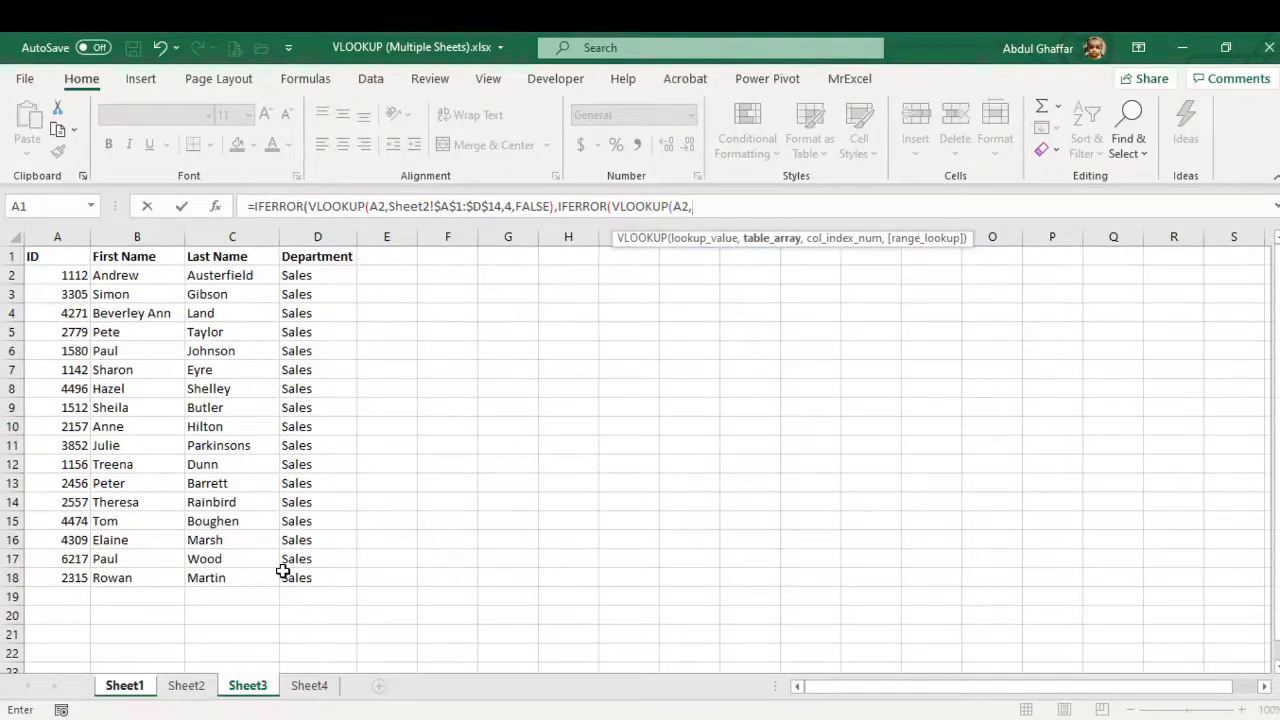
{"action": "left_click_drag", "start_coordinate": [32, 256], "coordinate": [317, 558]}
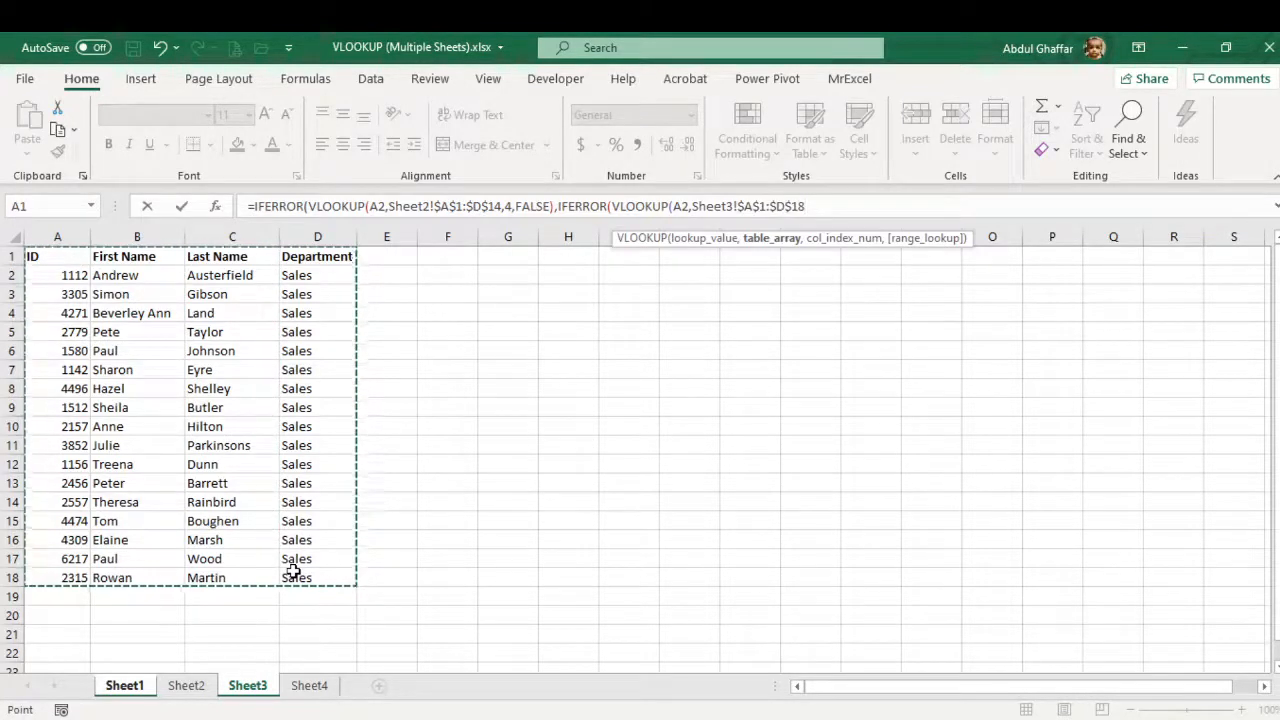
{"action": "type", "text": "4"}
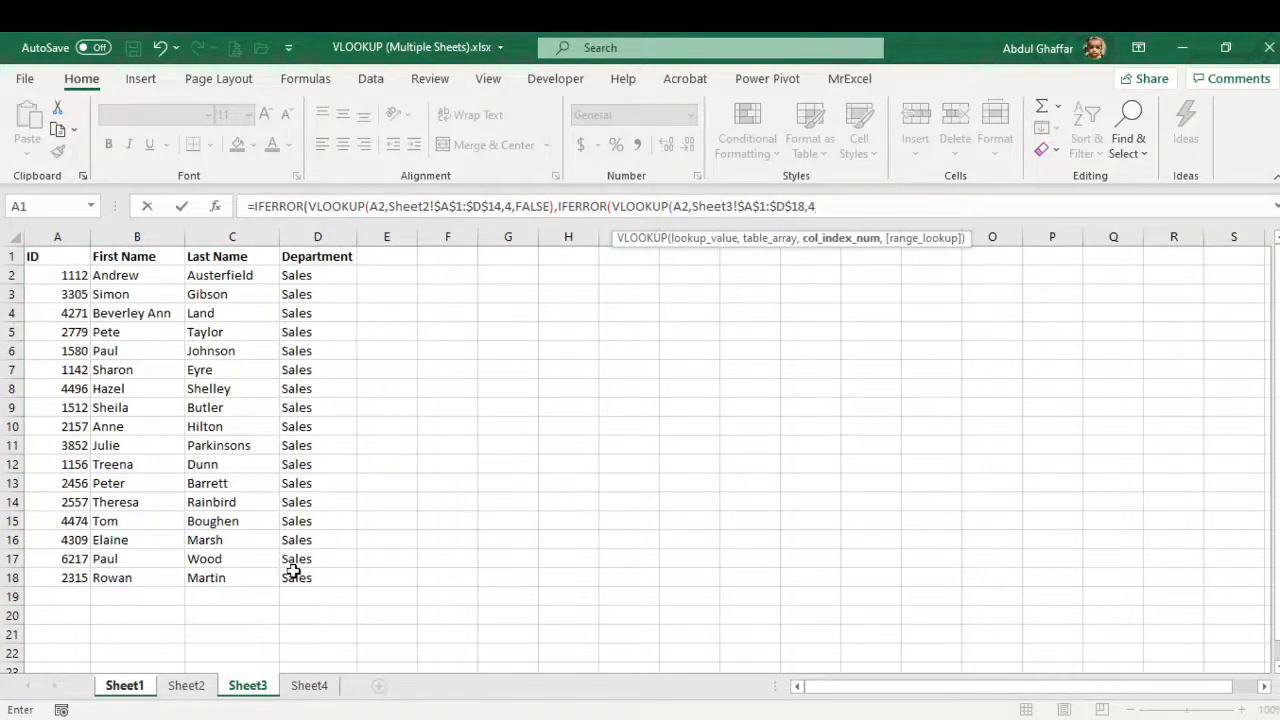
{"action": "type", "text": ",FALSE),"}
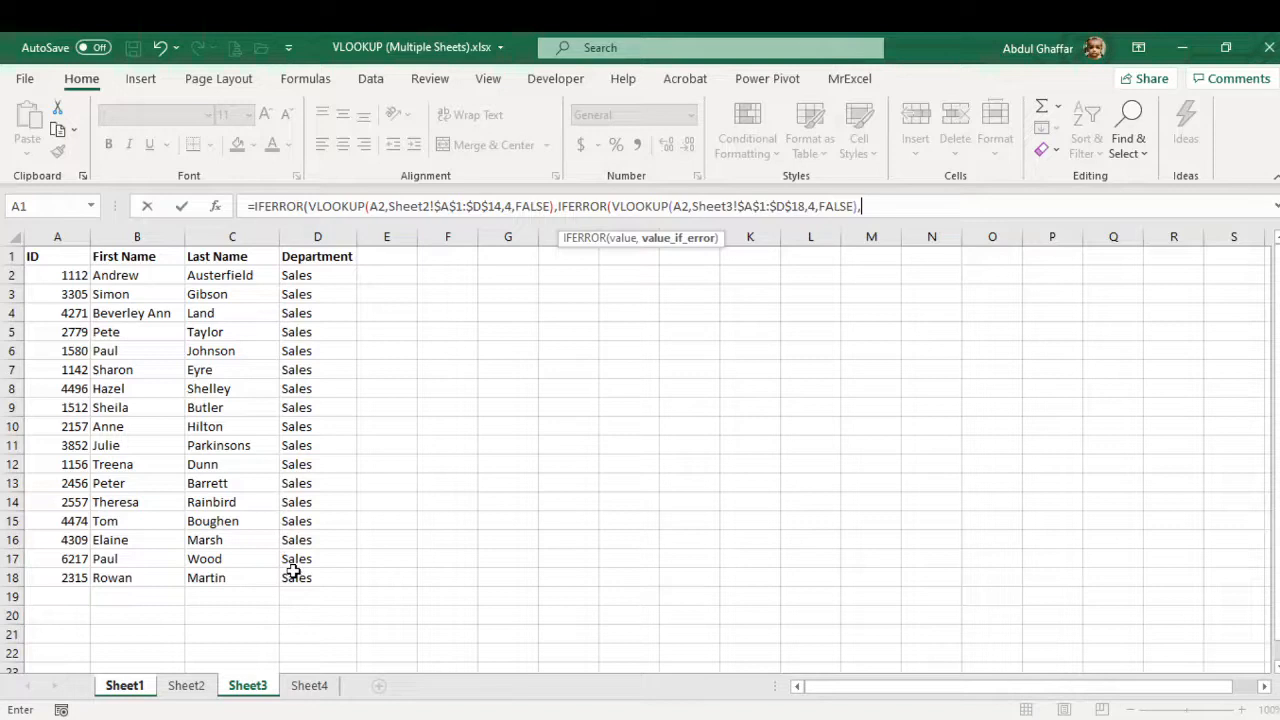
Step: Add IFERROR(VLOOKUP(a2,Sheet4!$A$1:$D$7,4,FALSE),"Doesn't Exist on Any Sheet")) to close the formula
{"action": "type", "text": "if"}
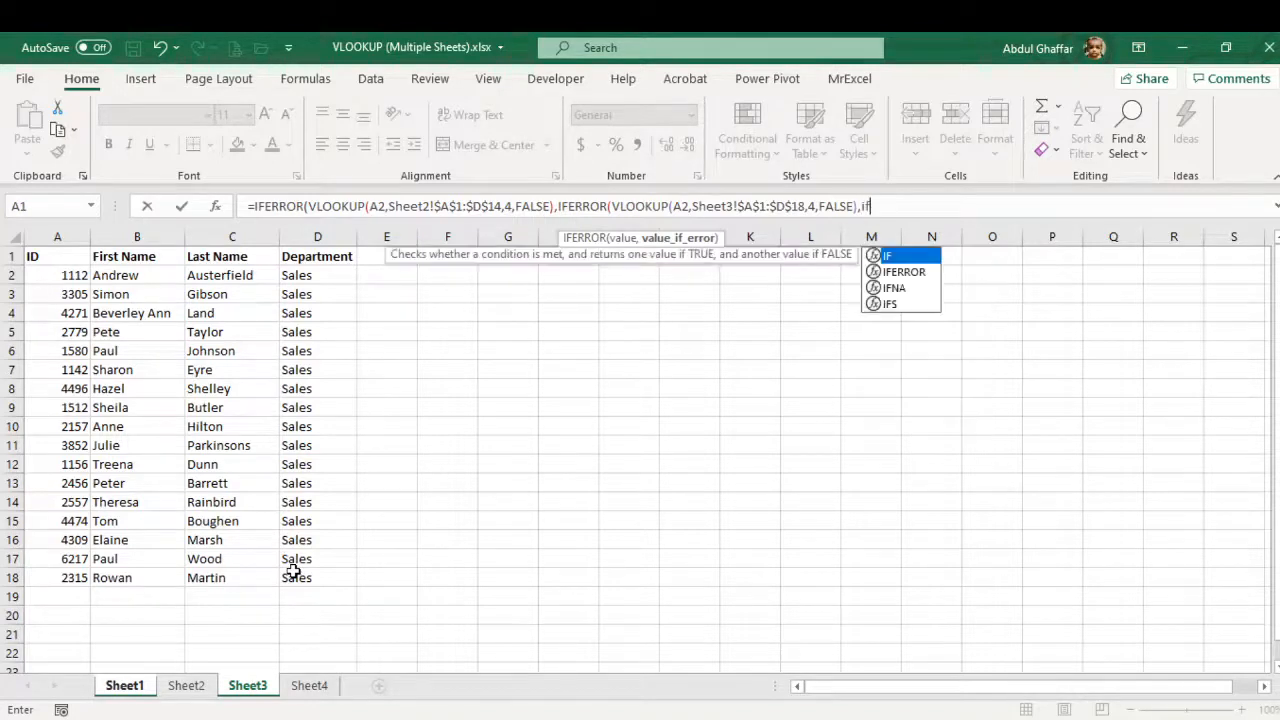
{"action": "type", "text": "IFERROR(vl"}
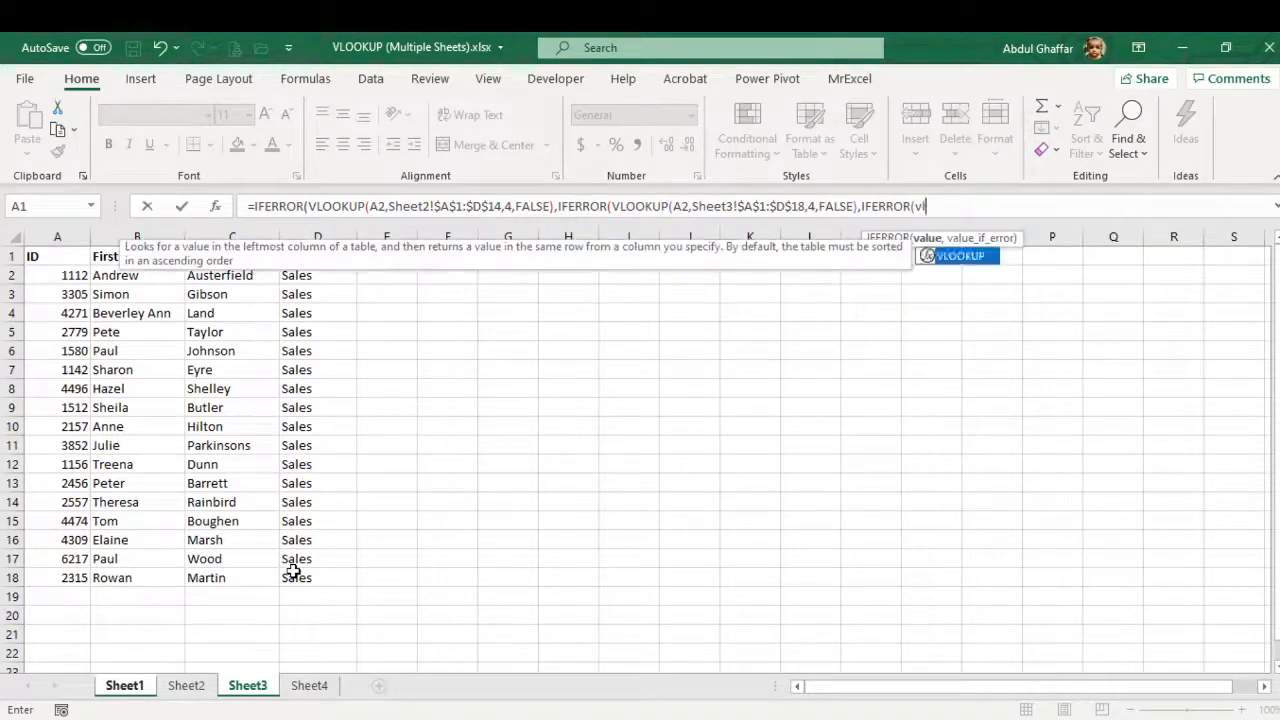
{"action": "type", "text": "VLOOKUP("}
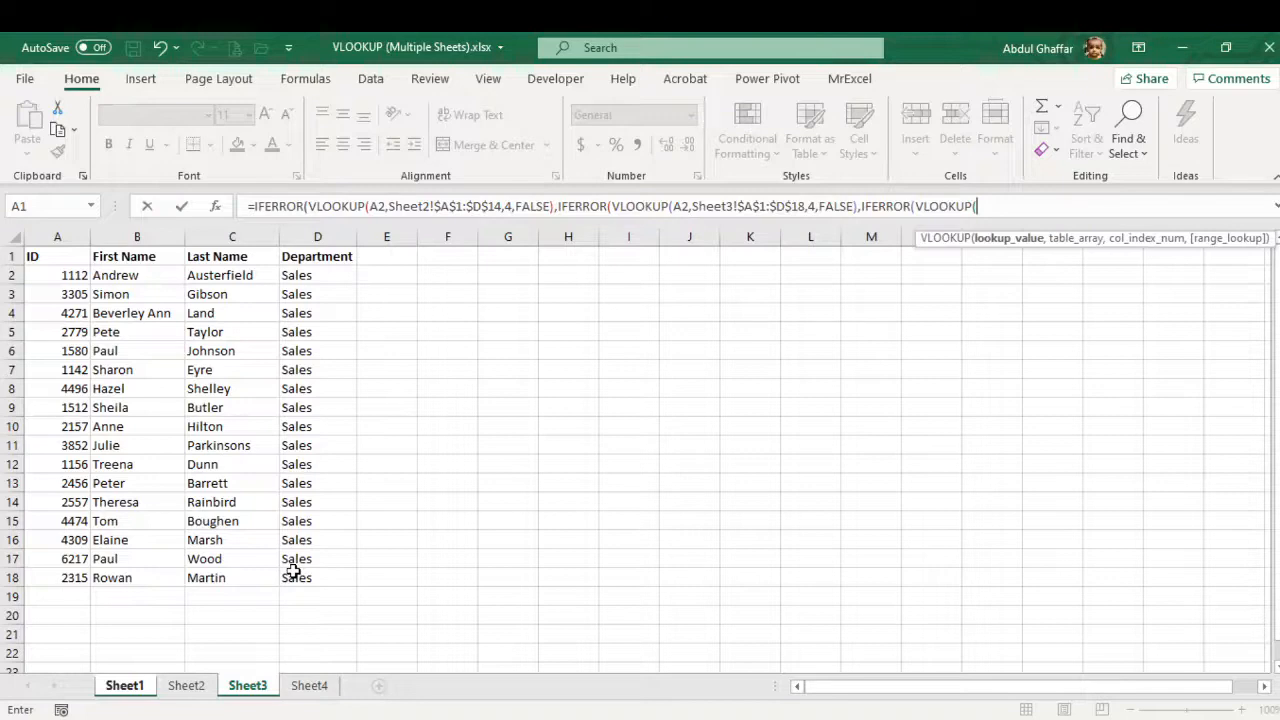
{"action": "type", "text": "a2"}
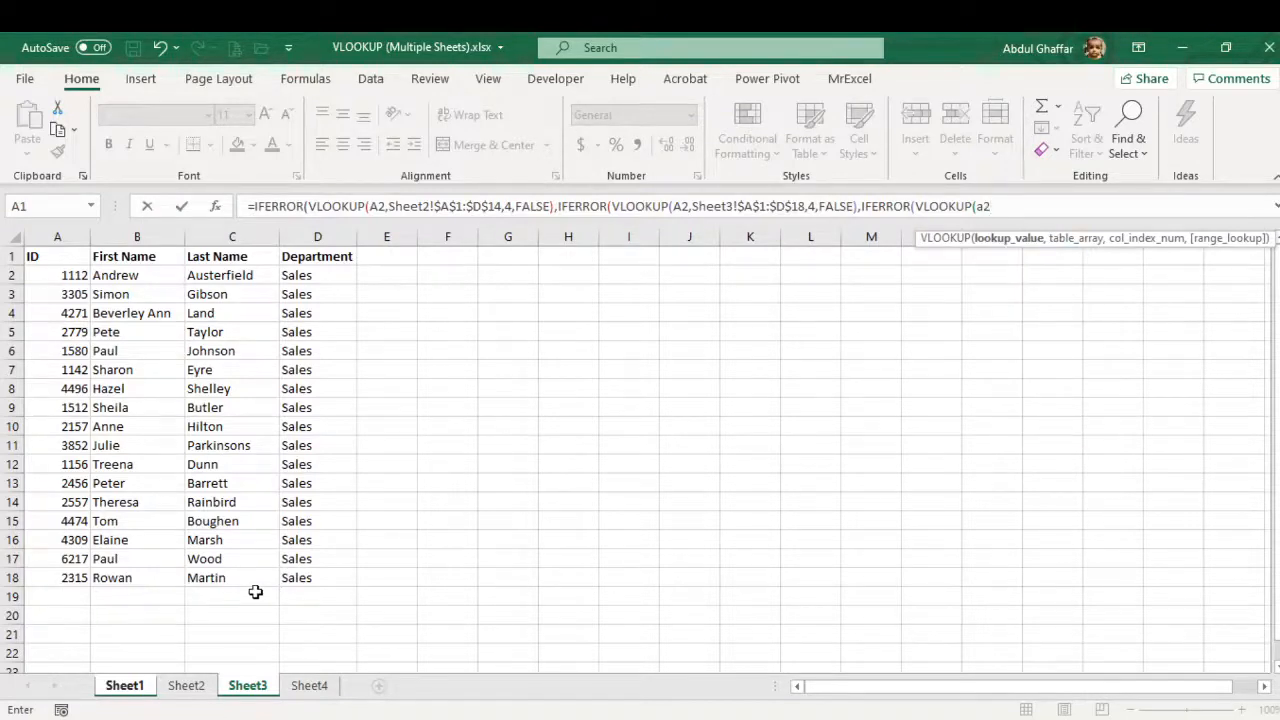
{"action": "left_click", "coordinate": [309, 685]}
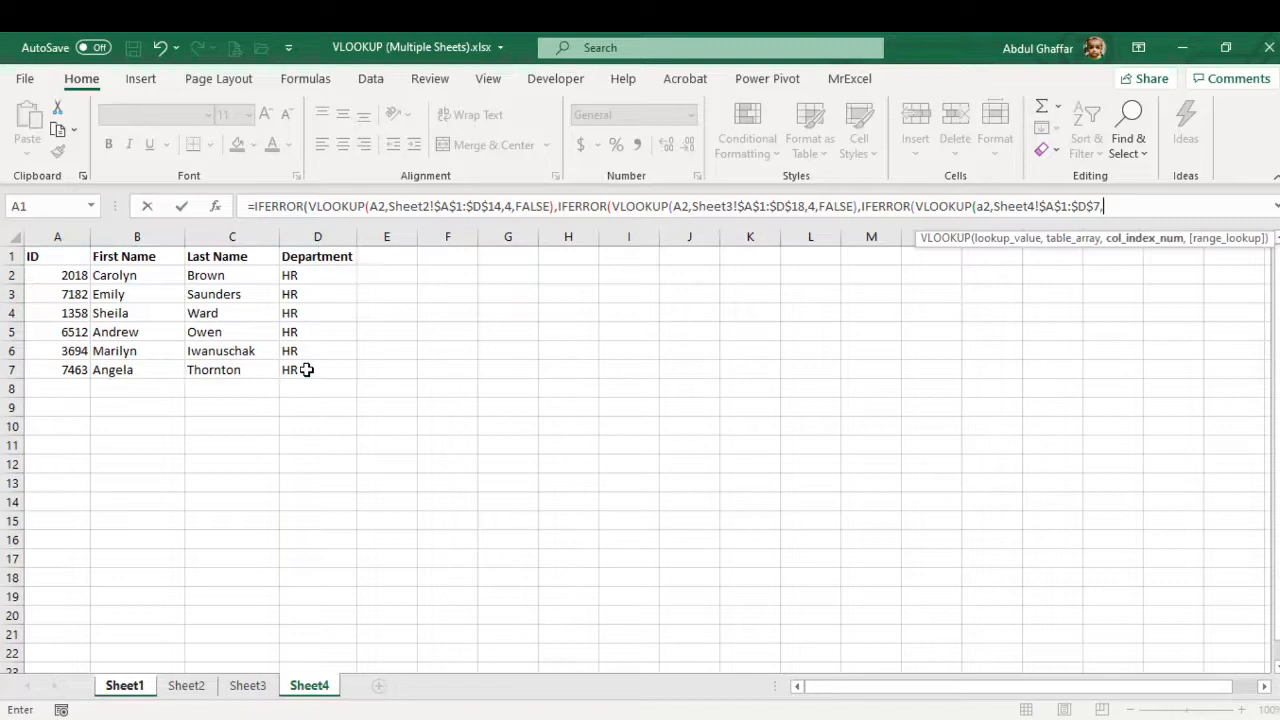
{"action": "type", "text": "4,FALSE"}
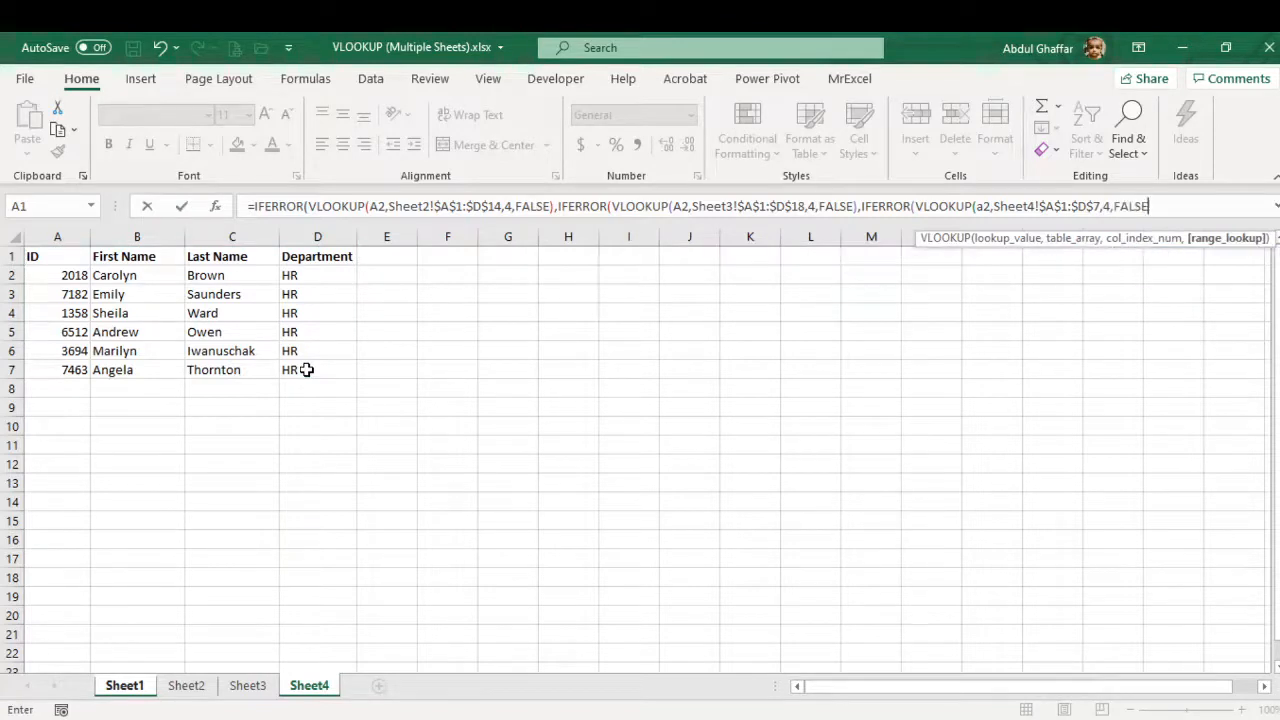
{"action": "type", "text": ","}
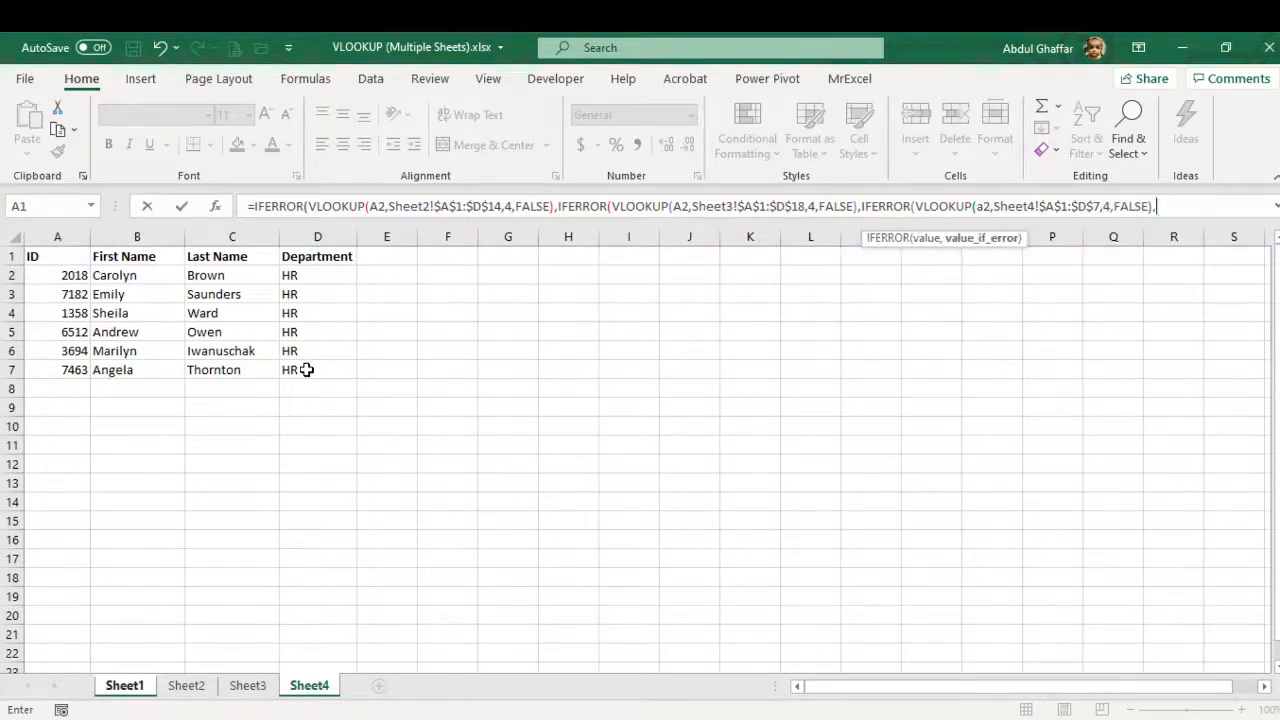
{"action": "type", "text": "\""}
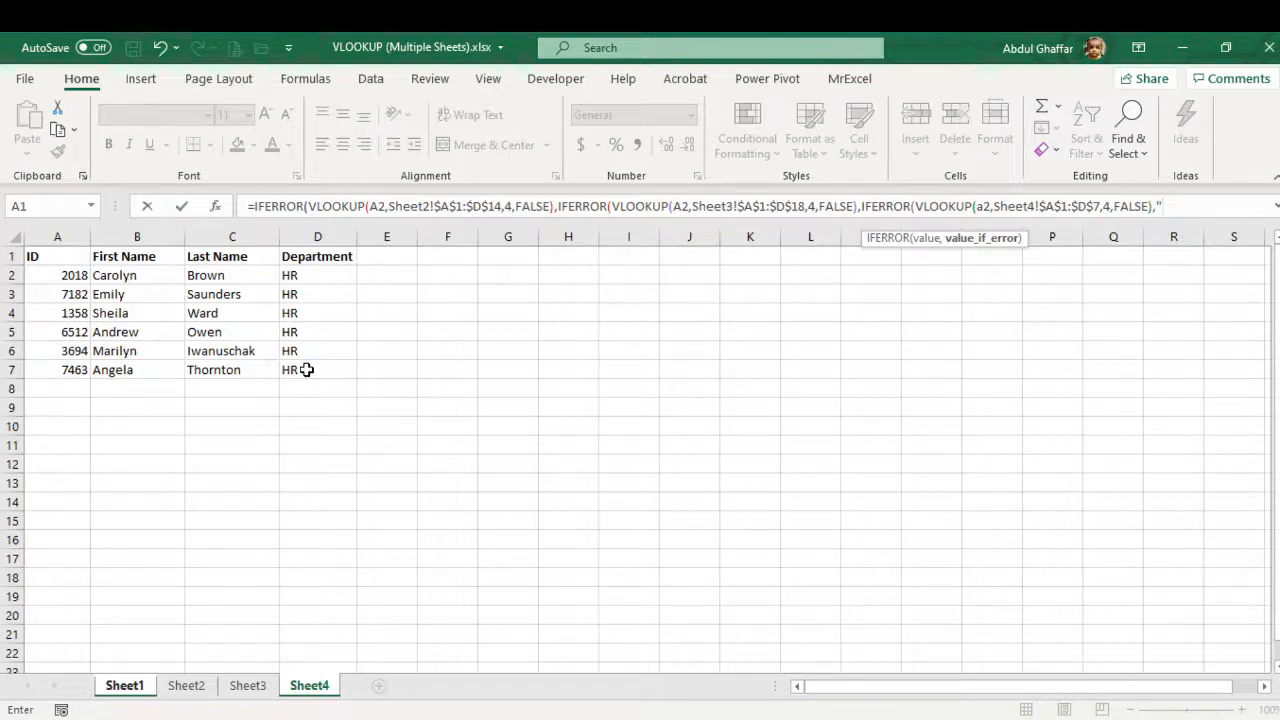
{"action": "type", "text": "Doesn't Exist"}
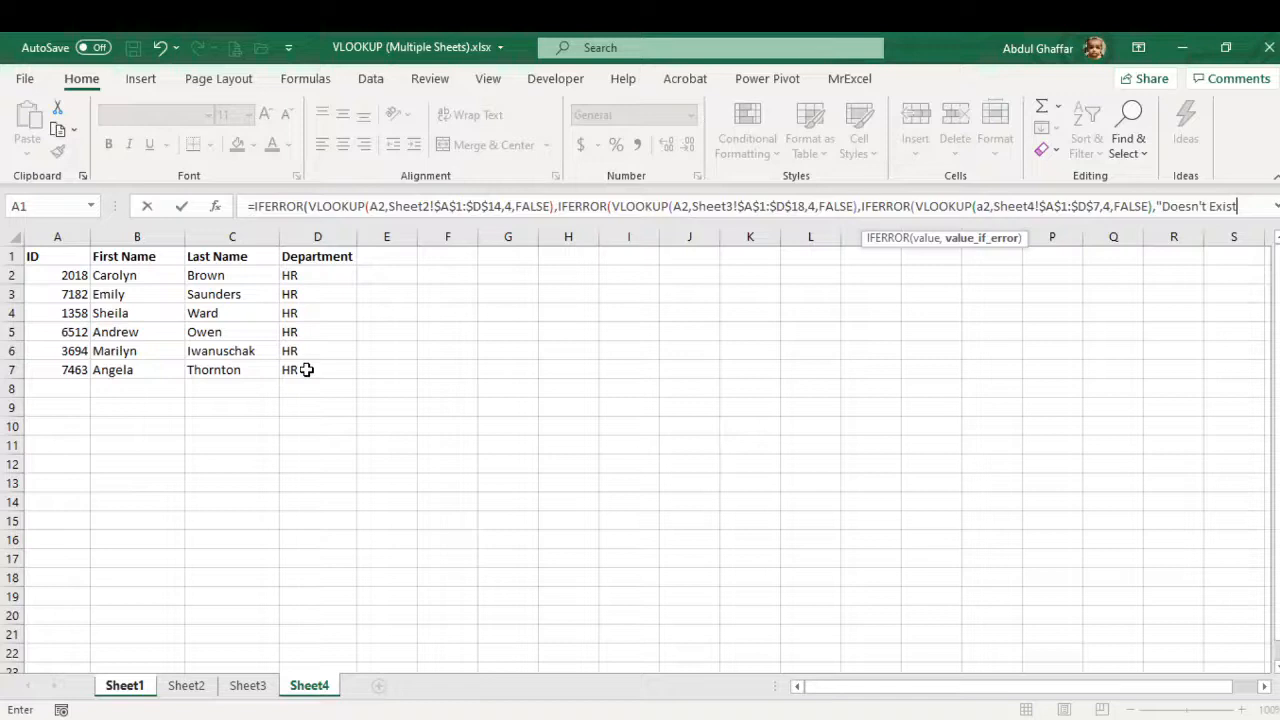
{"action": "type", "text": "Any"}
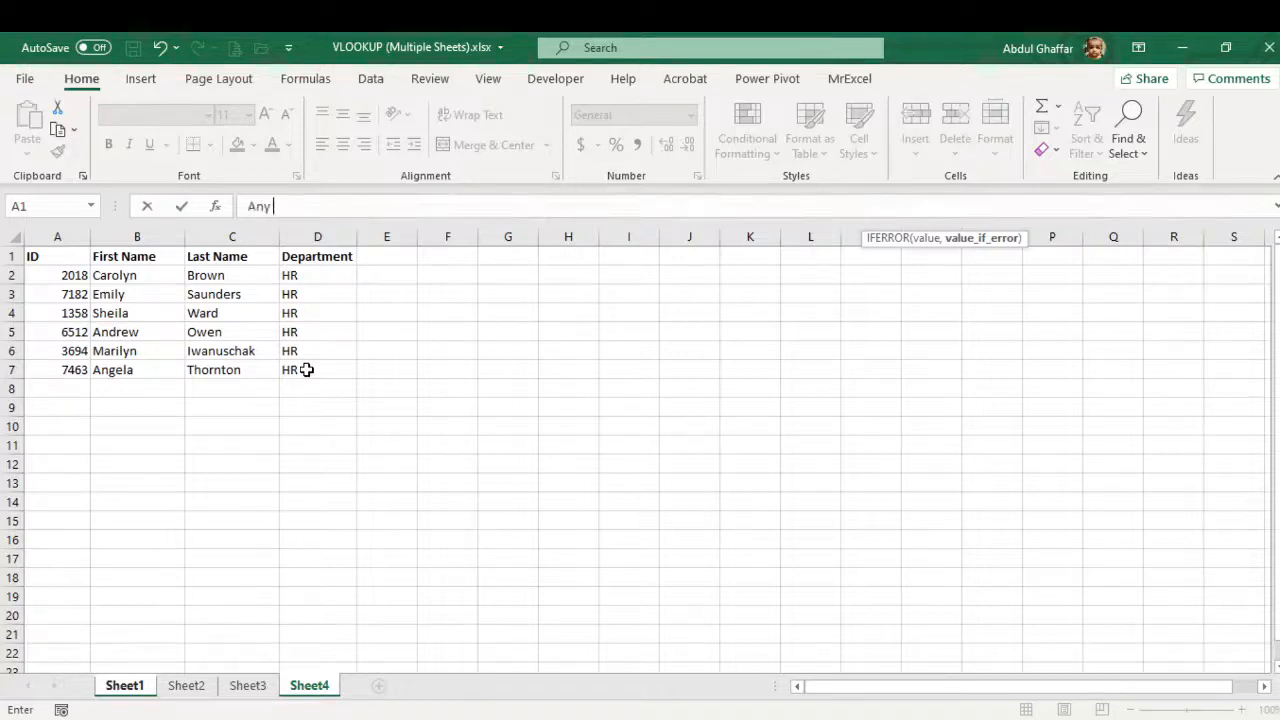
{"action": "type", "text": "Sheet\"))"}
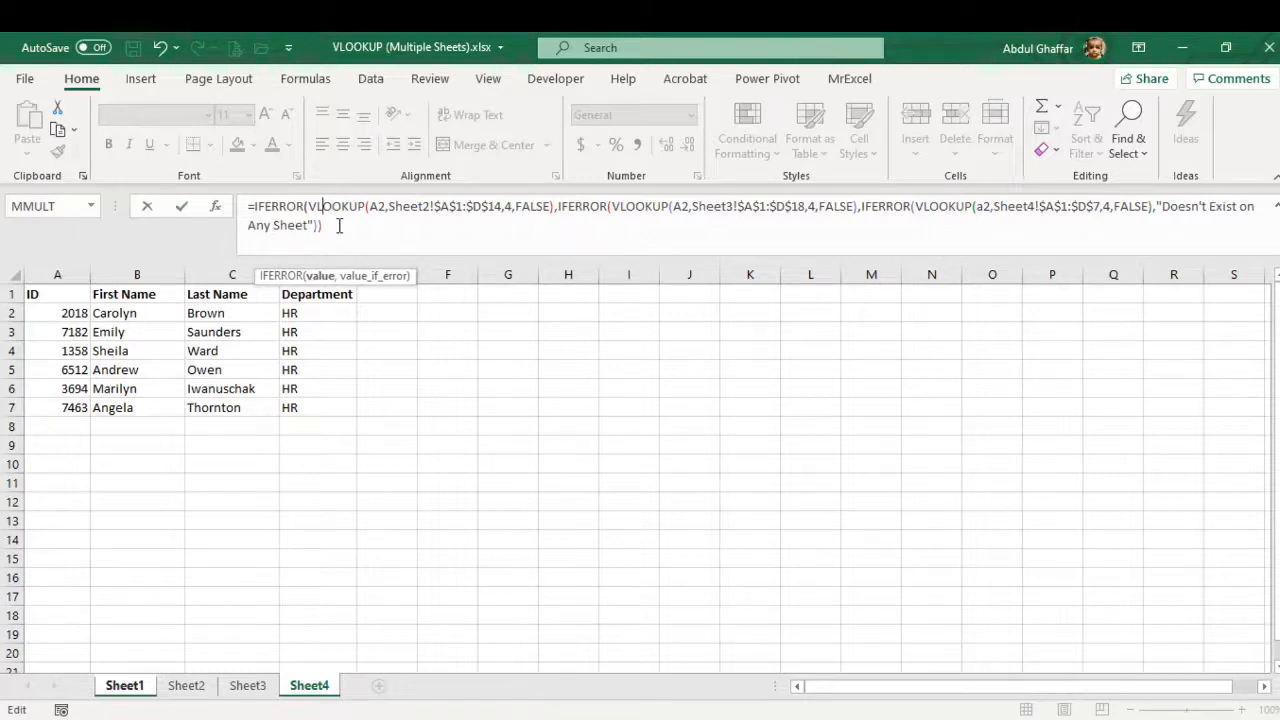
Step: Review and adjust the nested formula's closing parentheses in the formula bar
{"action": "left_click", "coordinate": [382, 206]}
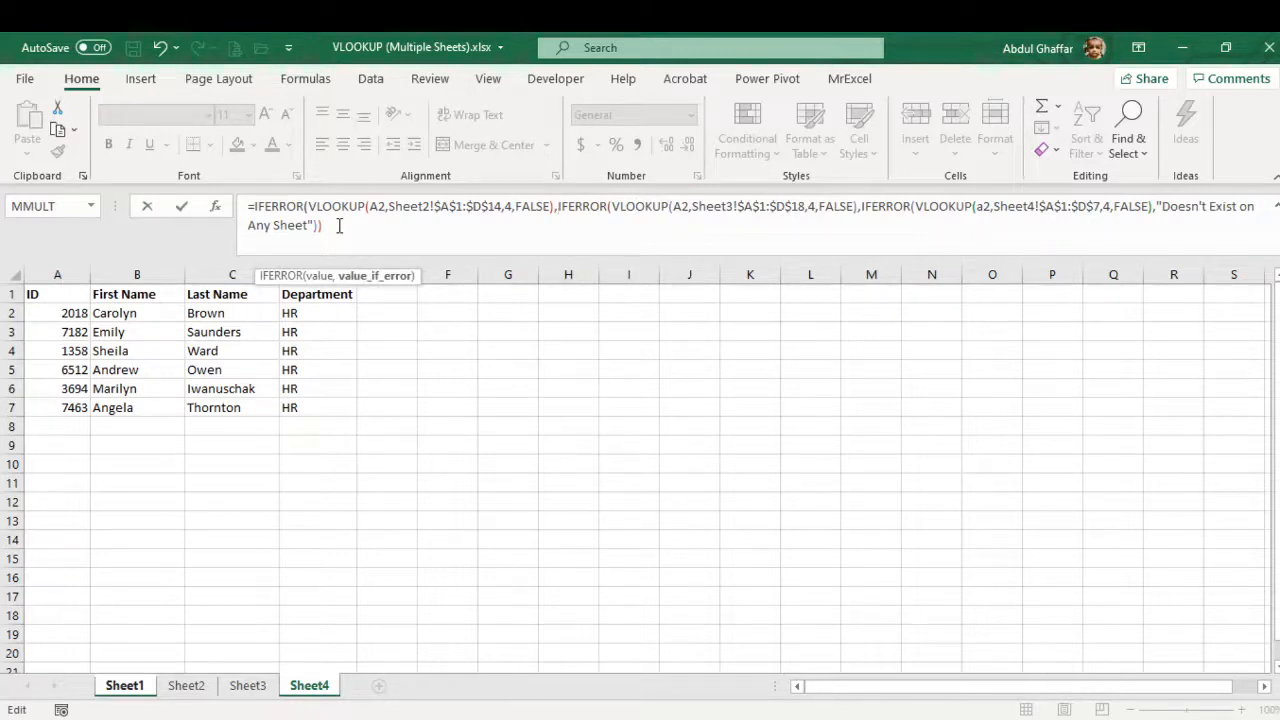
{"action": "left_click", "coordinate": [690, 206]}
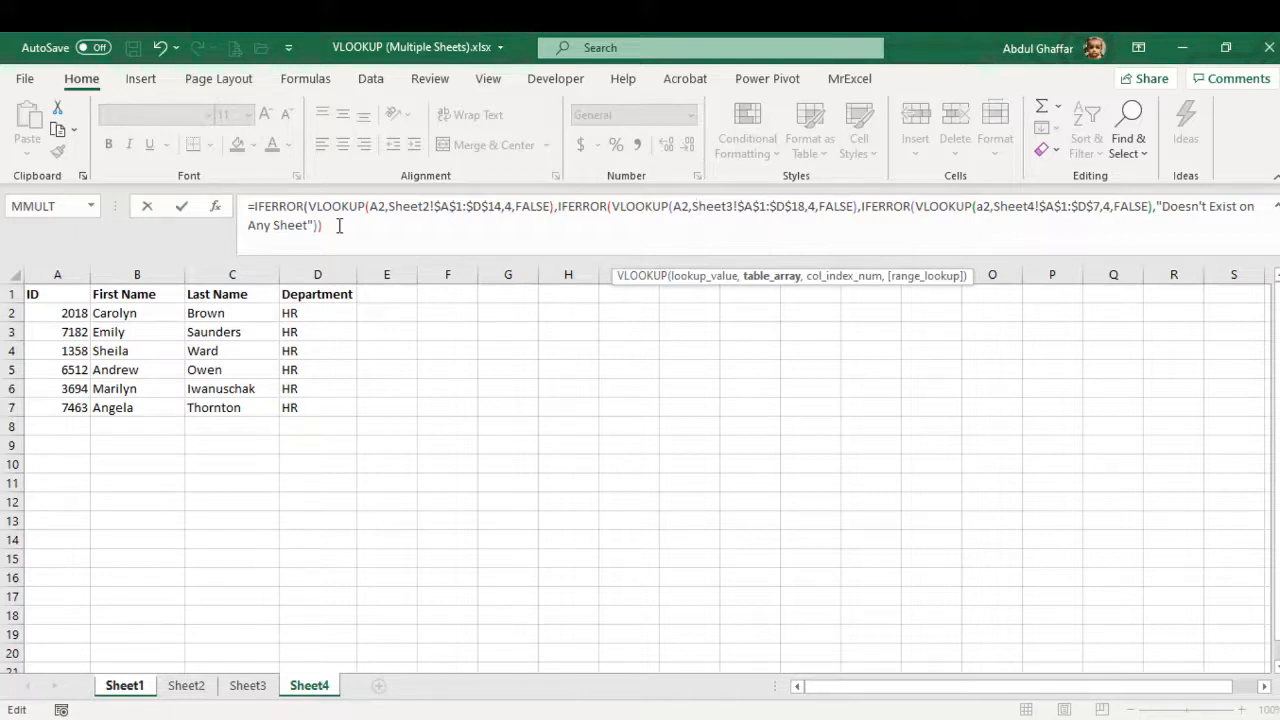
{"action": "left_click", "coordinate": [697, 206]}
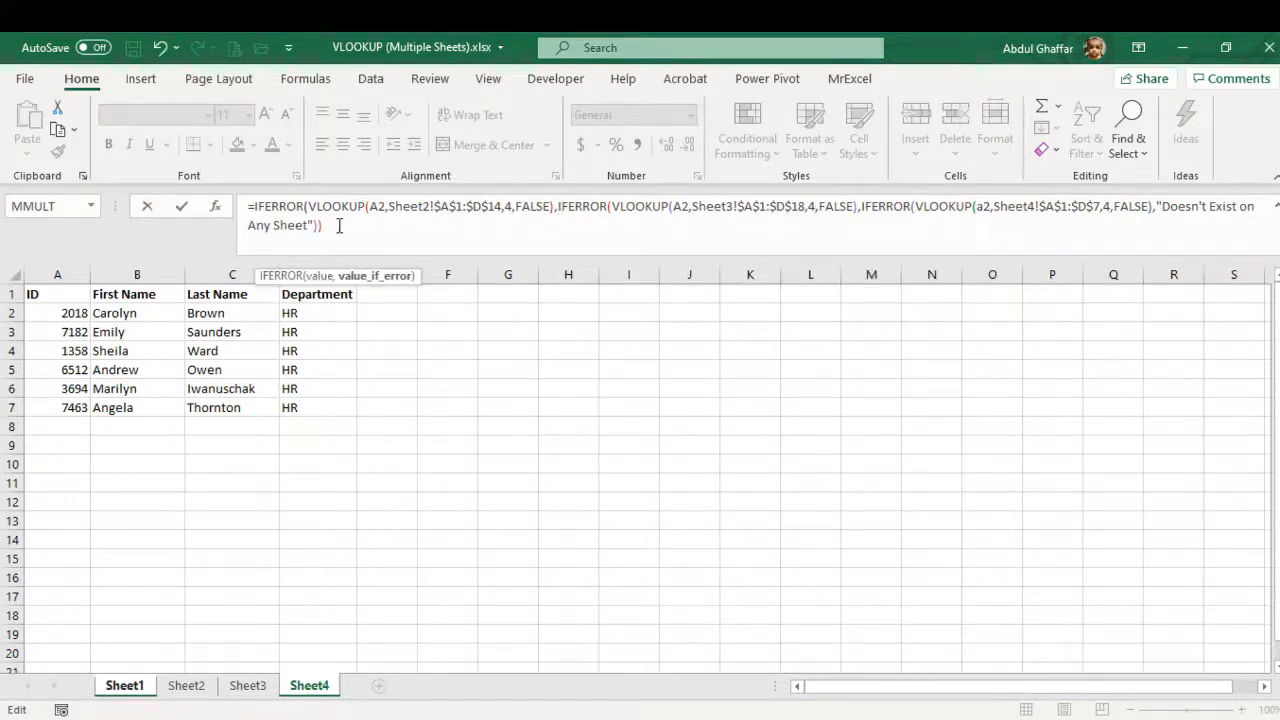
{"action": "left_click", "coordinate": [658, 206]}
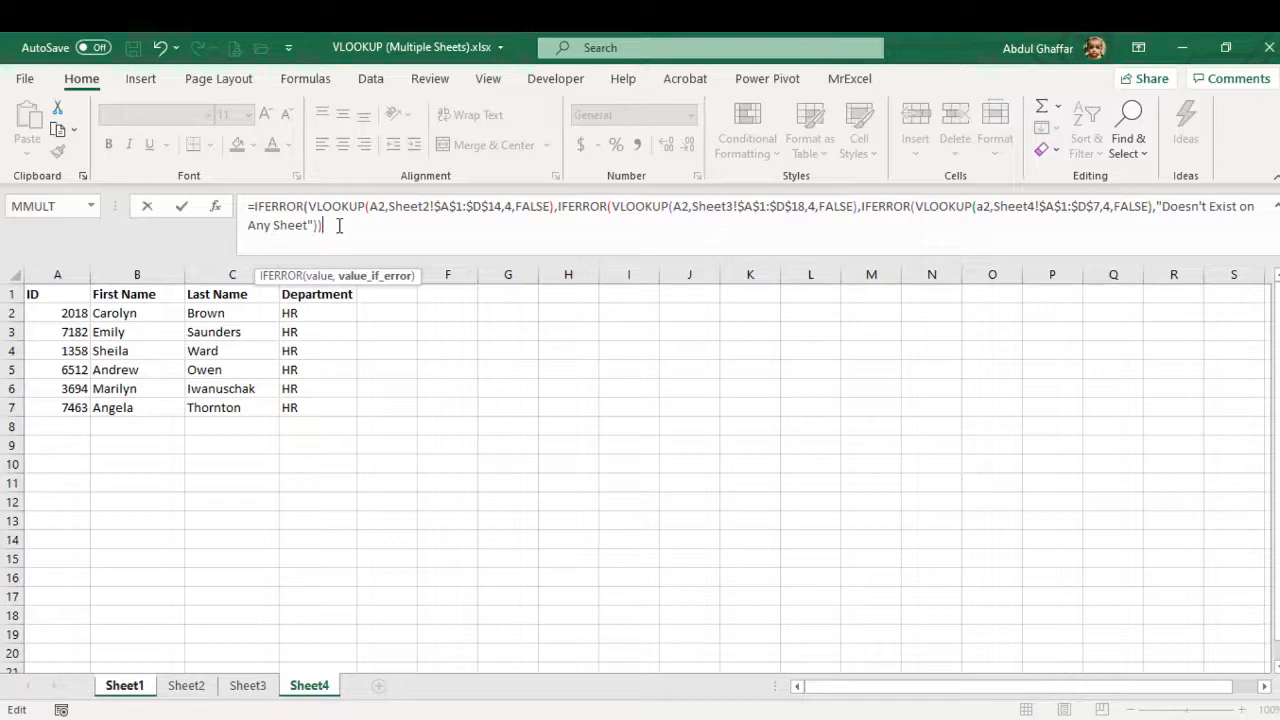
{"action": "left_click", "coordinate": [124, 685]}
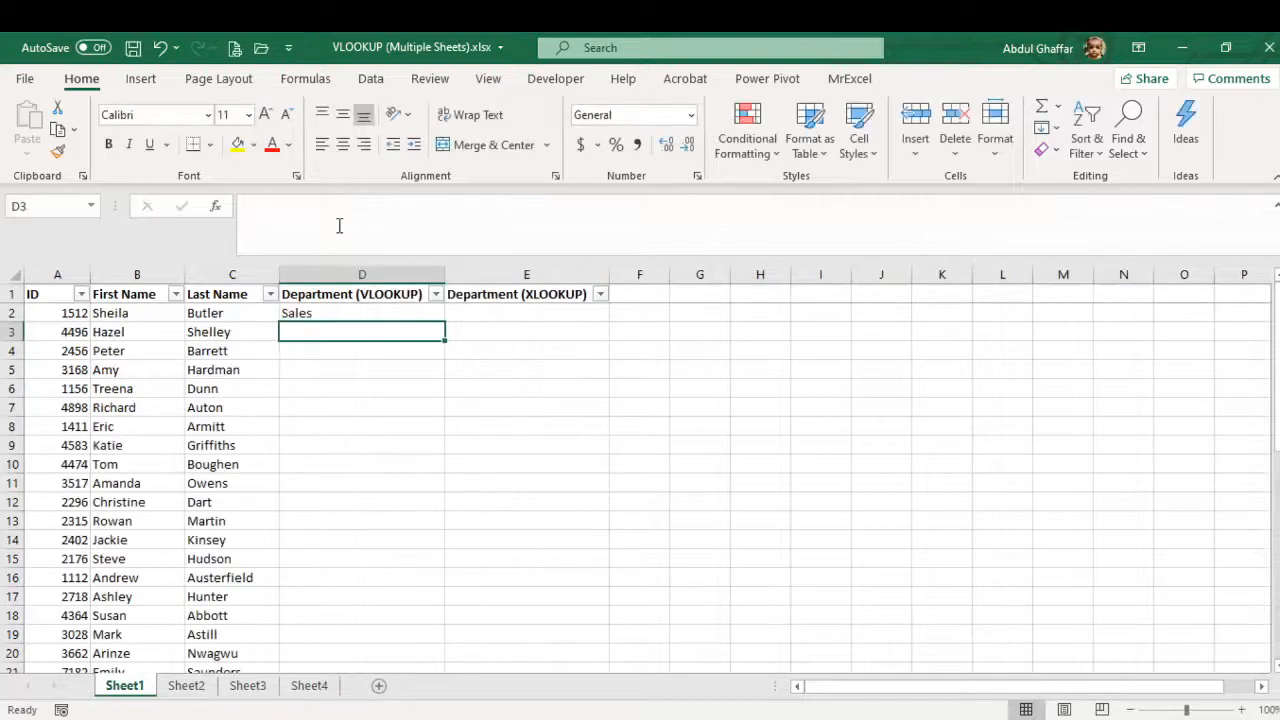
{"action": "left_click", "coordinate": [362, 313]}
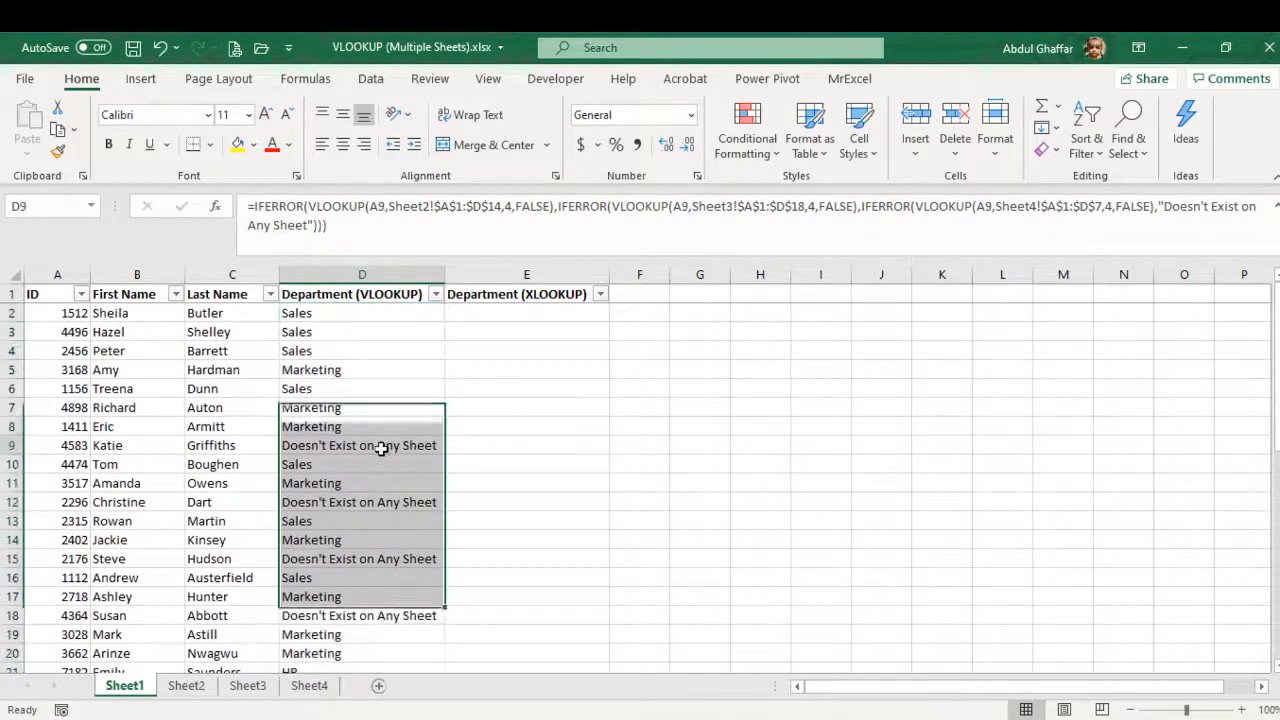
{"action": "left_click", "coordinate": [361, 445]}
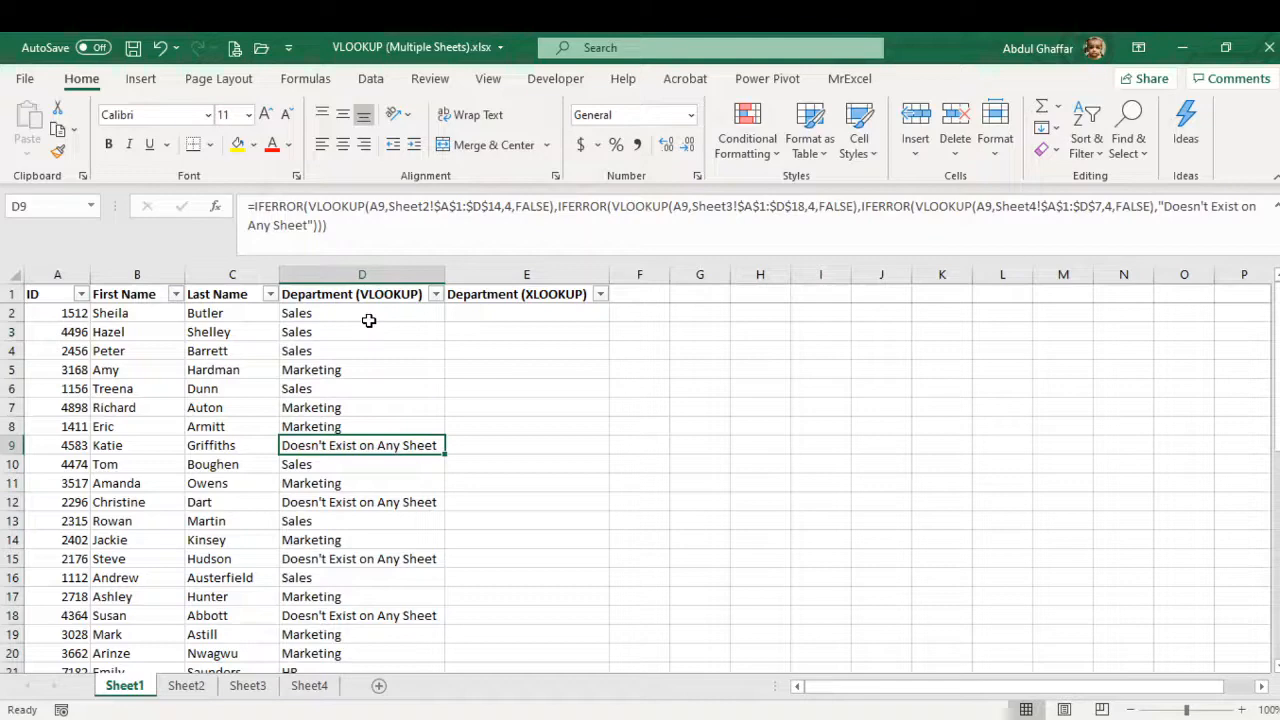
{"action": "left_click", "coordinate": [361, 313]}
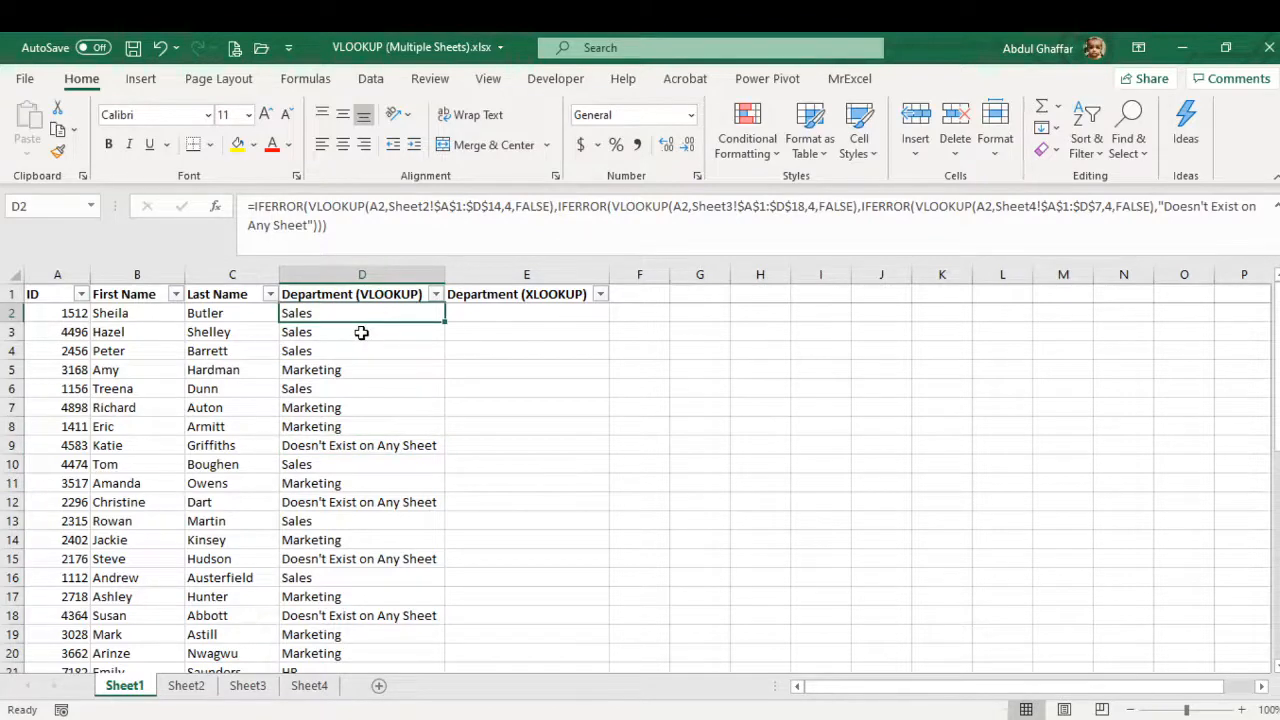
{"action": "left_click", "coordinate": [186, 685]}
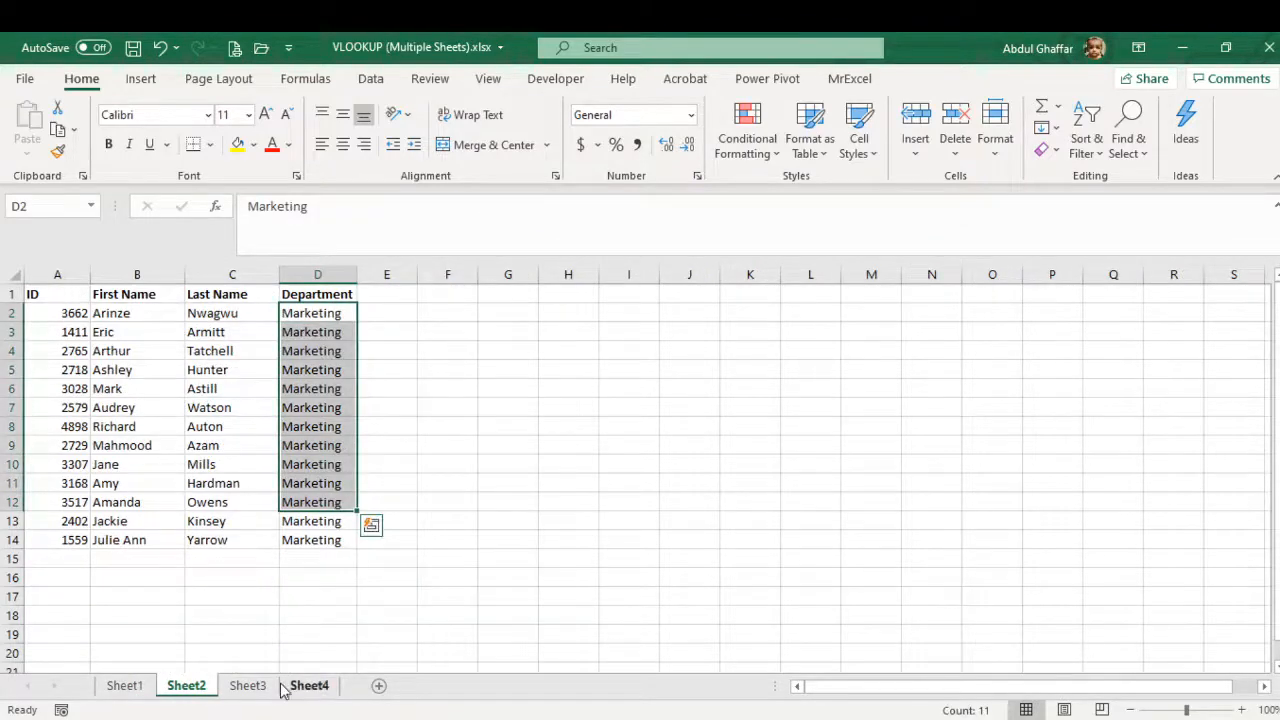
{"action": "left_click", "coordinate": [124, 685]}
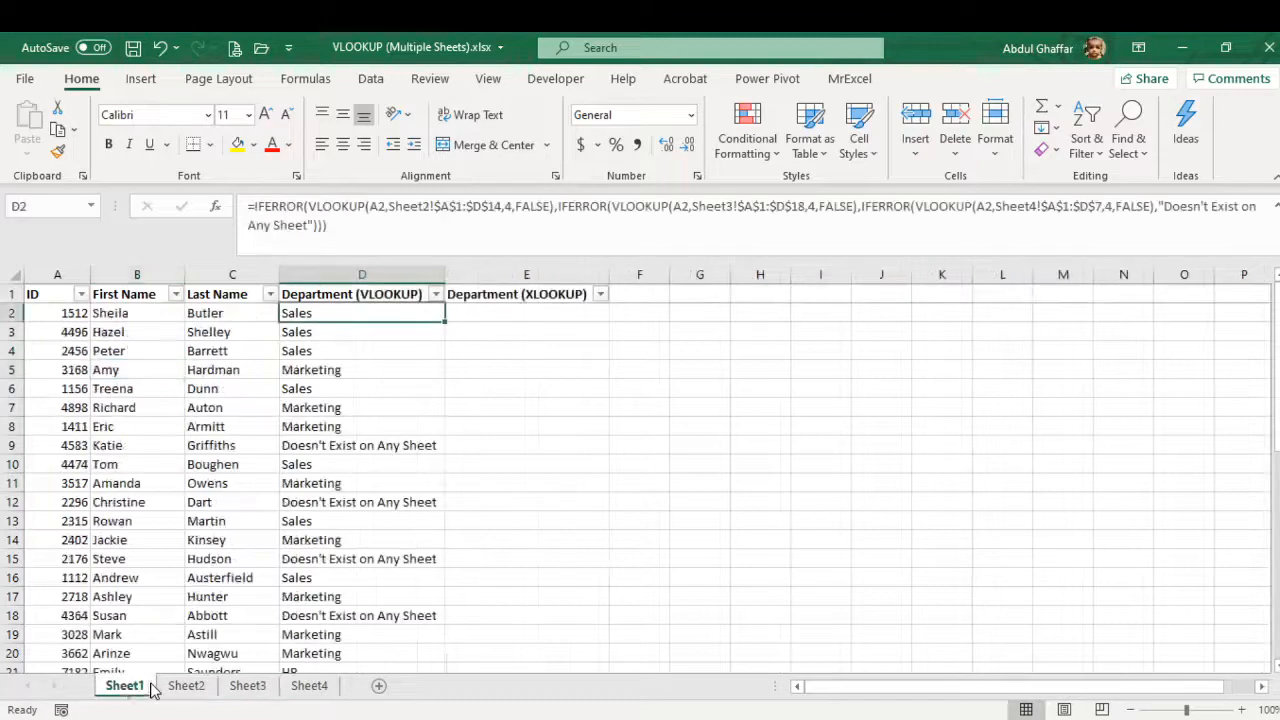
{"action": "left_click", "coordinate": [361, 369]}
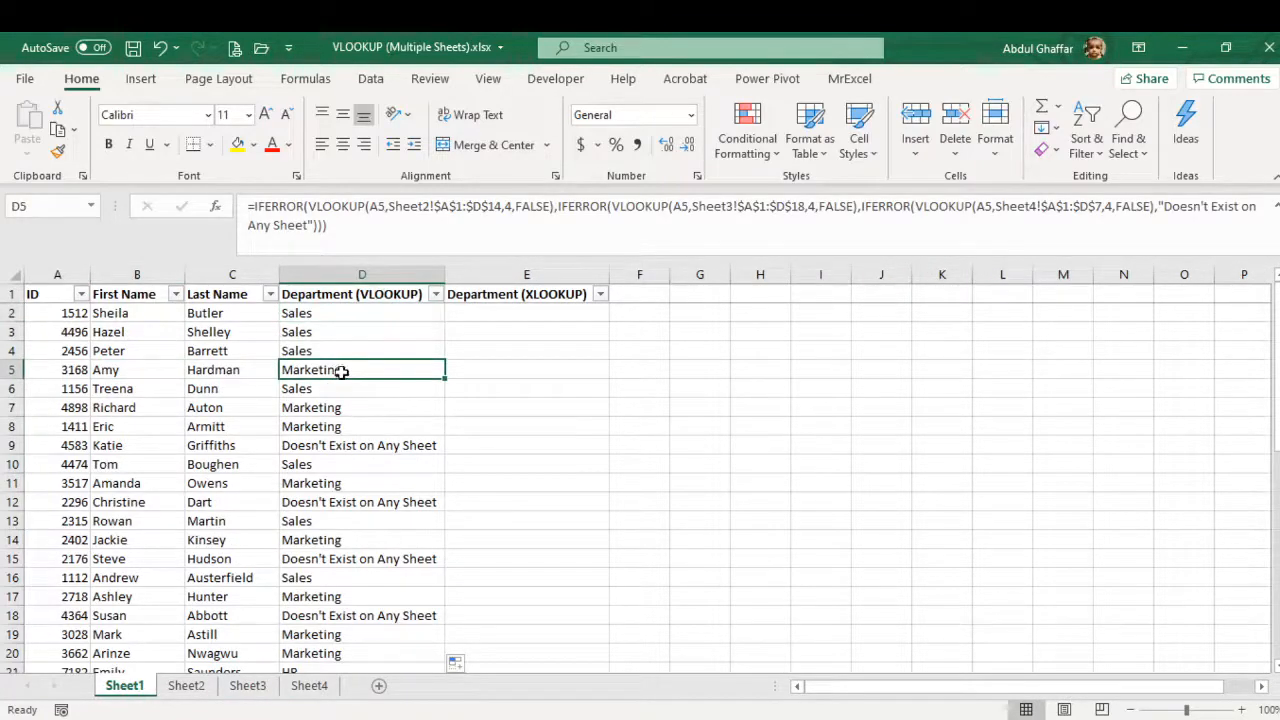
{"action": "mouse_move", "coordinate": [320, 460]}
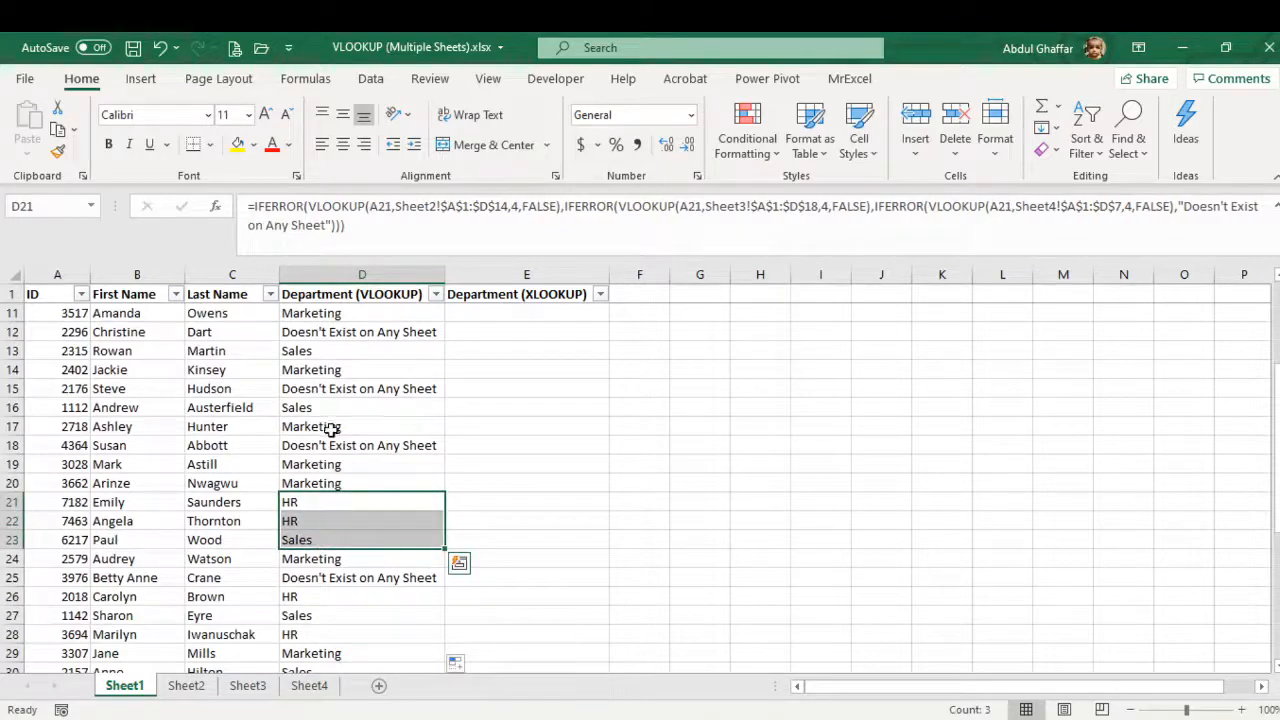
{"action": "left_click", "coordinate": [361, 445]}
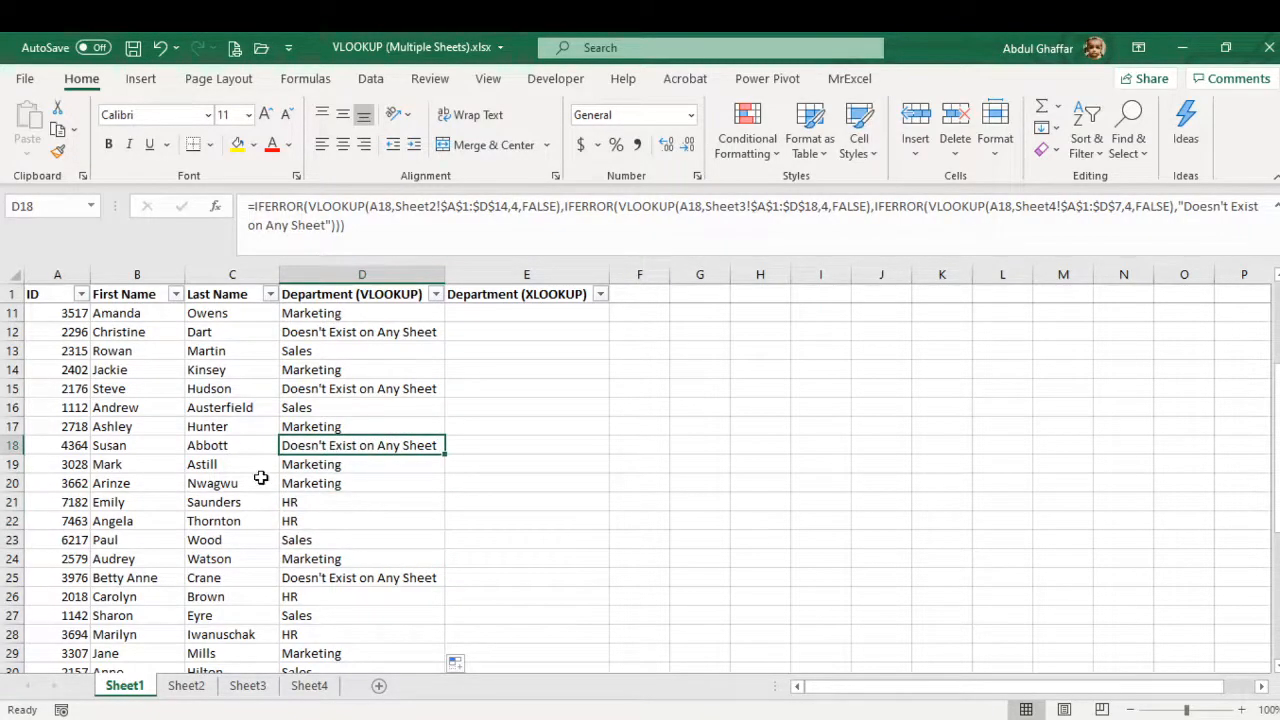
{"action": "scroll", "scroll_direction": "up", "scroll_amount": 3}
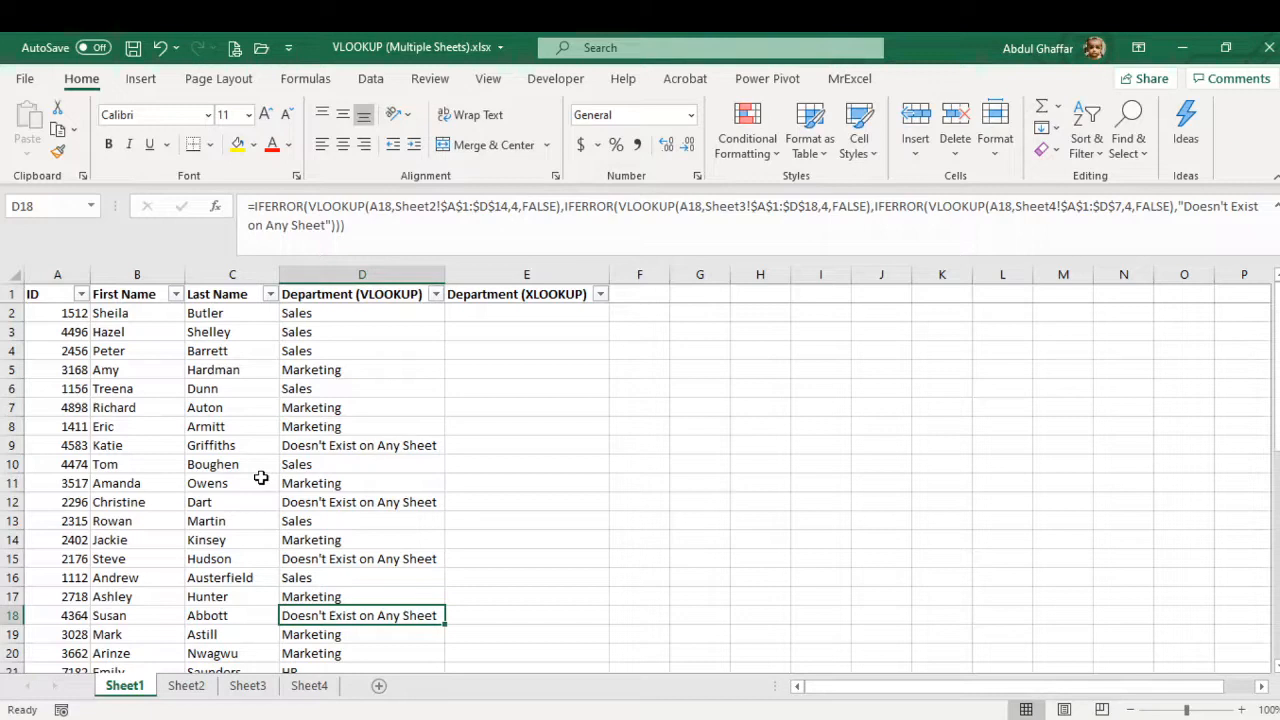
{"action": "left_click", "coordinate": [361, 445]}
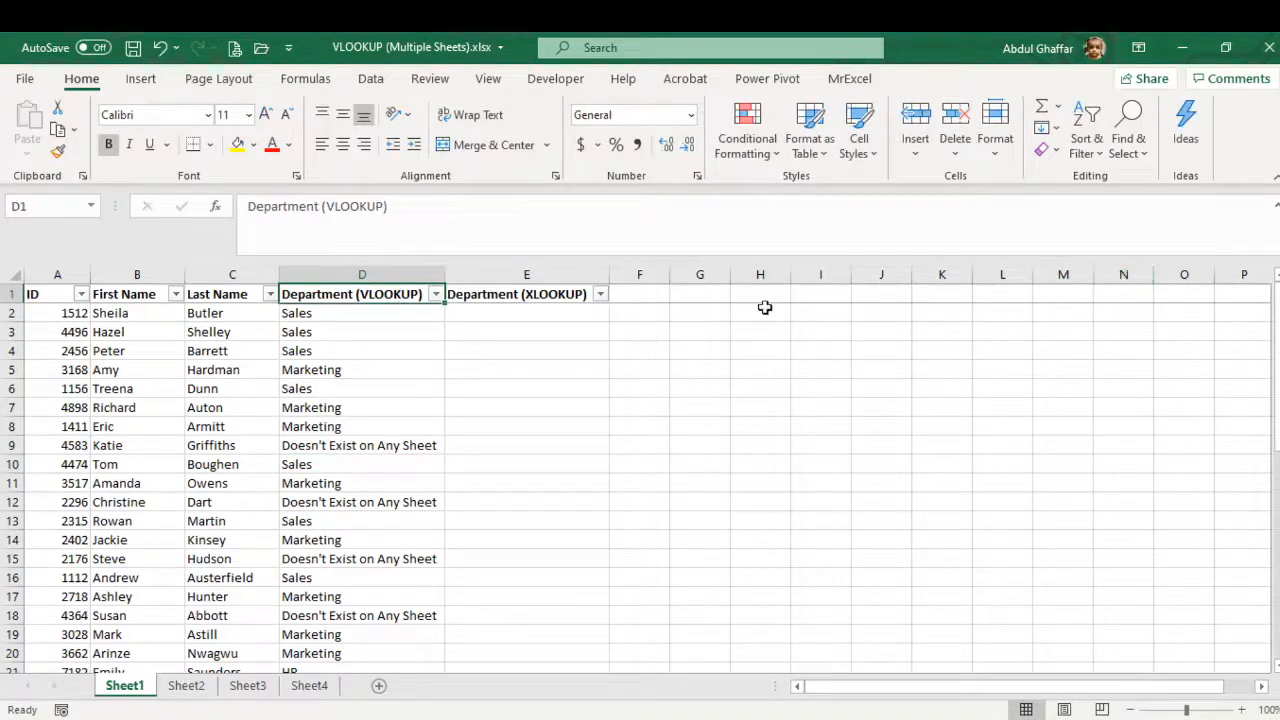
Step: In E2 begin =XLOOKUP(A2, with Sheet2's ID column $A$1:$A$14 as the absolute lookup array
{"action": "left_click", "coordinate": [526, 312]}
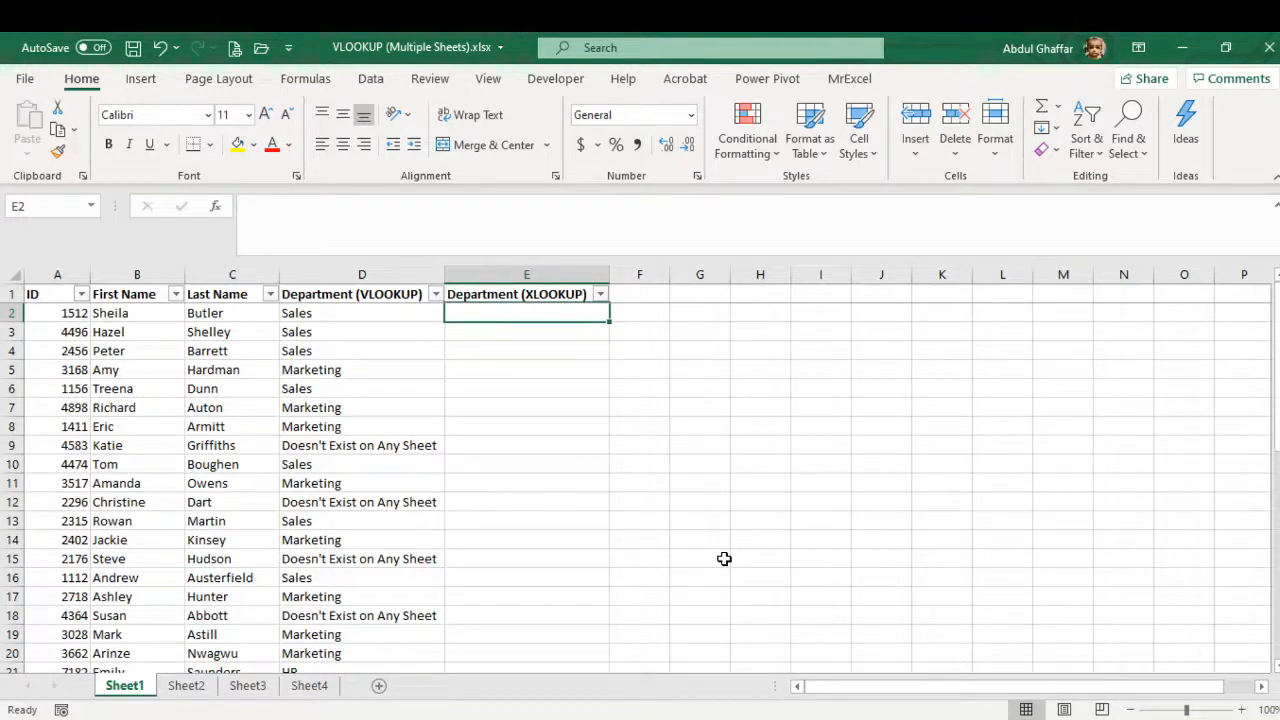
{"action": "type", "text": "="}
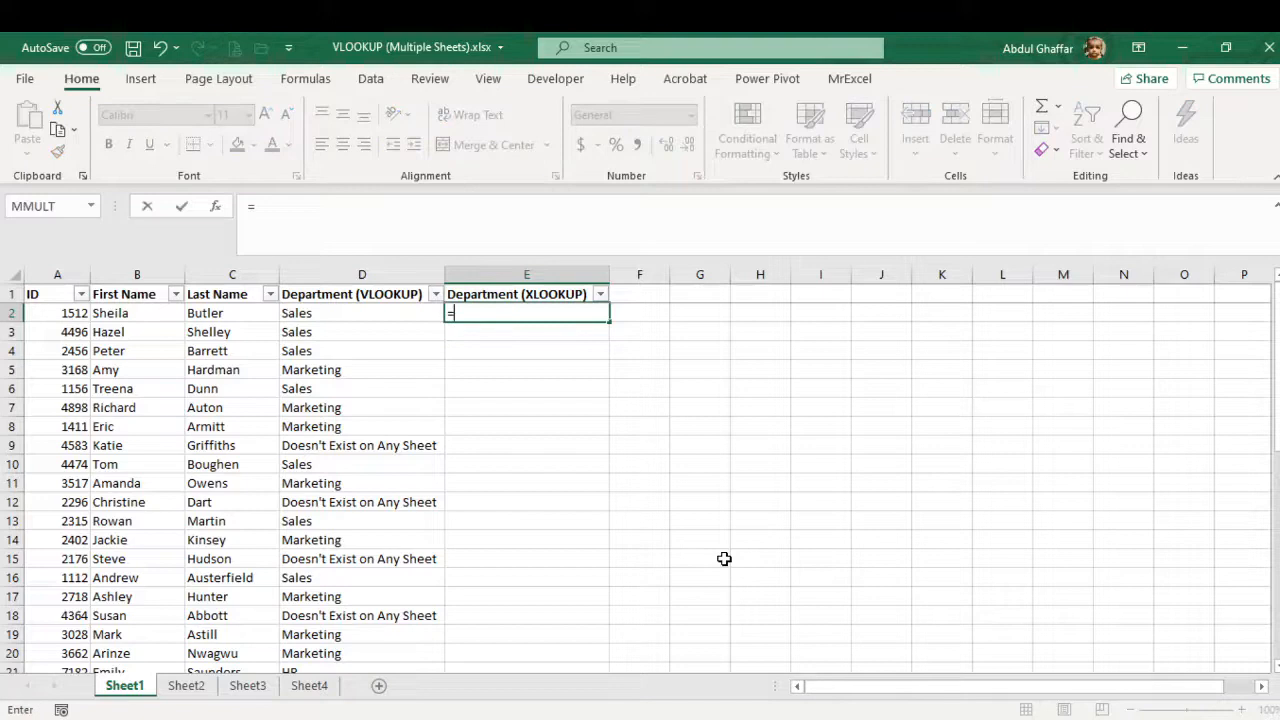
{"action": "type", "text": "XLOOKUP("}
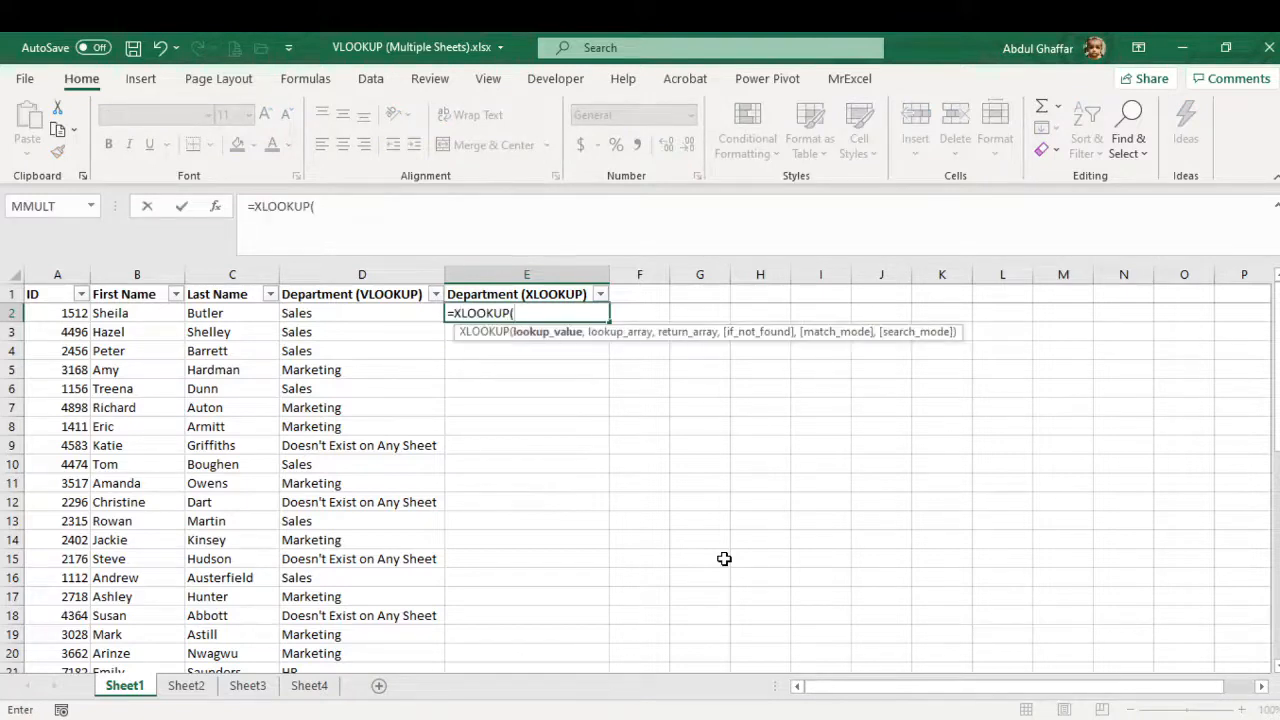
{"action": "left_click", "coordinate": [57, 313]}
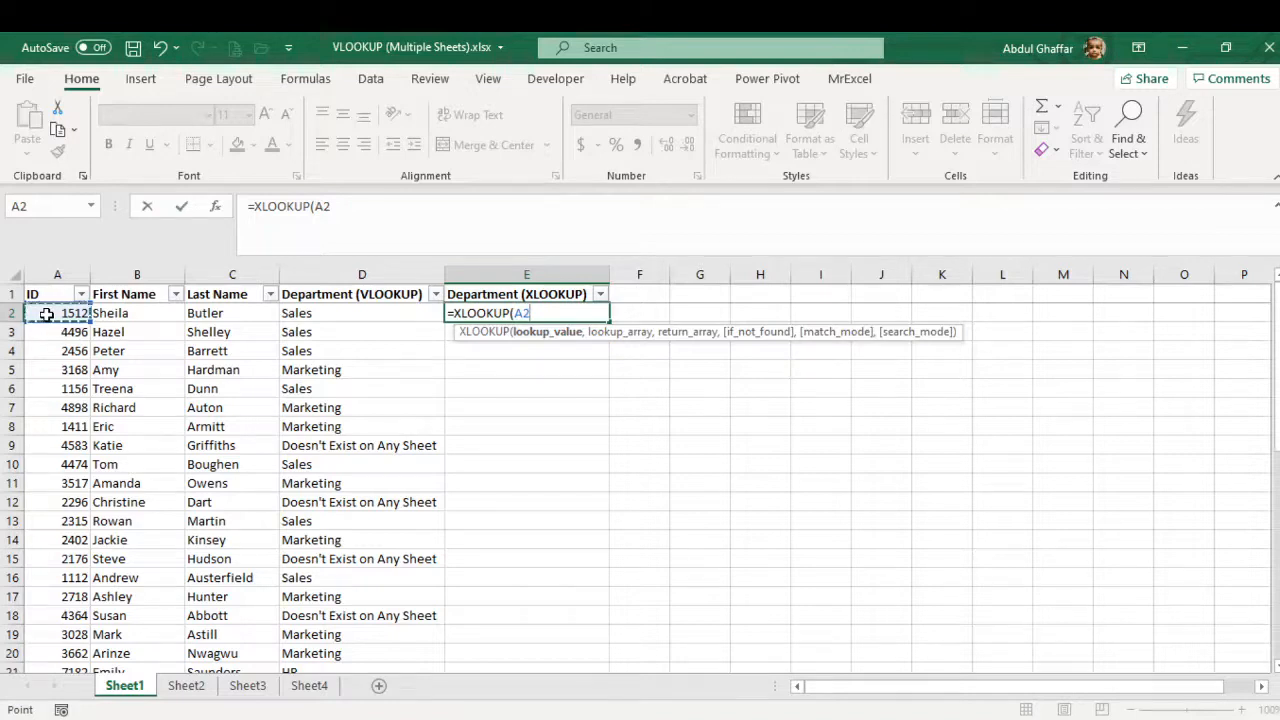
{"action": "type", "text": ","}
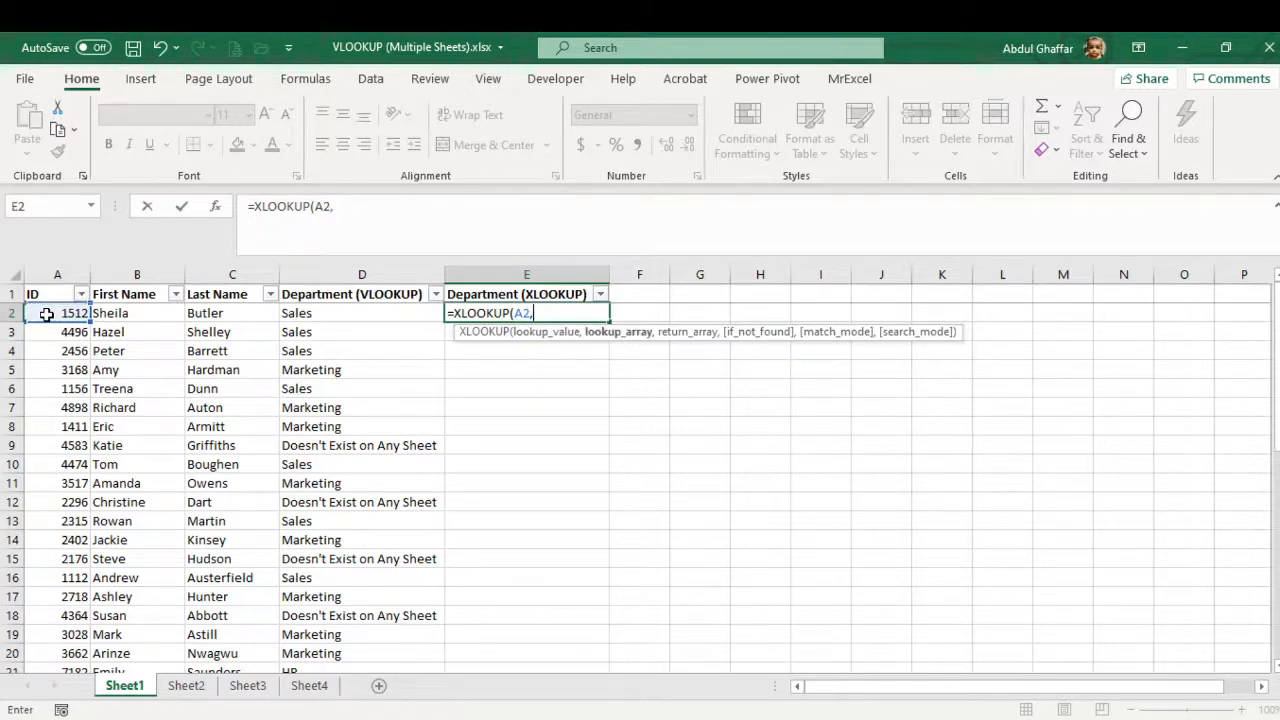
{"action": "left_click", "coordinate": [186, 685]}
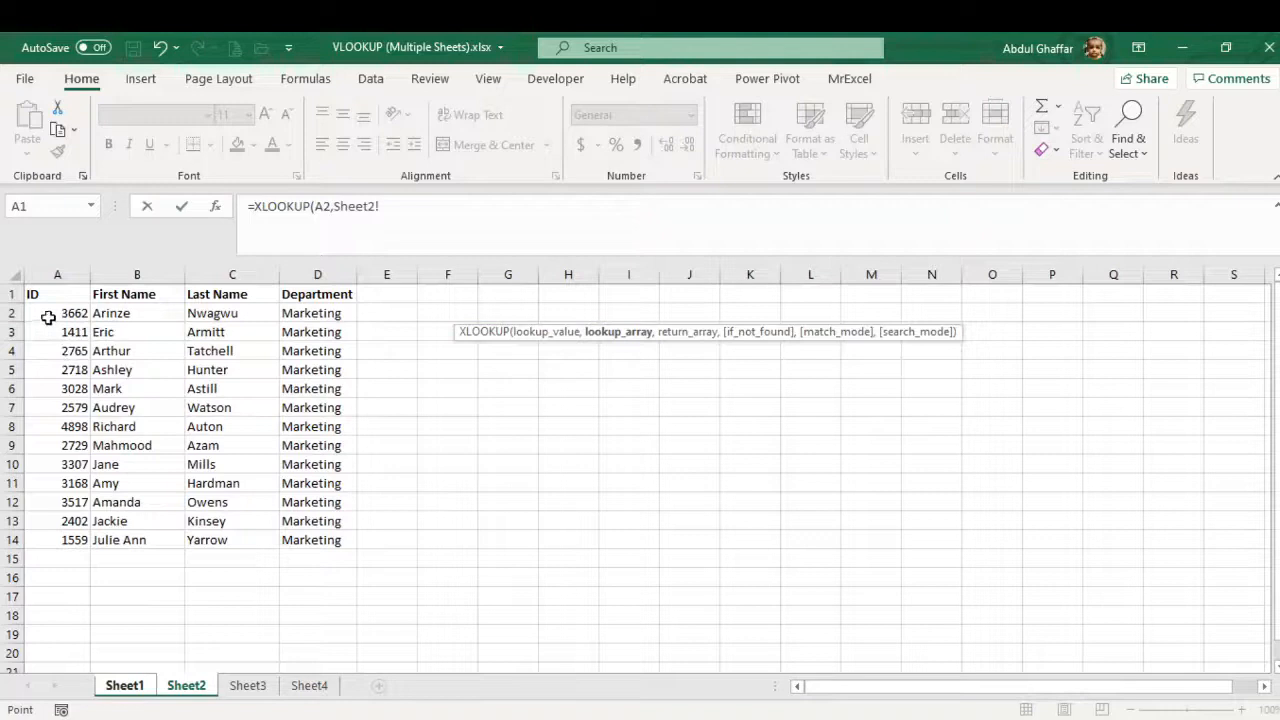
{"action": "left_click_drag", "start_coordinate": [57, 293], "coordinate": [57, 539]}
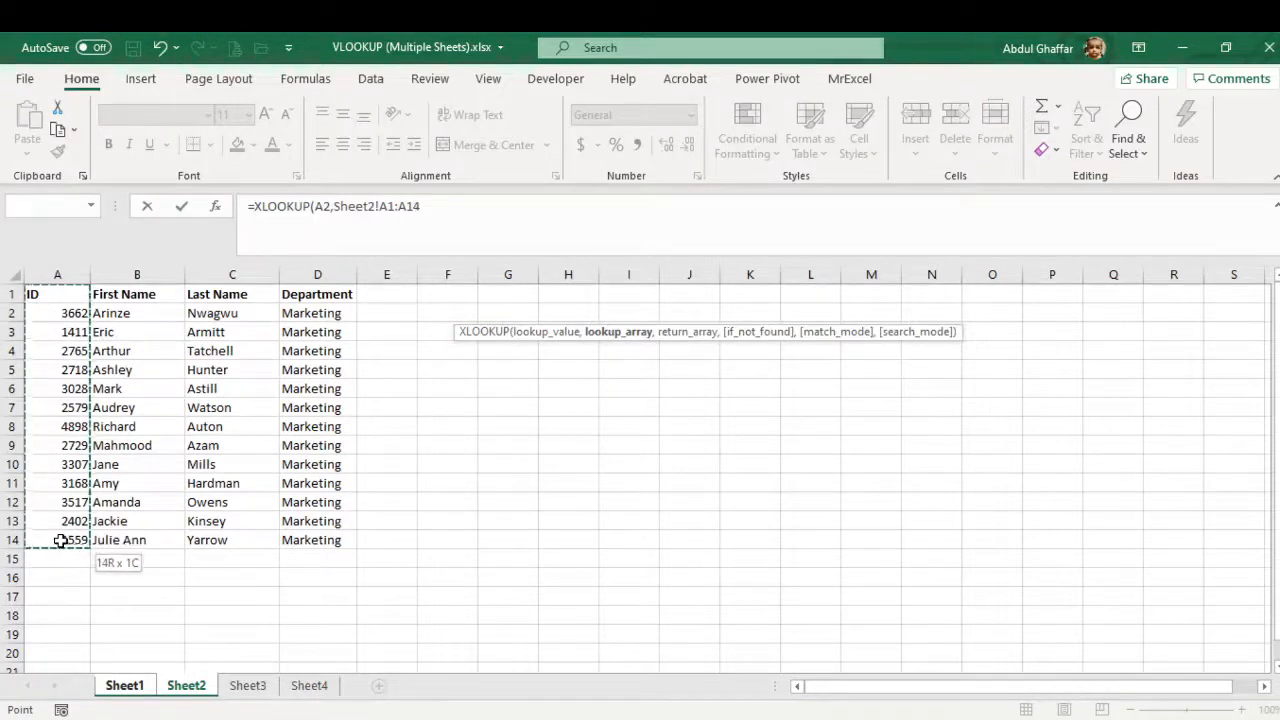
{"action": "key", "text": "f4"}
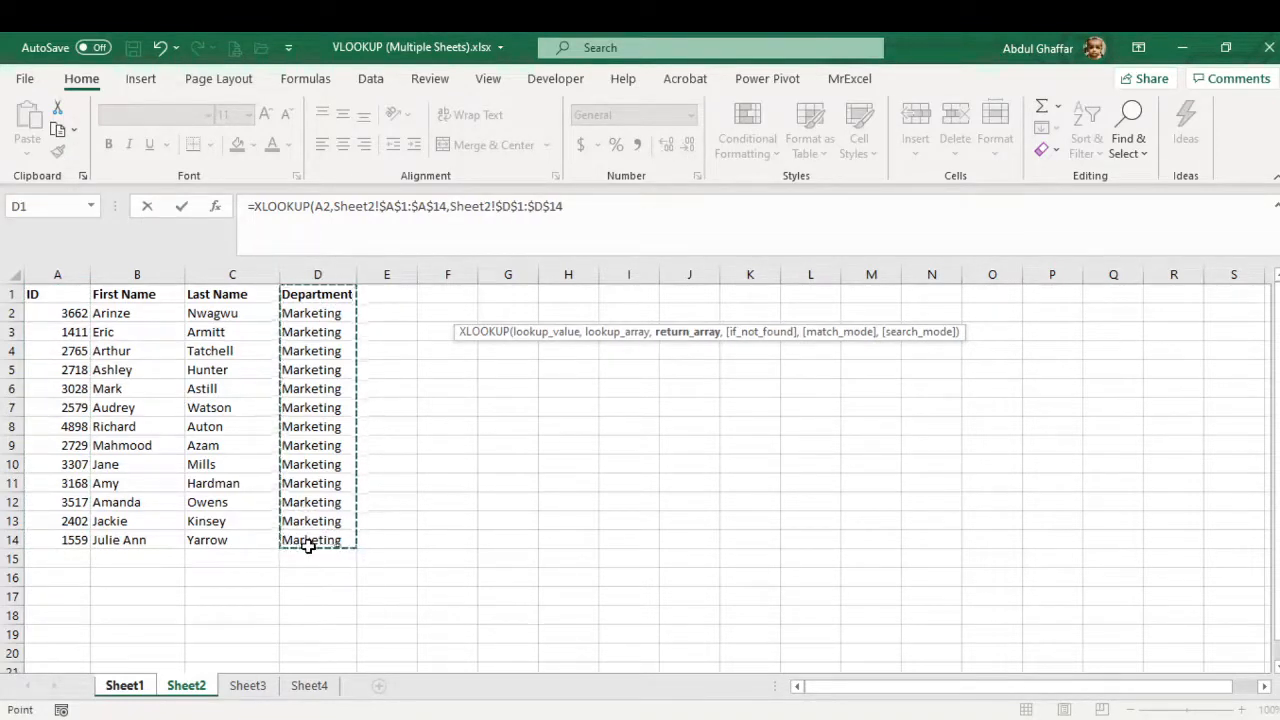
Step: Nest XLOOKUP(A2 over Sheet3's A1:A18 IDs returning D1:D18, then a third XLOOKUP(A2 on Sheet4's A1:A7
{"action": "type", "text": ","}
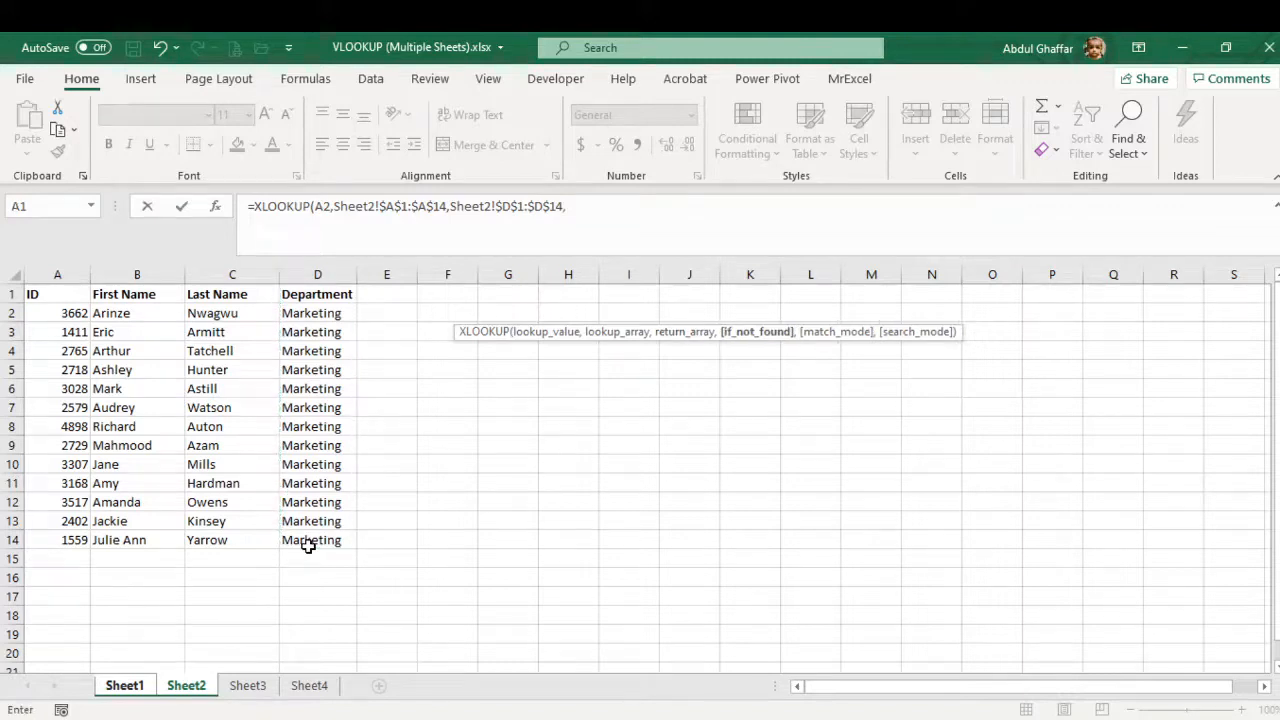
{"action": "type", "text": "xlo"}
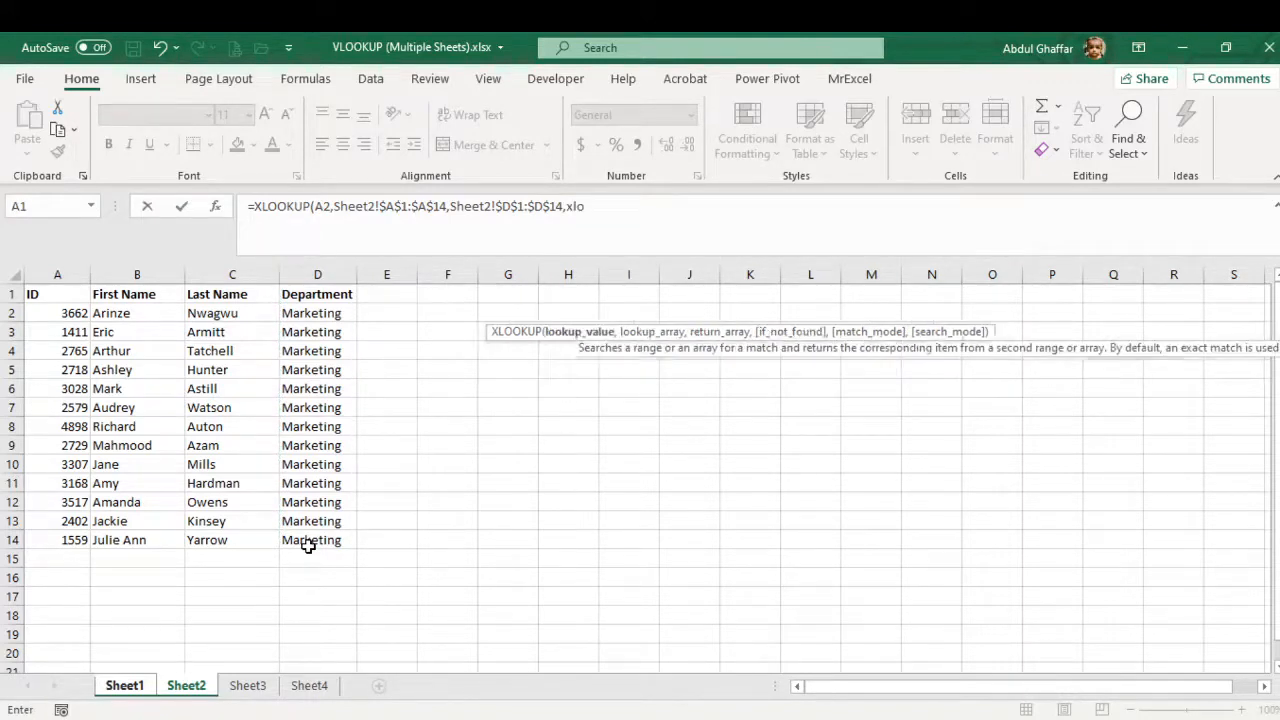
{"action": "type", "text": "XLOOKUP("}
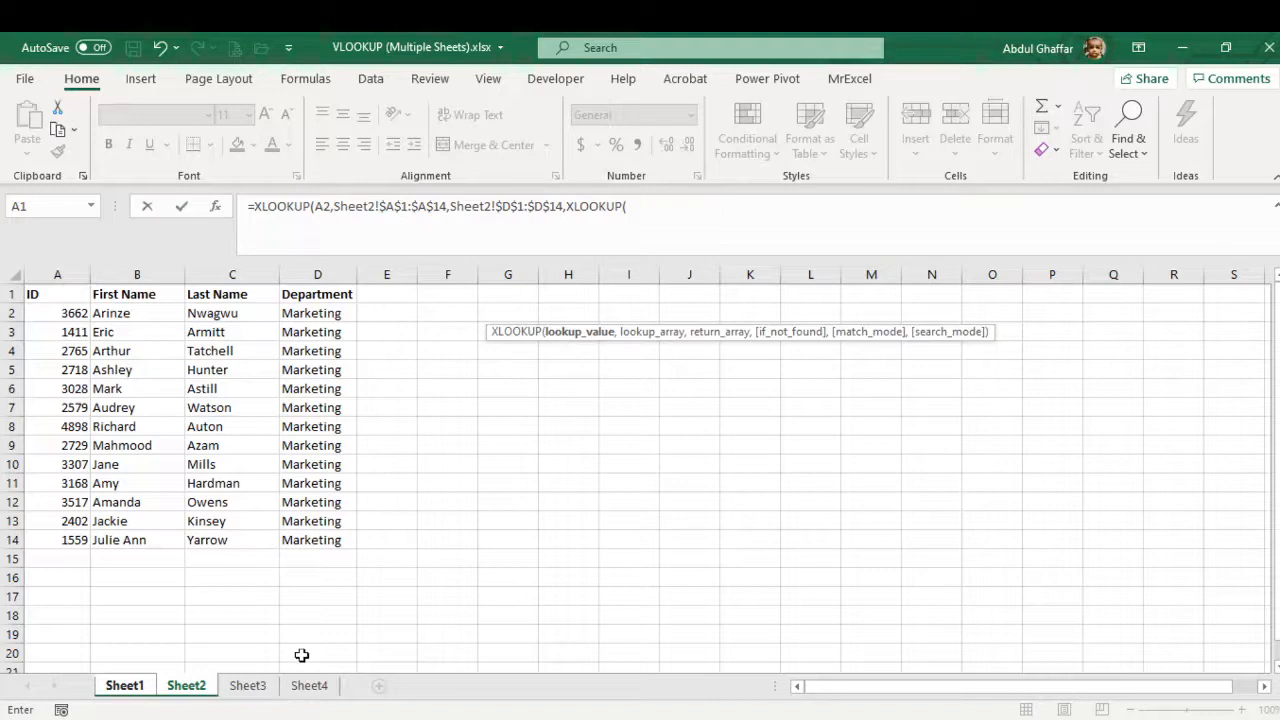
{"action": "type", "text": "a2,Sheet3!$A$1:$A$18"}
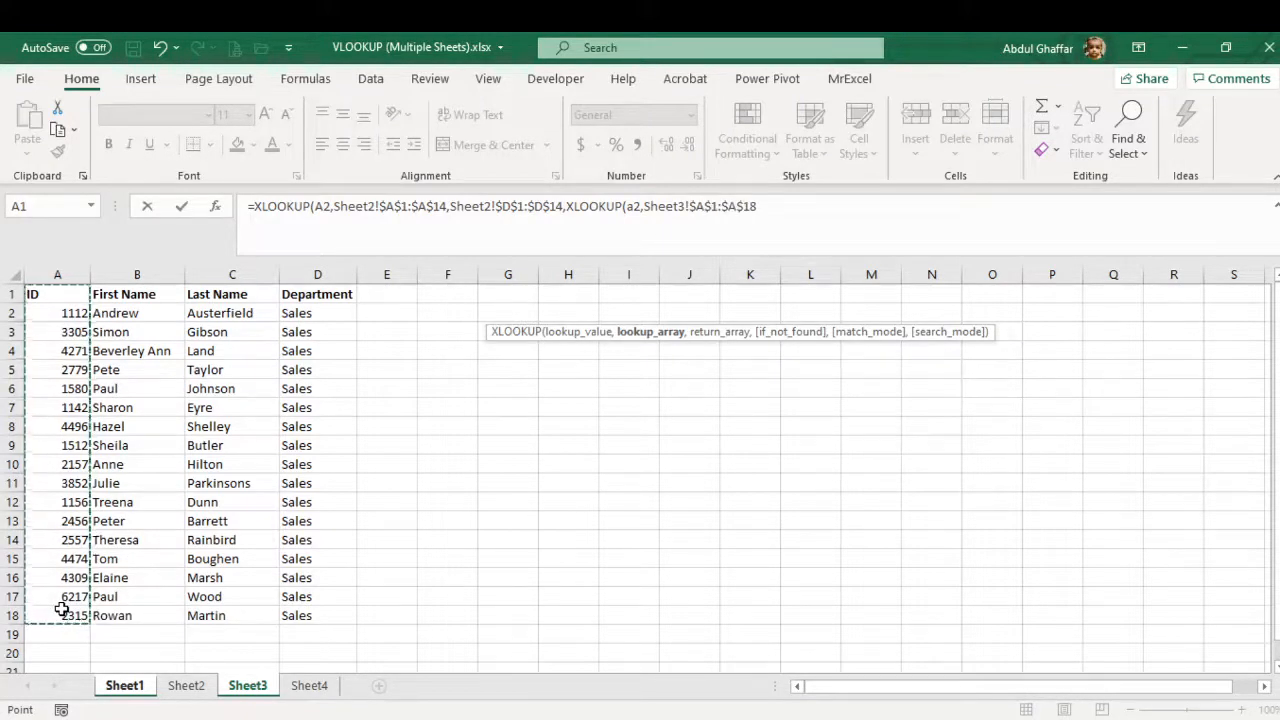
{"action": "left_click", "coordinate": [317, 293]}
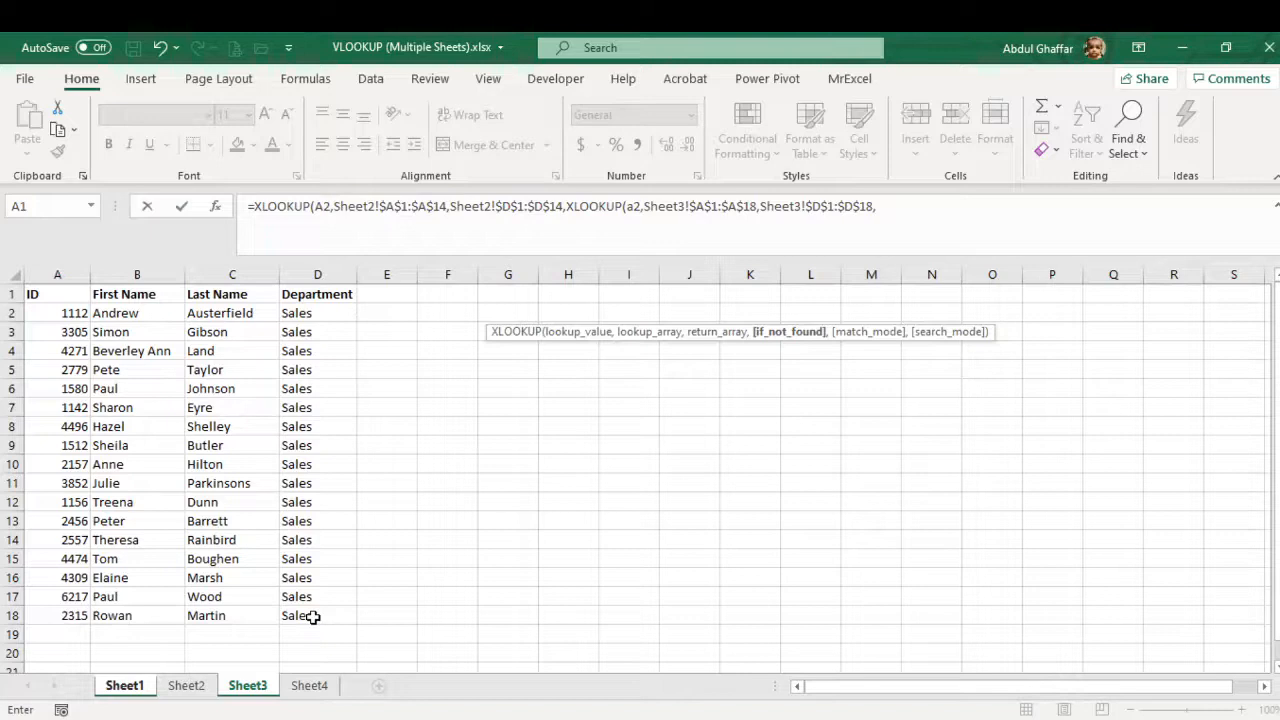
{"action": "type", "text": "xl"}
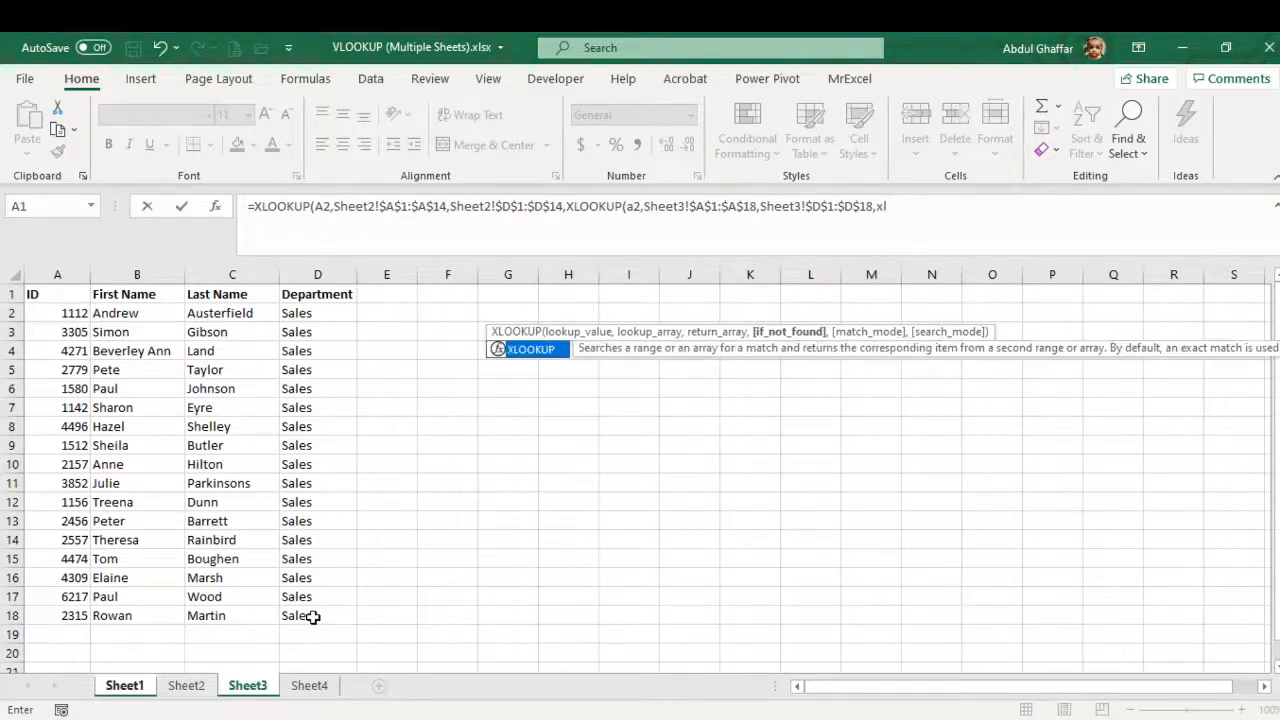
{"action": "type", "text": "XLOOKUP("}
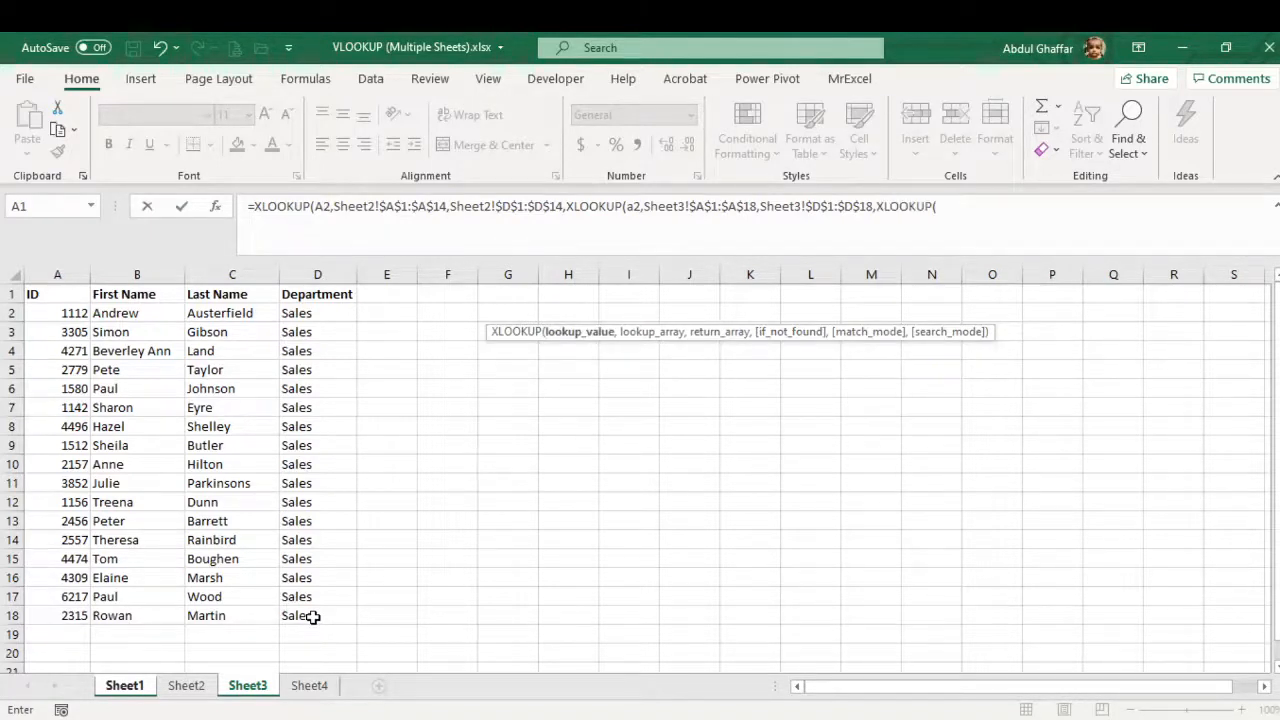
{"action": "mouse_move", "coordinate": [304, 622]}
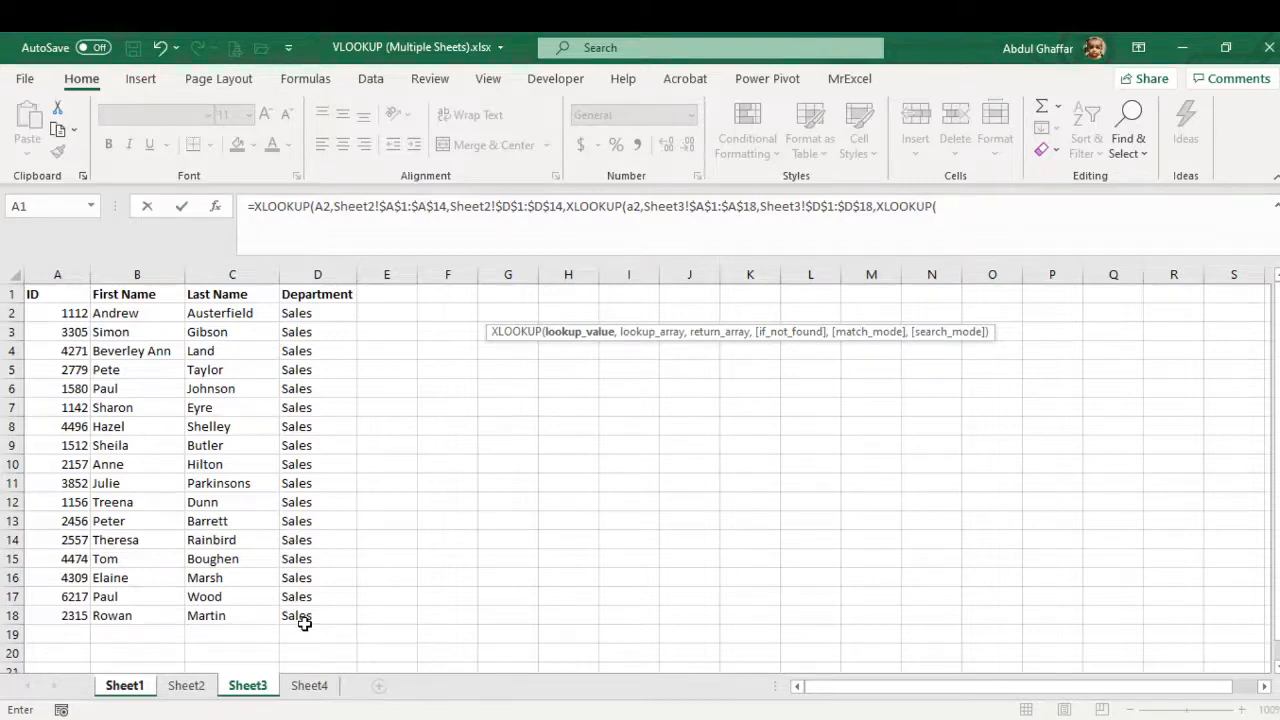
{"action": "type", "text": "a2,Sheet4!$A$1:$A$7,"}
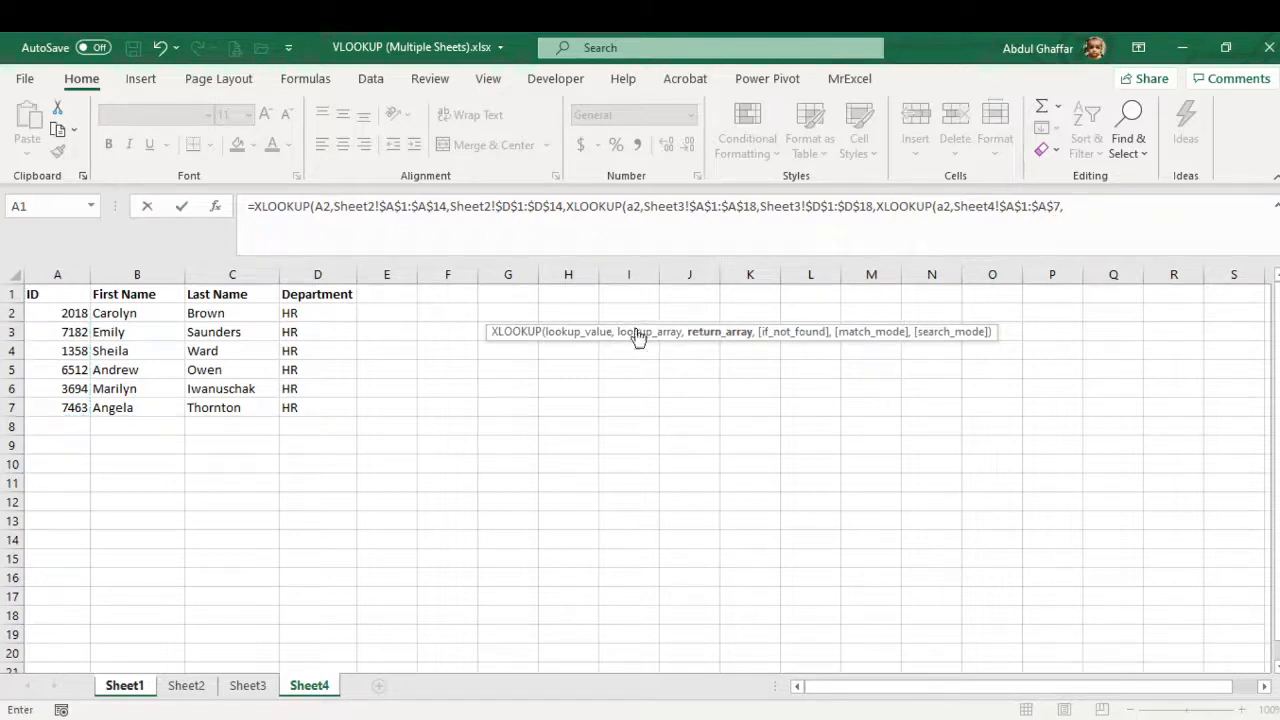
Step: Return Sheet4's Department cells D1:D7 and add the "Not found on any sheet" fallback
{"action": "left_click_drag", "start_coordinate": [317, 293], "coordinate": [317, 407]}
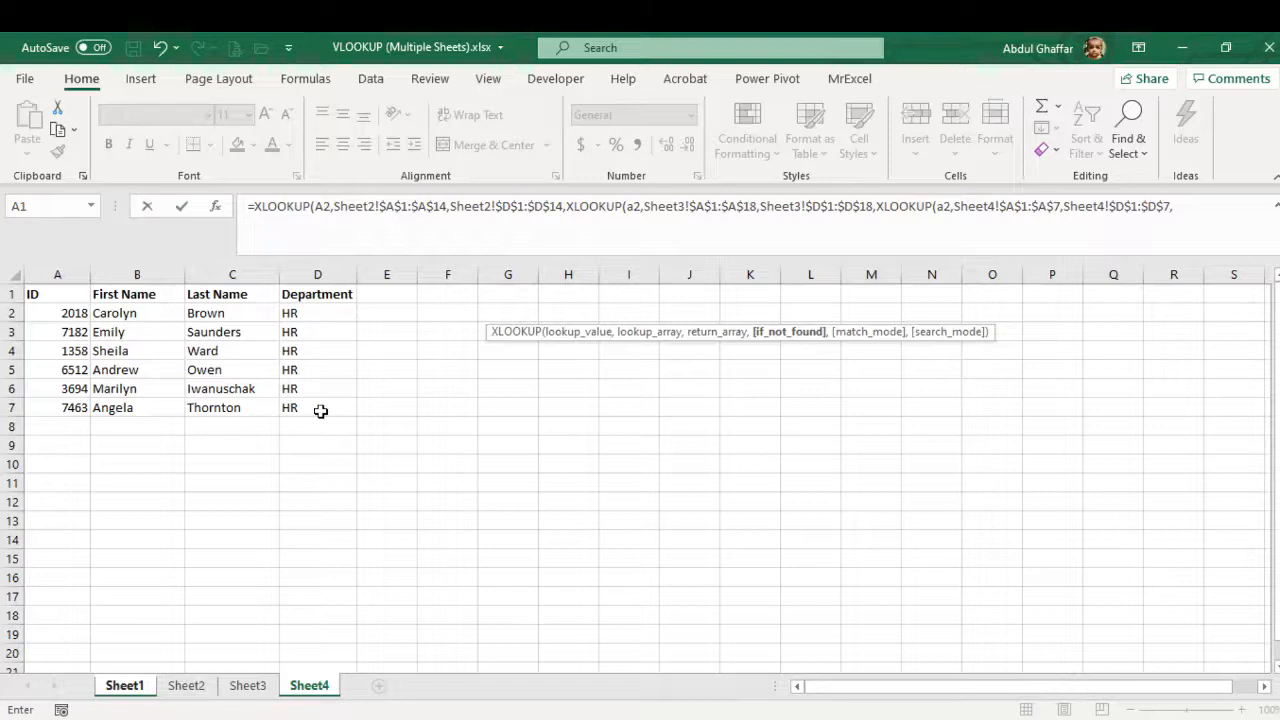
{"action": "type", "text": "\""}
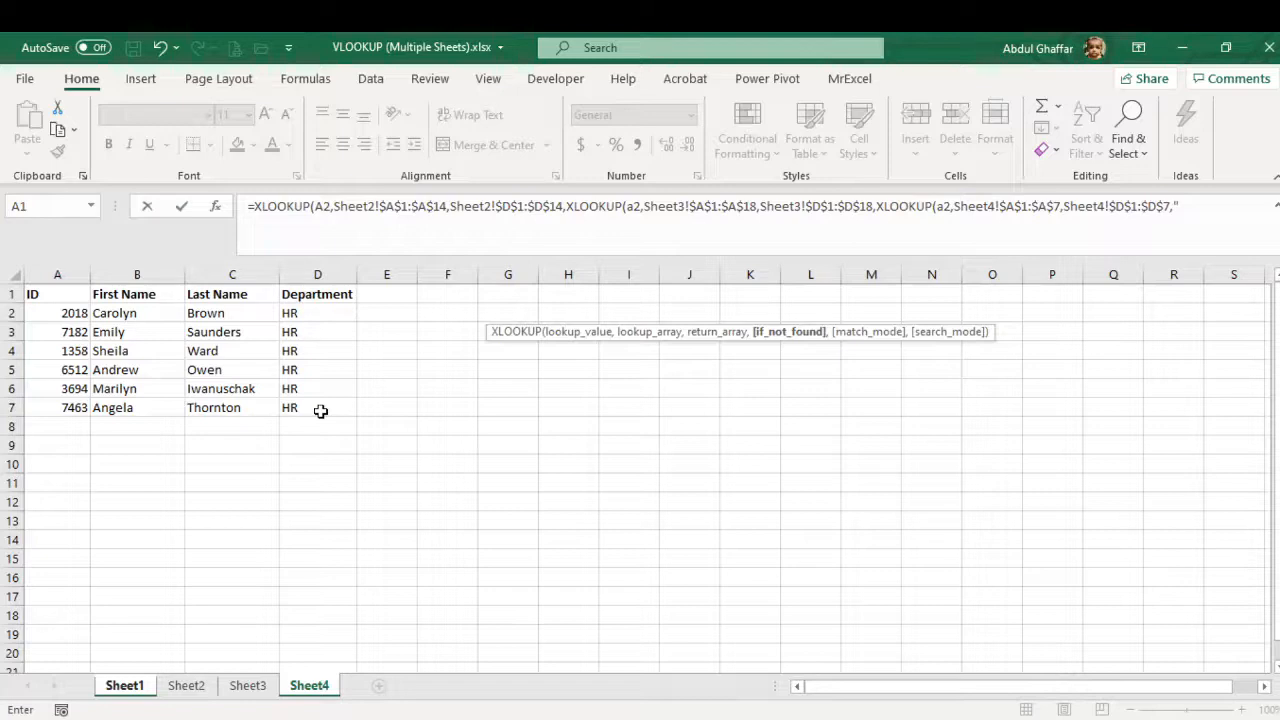
{"action": "type", "text": "Not found on any sheet"}
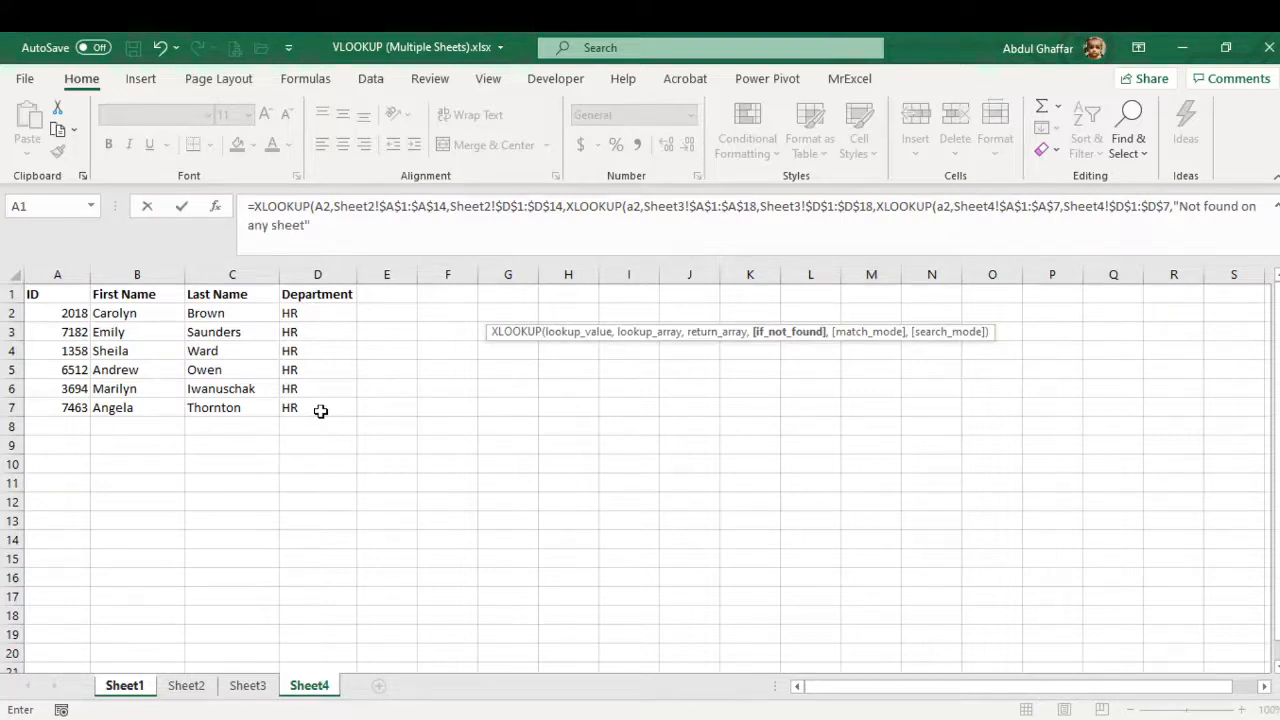
Step: Close the nested XLOOKUP and fill the Department (XLOOKUP) column with each row's result
{"action": "left_click", "coordinate": [124, 685]}
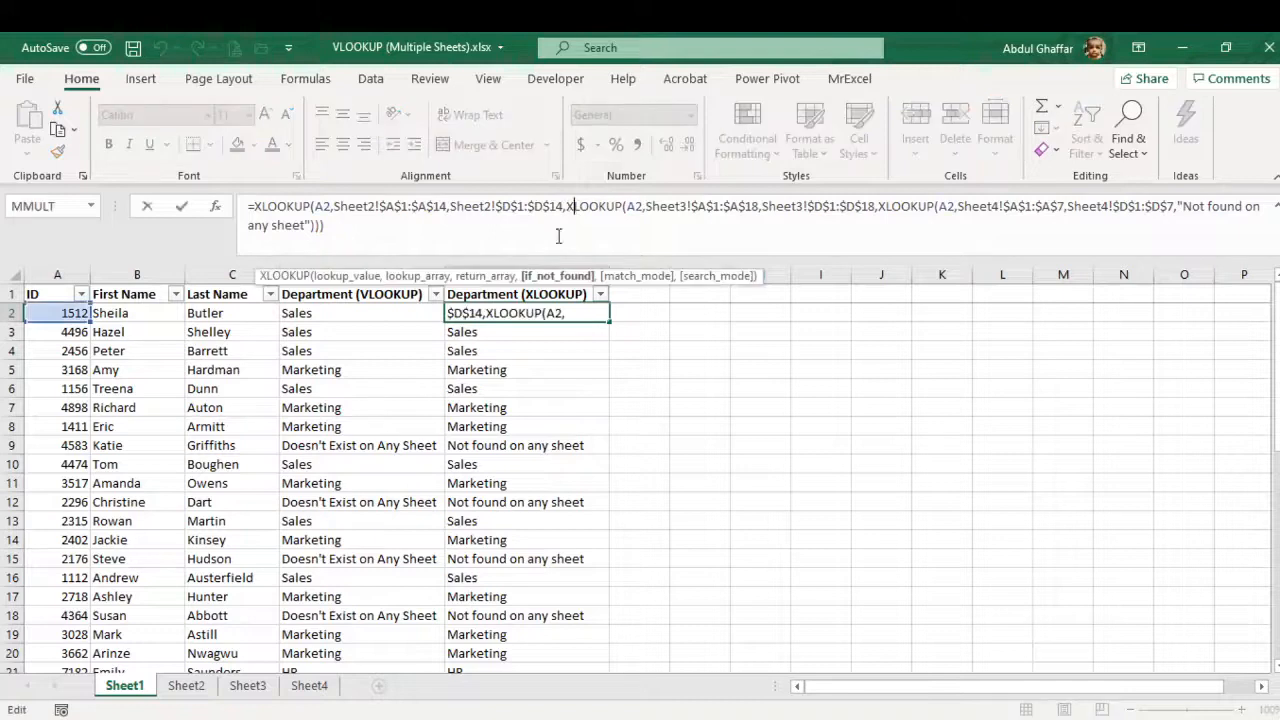
{"action": "mouse_move", "coordinate": [528, 461]}
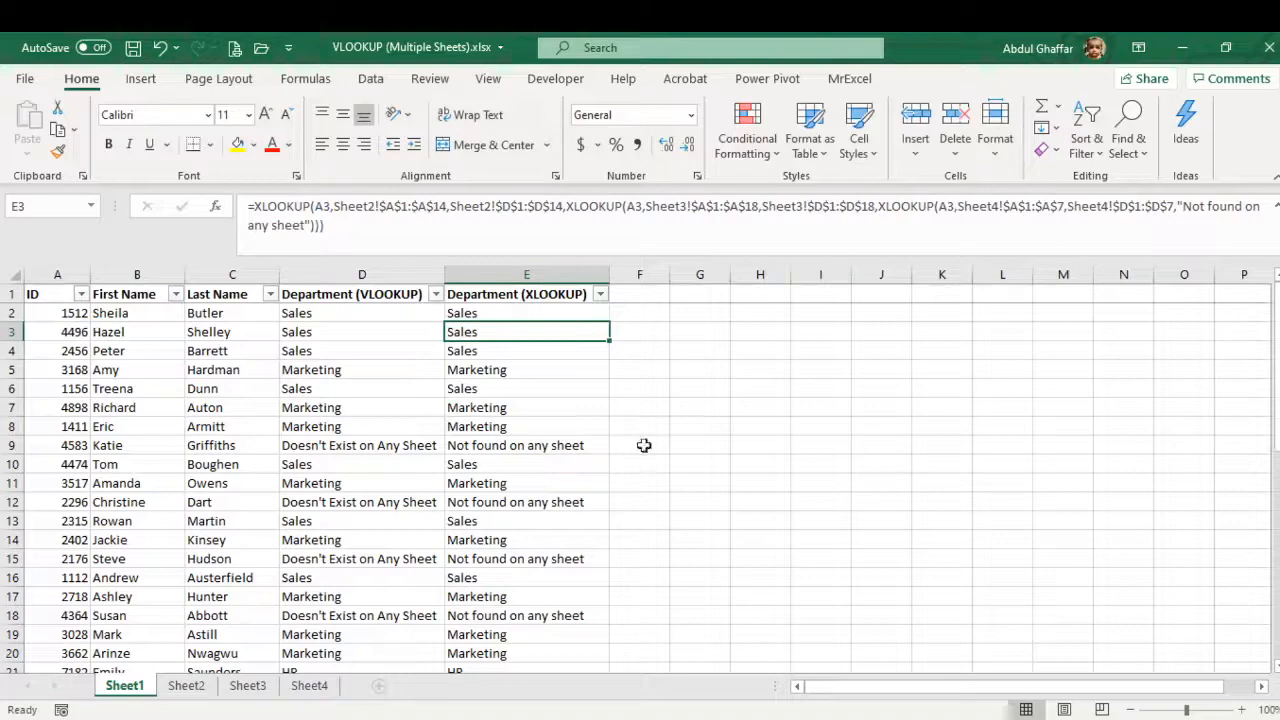
{"action": "left_click", "coordinate": [526, 445]}
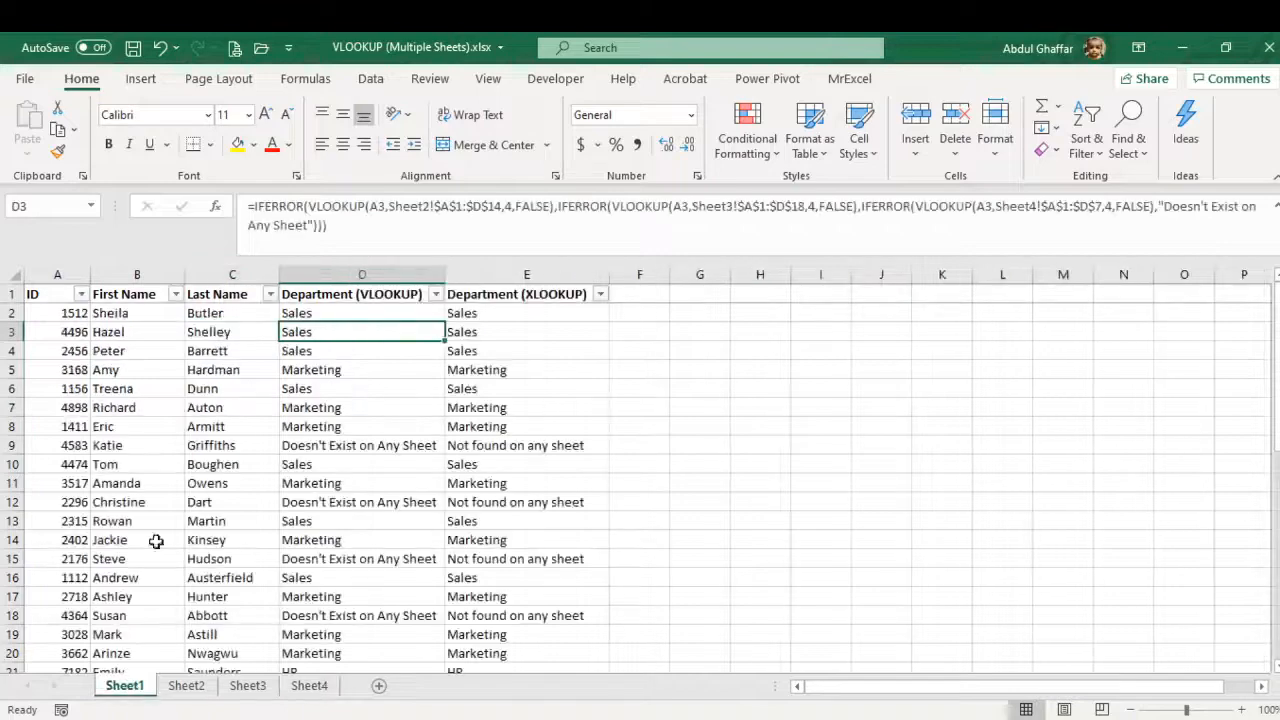
{"action": "left_click", "coordinate": [232, 388]}
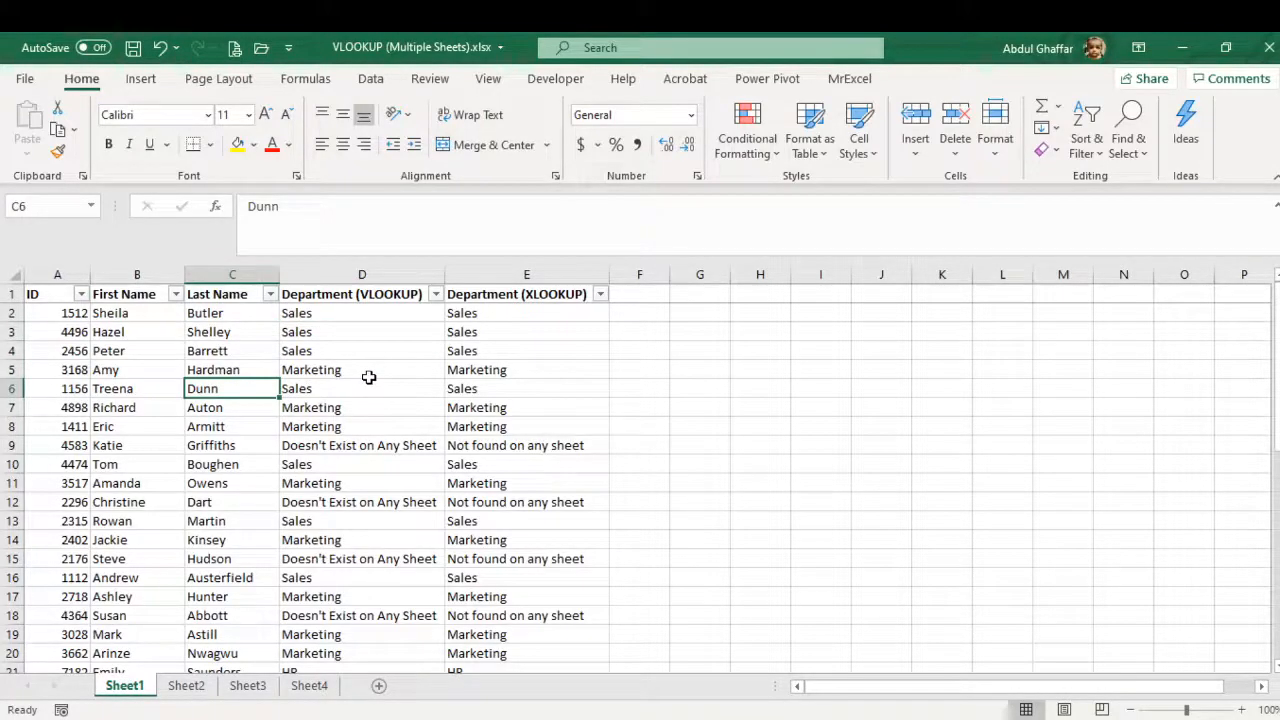